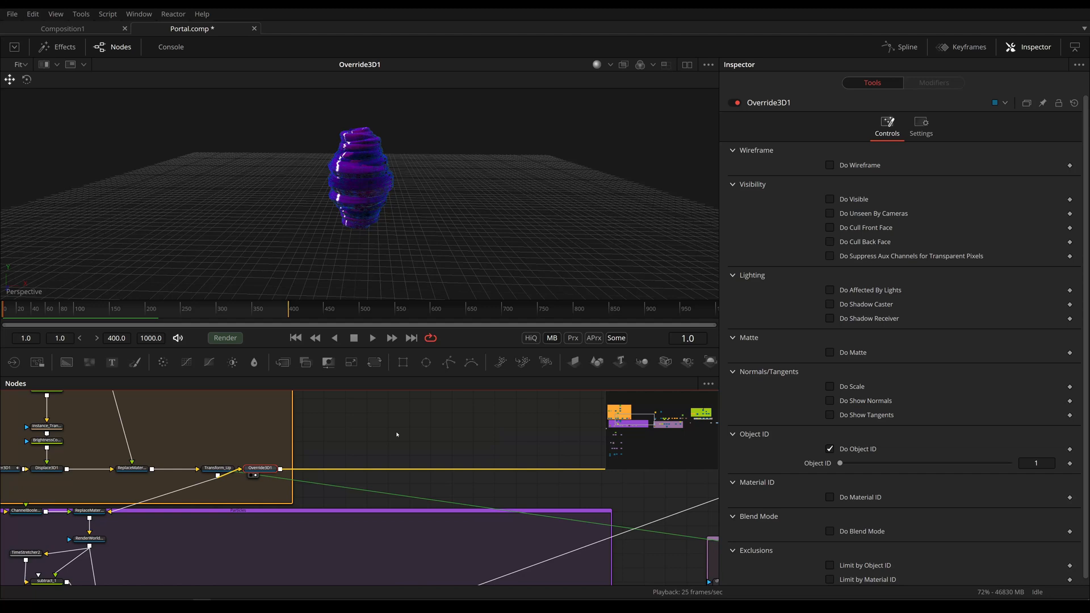
Play the Override3D1 portal mesh animation until the ring opens.
{"action": "left_click", "coordinate": [372, 337]}
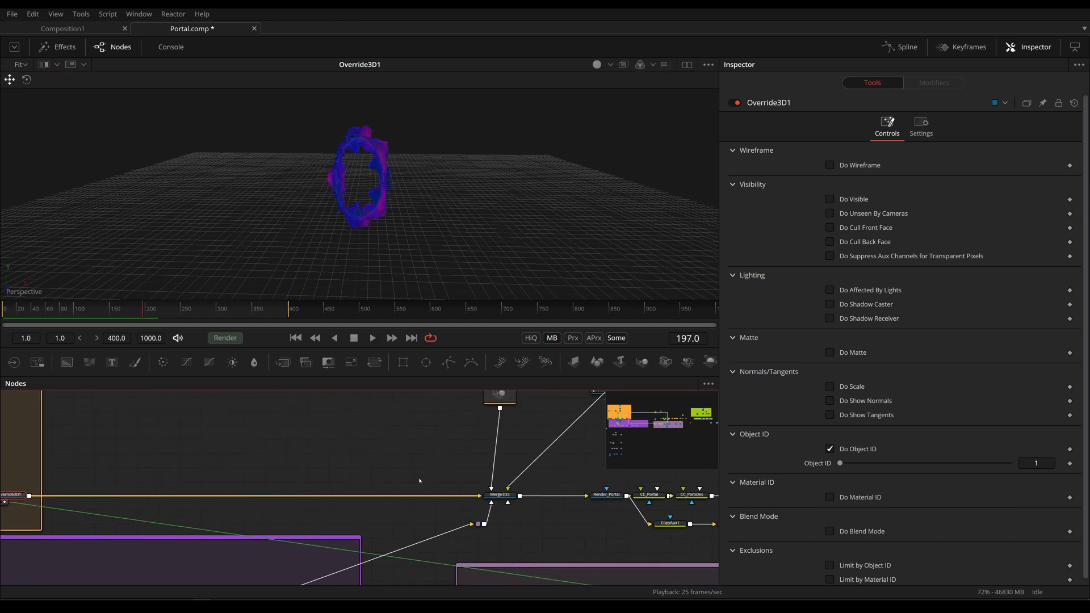
View Merge3D3, then play and stop the portal scene with its surrounding particles.
{"action": "left_click", "coordinate": [499, 494]}
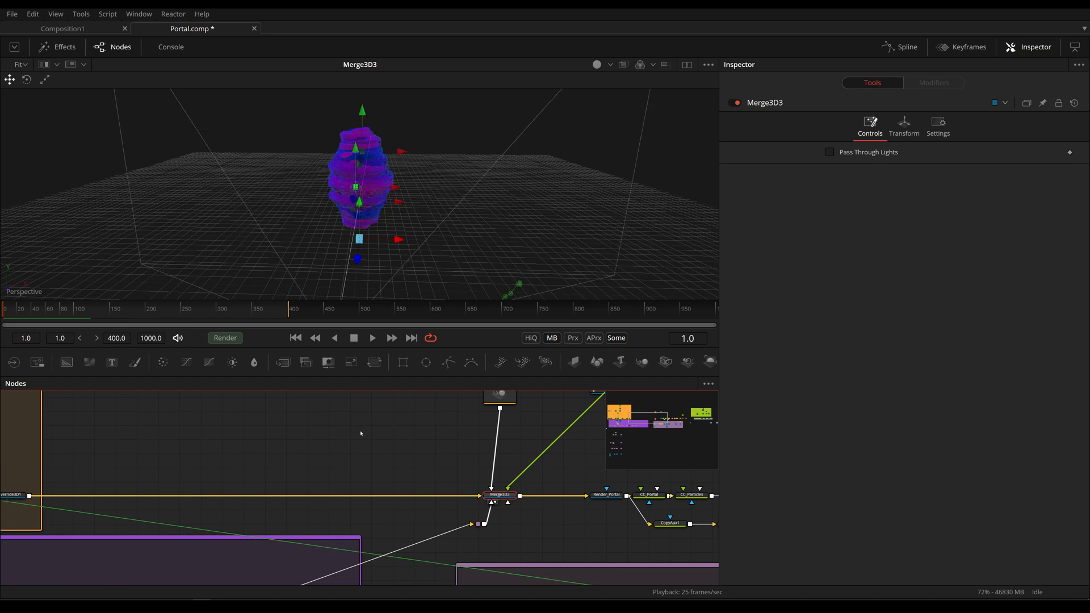
{"action": "left_click", "coordinate": [372, 337]}
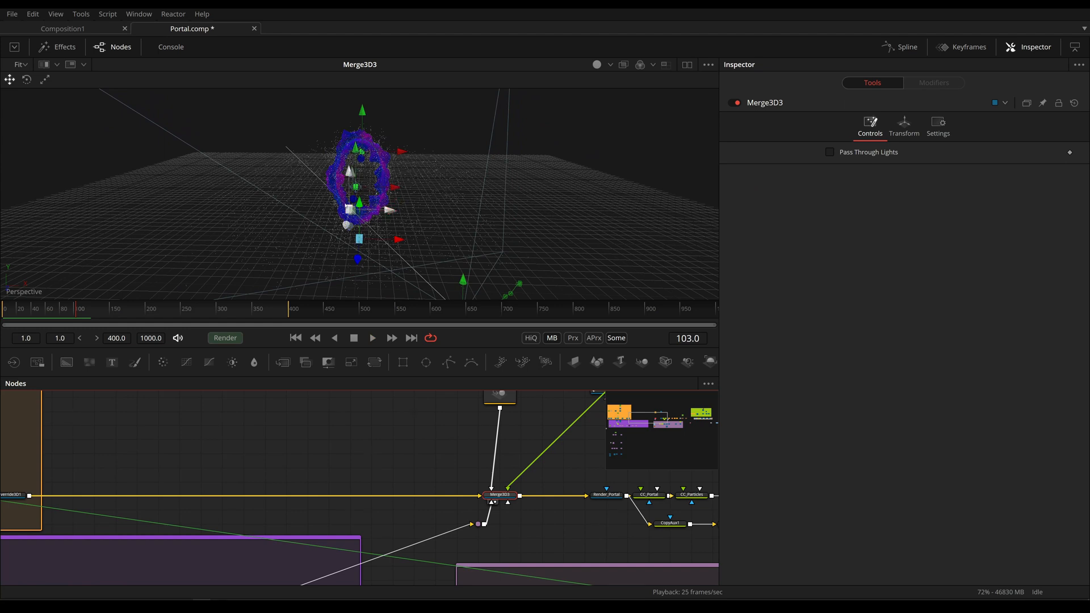
{"action": "left_click", "coordinate": [294, 338]}
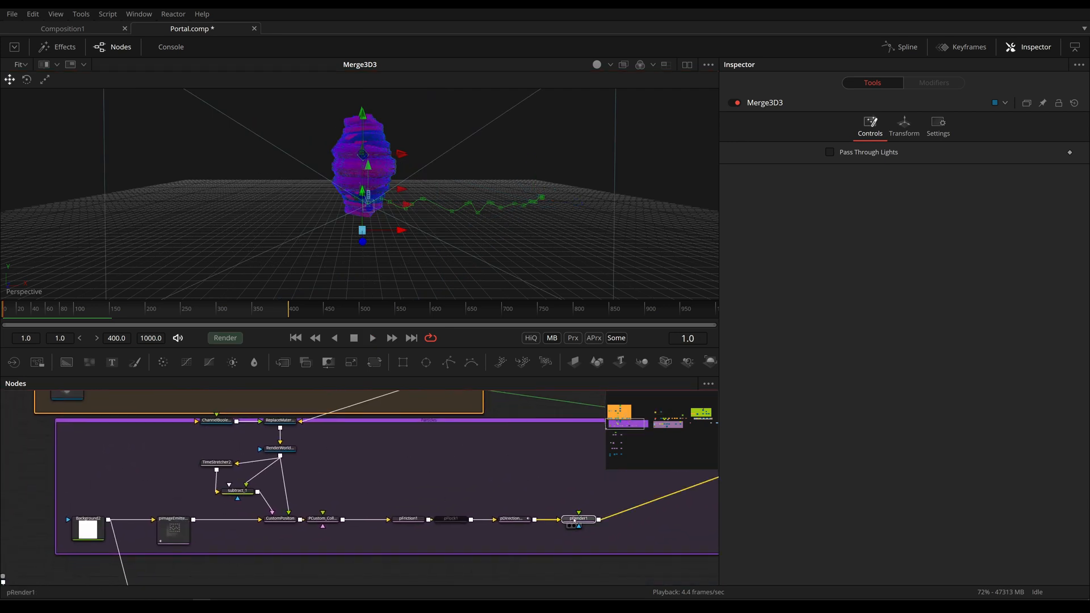
View pRender1, bypass CustomPosition and PCustom_Collider to compare square emission, then re-enable them.
{"action": "left_click", "coordinate": [578, 518]}
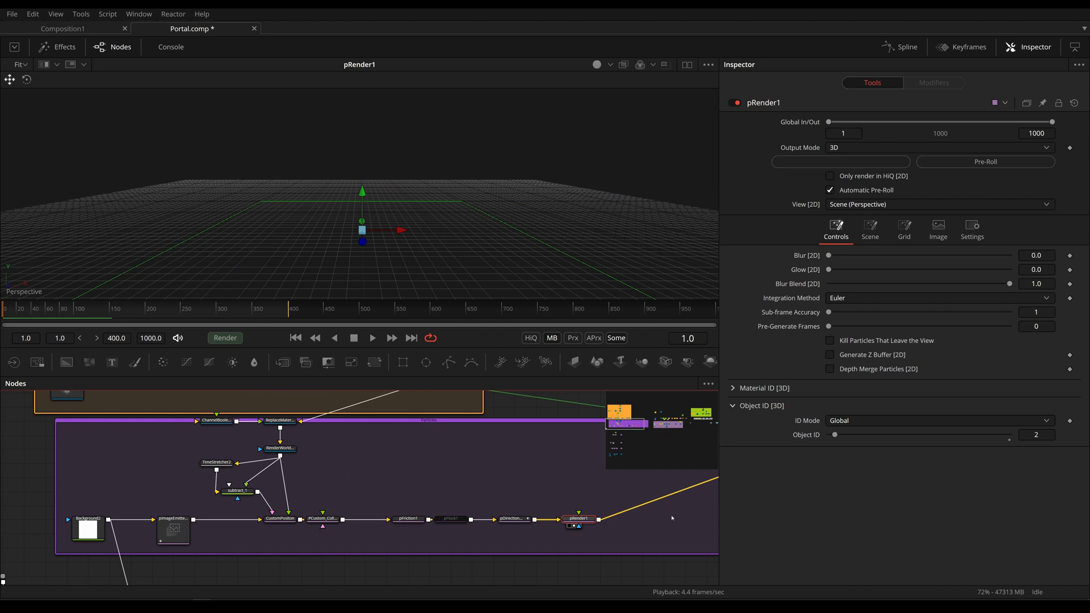
{"action": "mouse_move", "coordinate": [418, 517]}
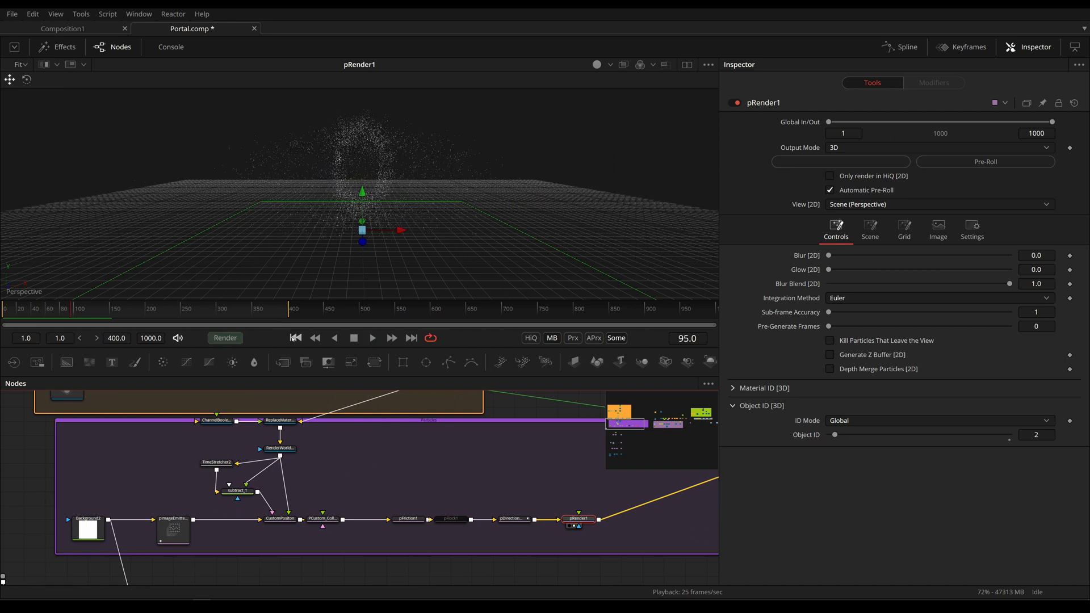
{"action": "left_click", "coordinate": [279, 518]}
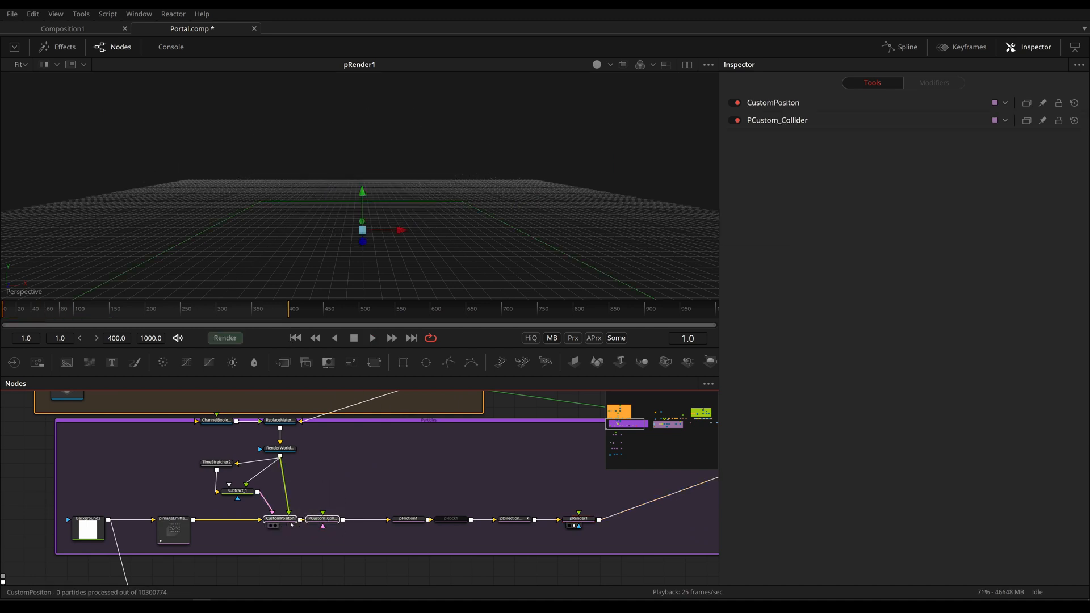
{"action": "left_click", "coordinate": [372, 338]}
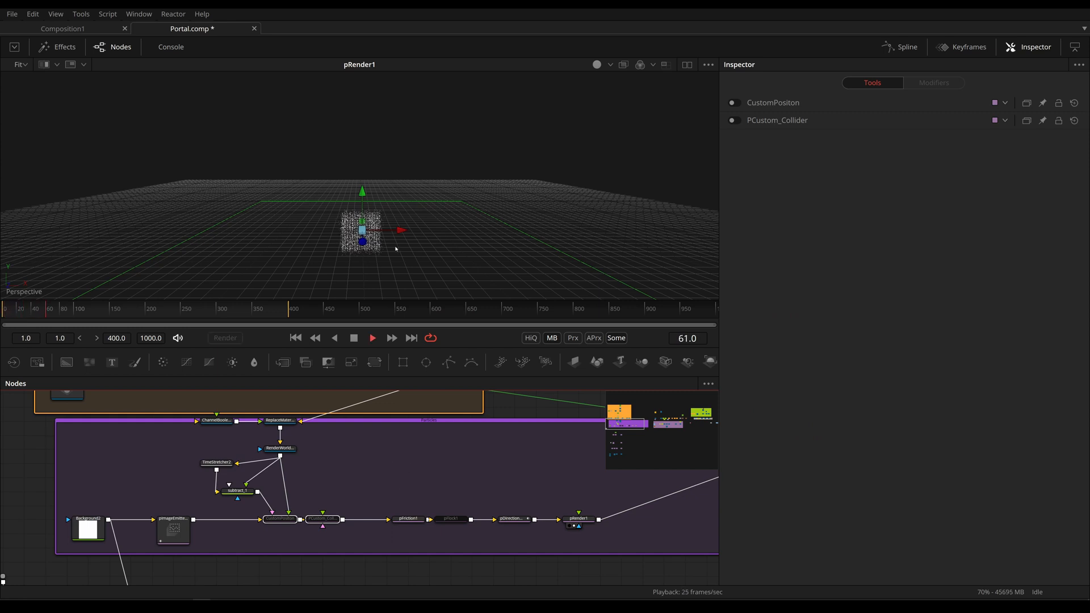
{"action": "left_click", "coordinate": [172, 520]}
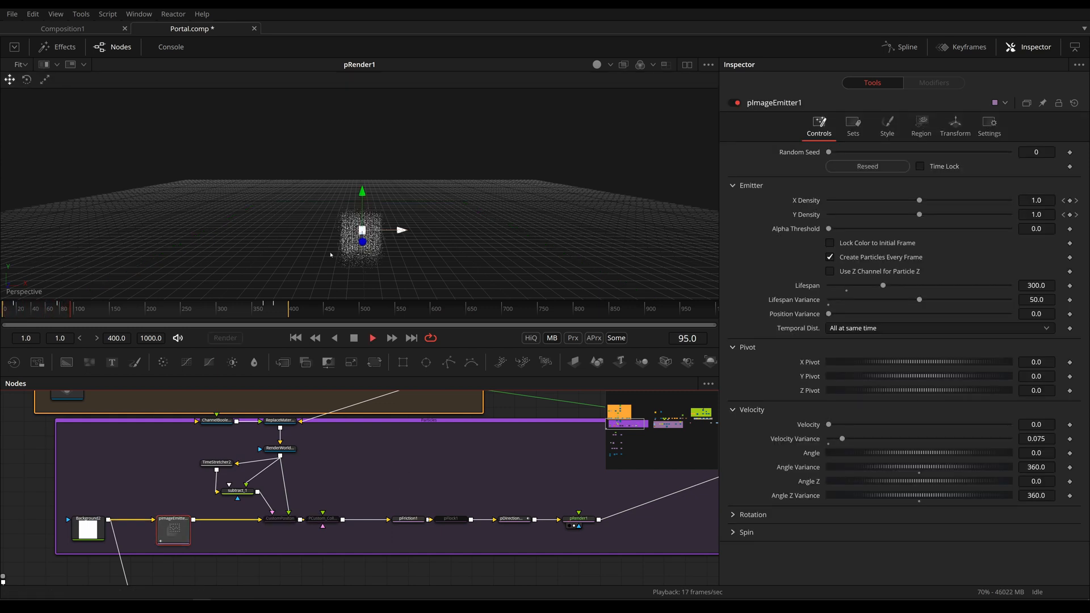
{"action": "left_click", "coordinate": [87, 530]}
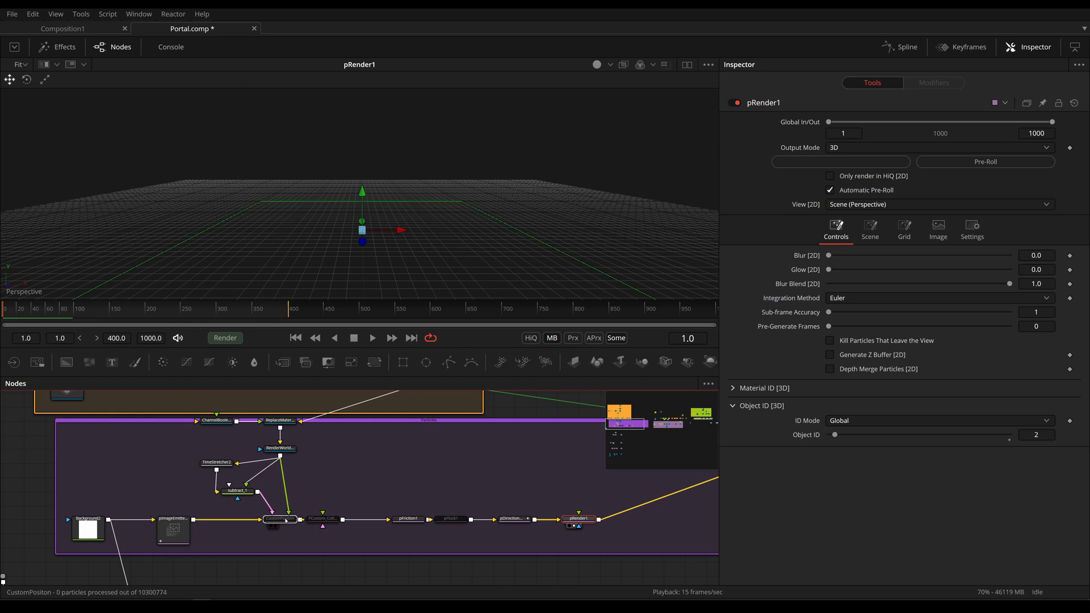
Read CustomPosition's per-particle position and velocity expressions.
{"action": "left_click", "coordinate": [279, 518]}
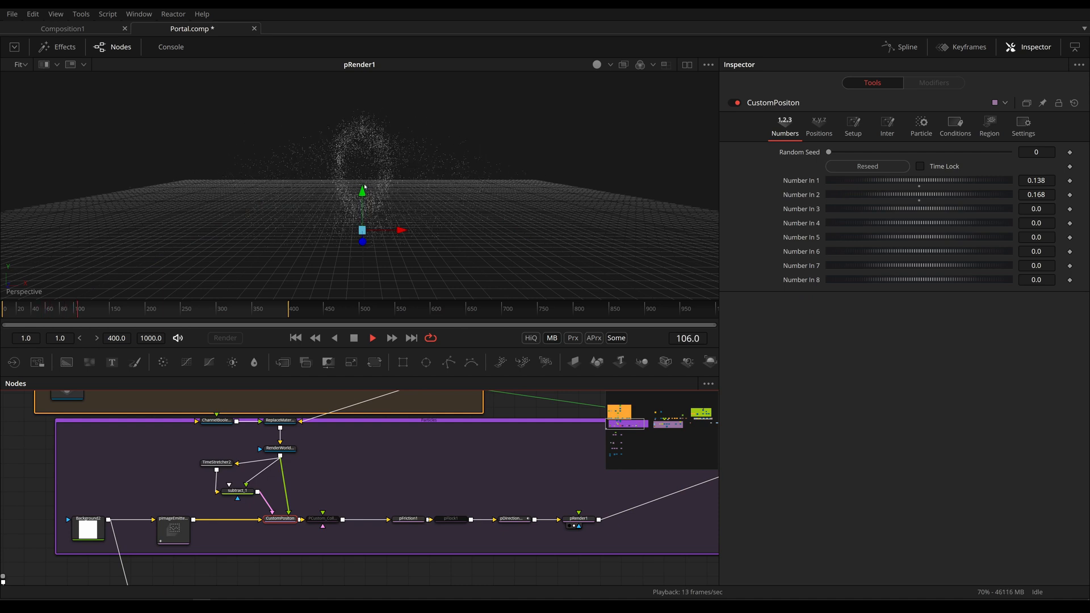
{"action": "left_click", "coordinate": [919, 126]}
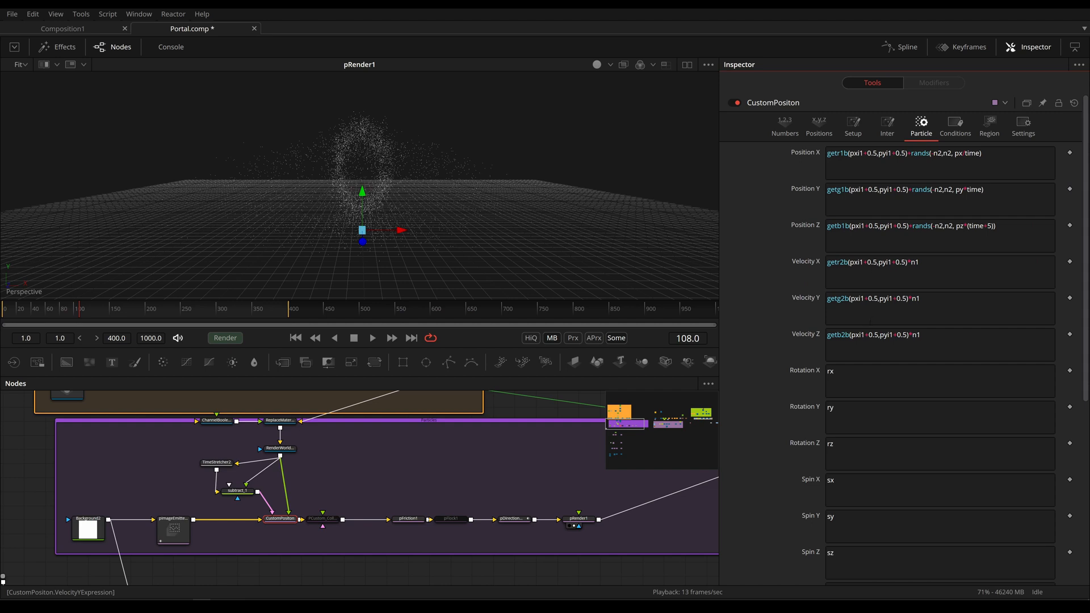
{"action": "mouse_move", "coordinate": [371, 512]}
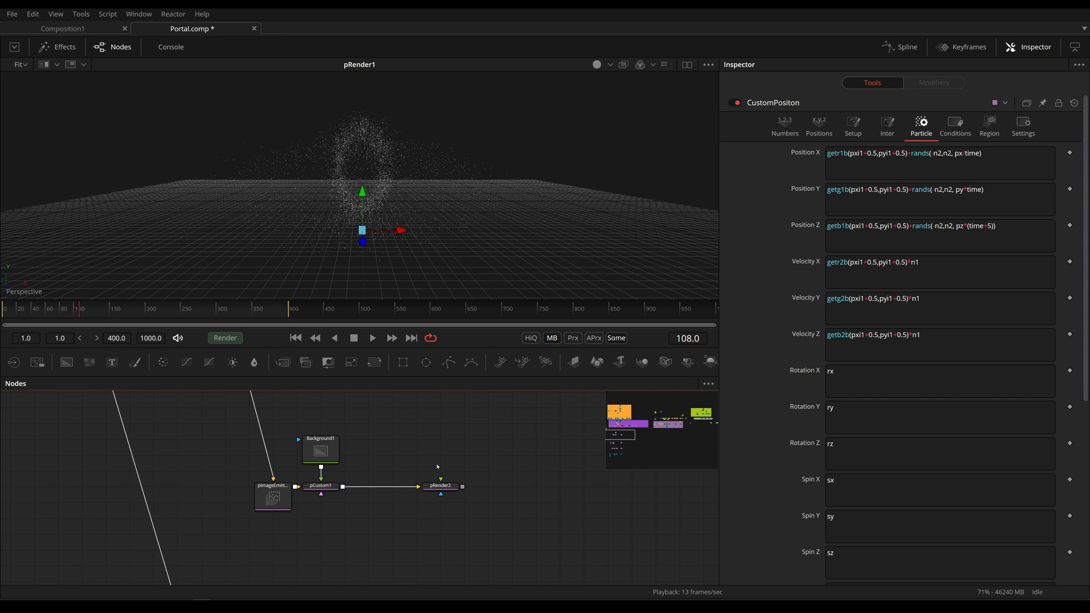
View the pRender2 dot grid, then Background1's four-corner gradient, then pRender2 again.
{"action": "left_click", "coordinate": [440, 486]}
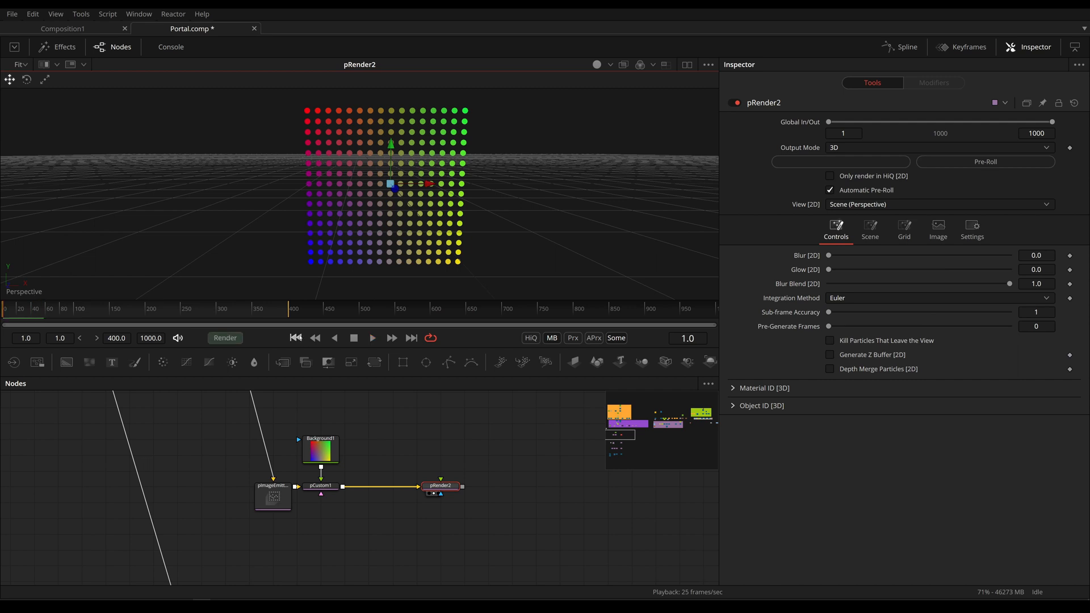
{"action": "left_click", "coordinate": [273, 497]}
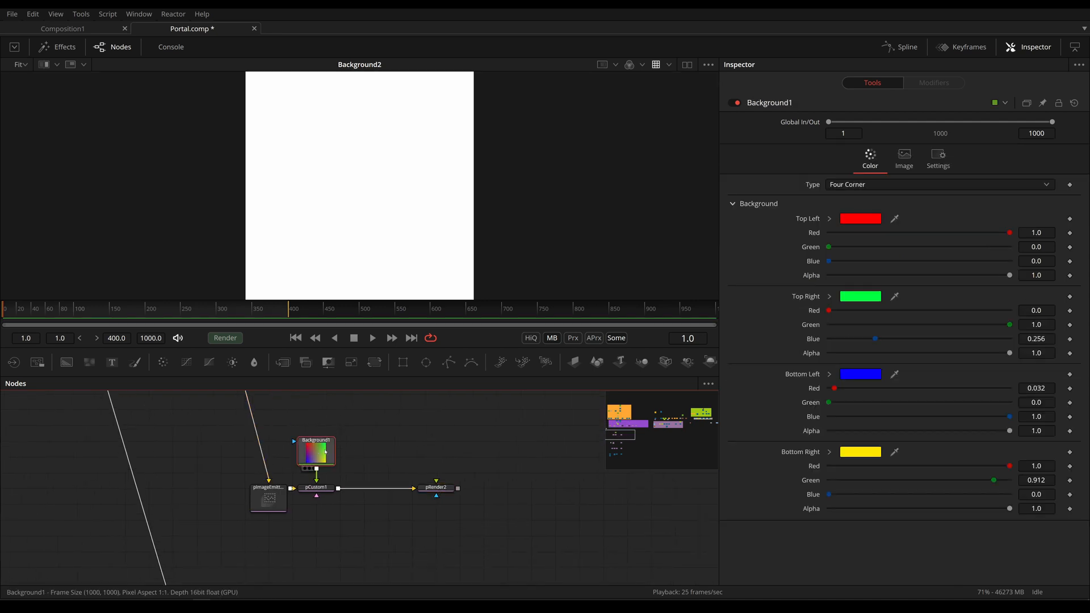
{"action": "left_click", "coordinate": [316, 451]}
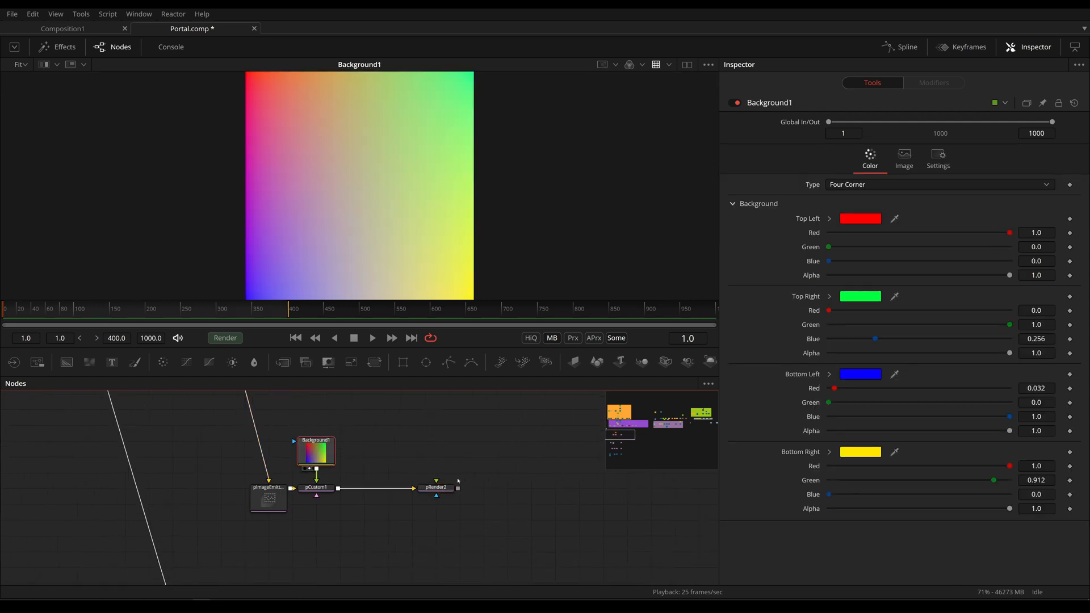
{"action": "left_click", "coordinate": [436, 487]}
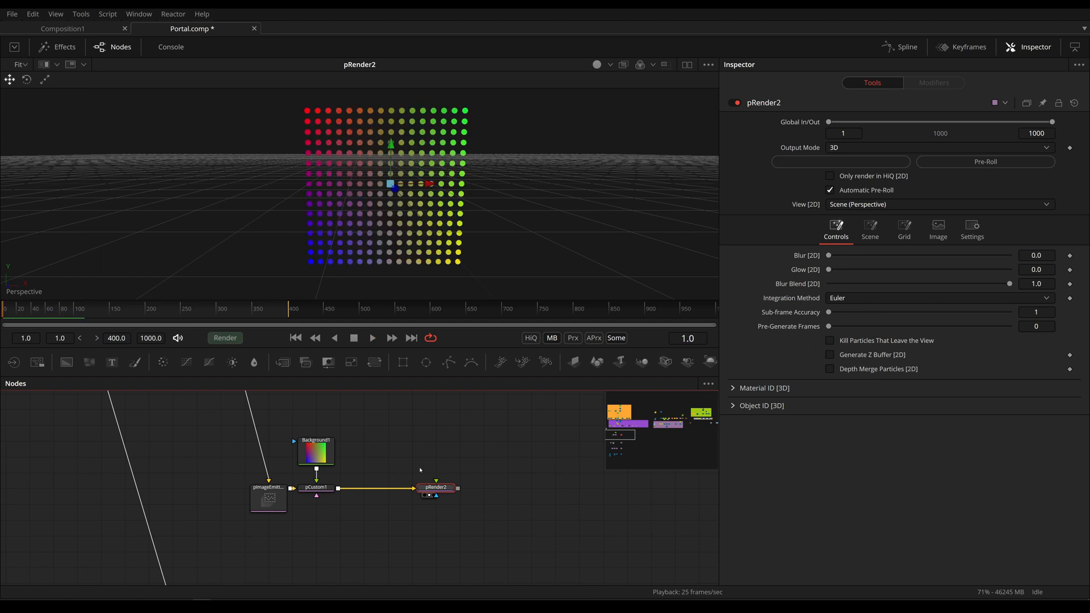
{"action": "mouse_move", "coordinate": [355, 489]}
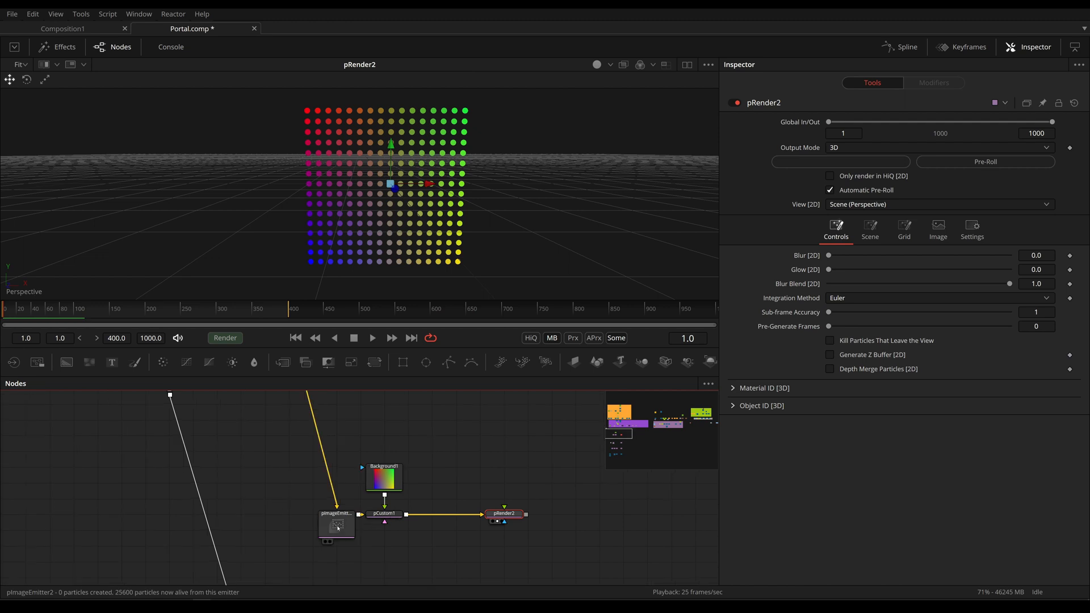
Check pImageEmitter2, then scroll to pCustom1's colour expressions and reset them to r, g, b.
{"action": "left_click", "coordinate": [336, 525]}
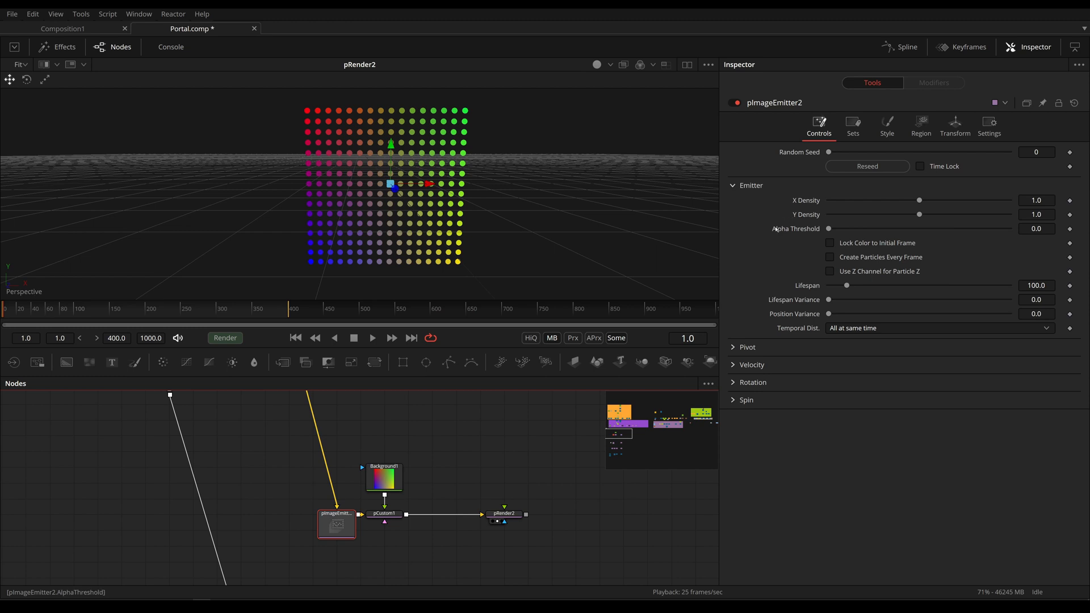
{"action": "left_click", "coordinate": [384, 514]}
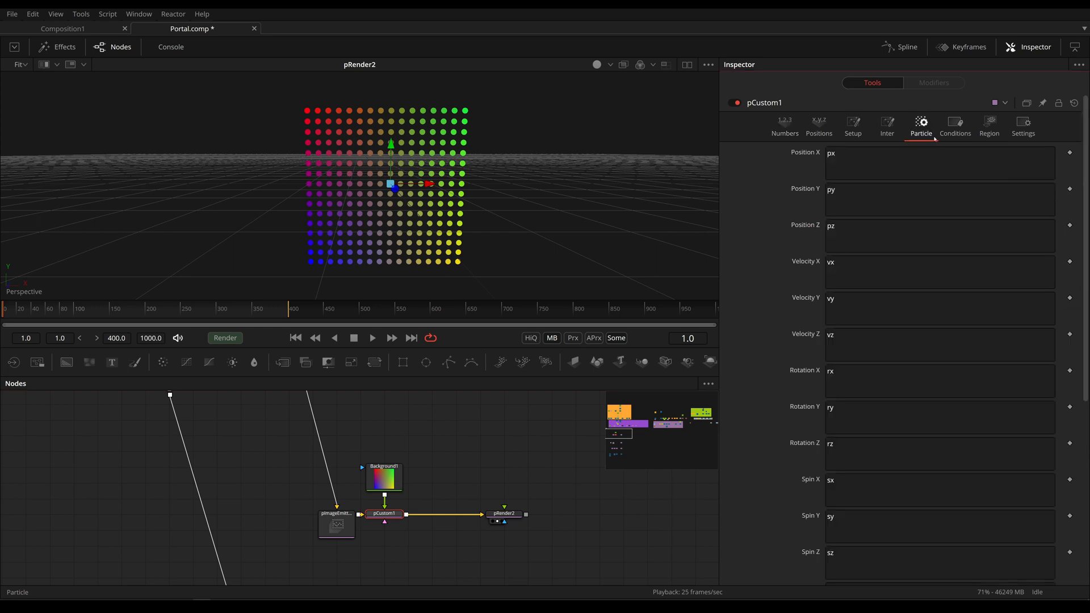
{"action": "scroll", "scroll_direction": "down", "scroll_amount": 3}
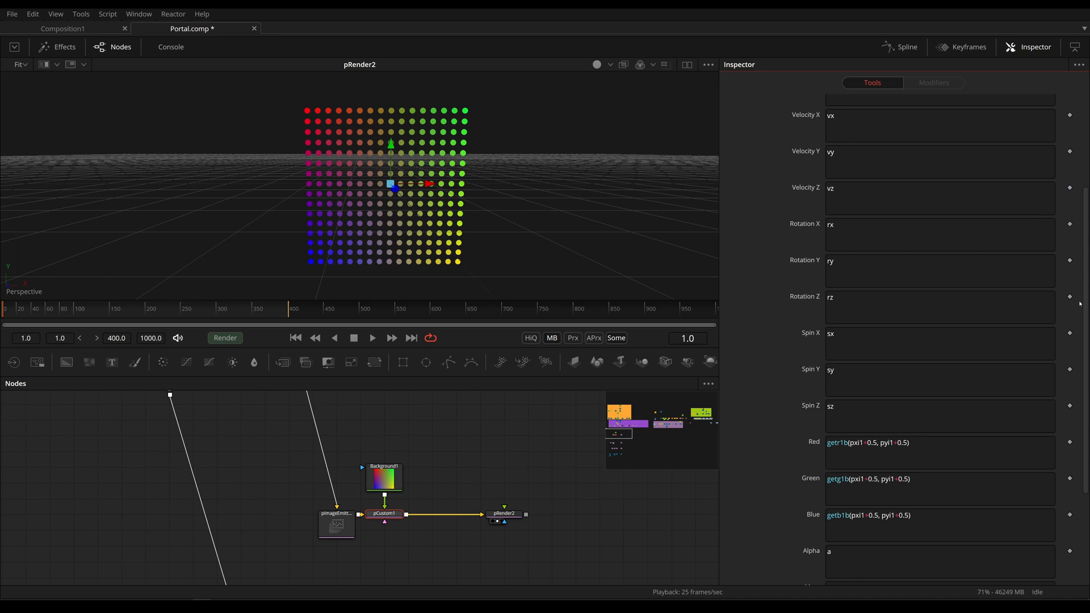
{"action": "scroll", "scroll_direction": "down", "scroll_amount": 3}
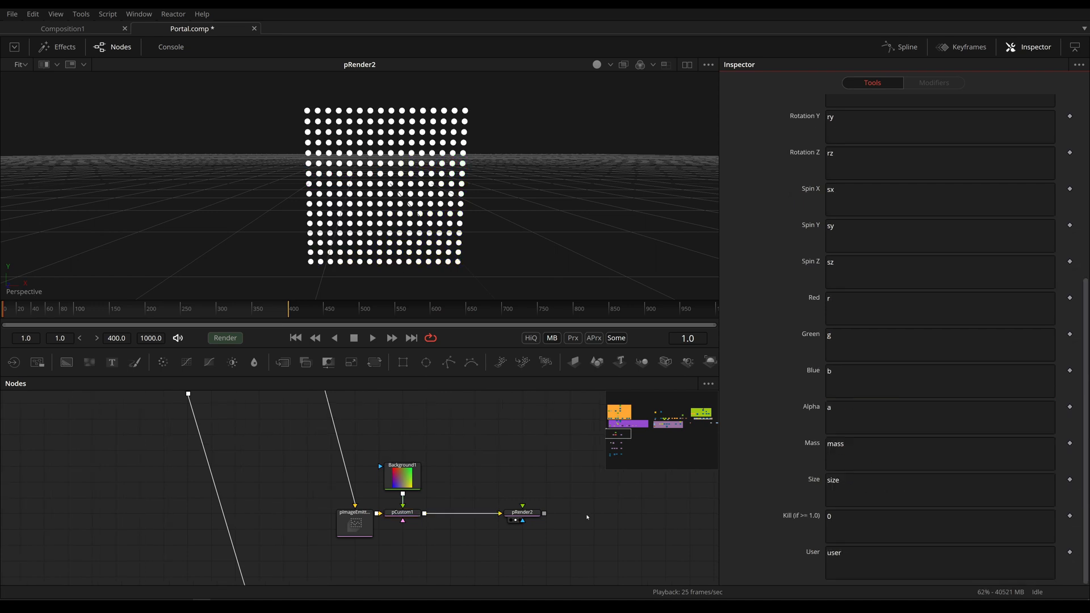
{"action": "mouse_move", "coordinate": [806, 354]}
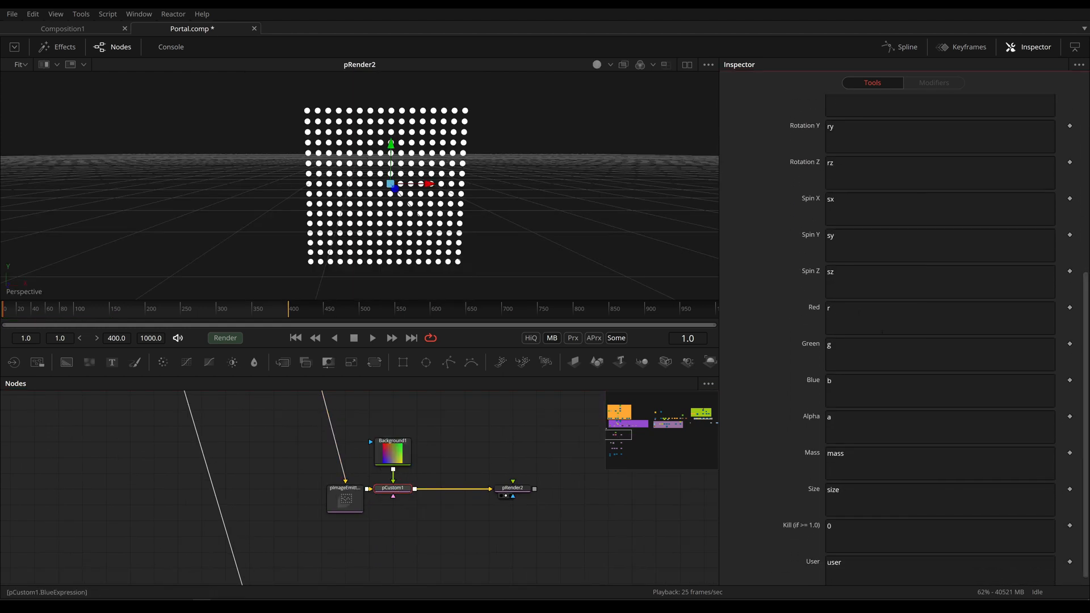
{"action": "left_click", "coordinate": [938, 318]}
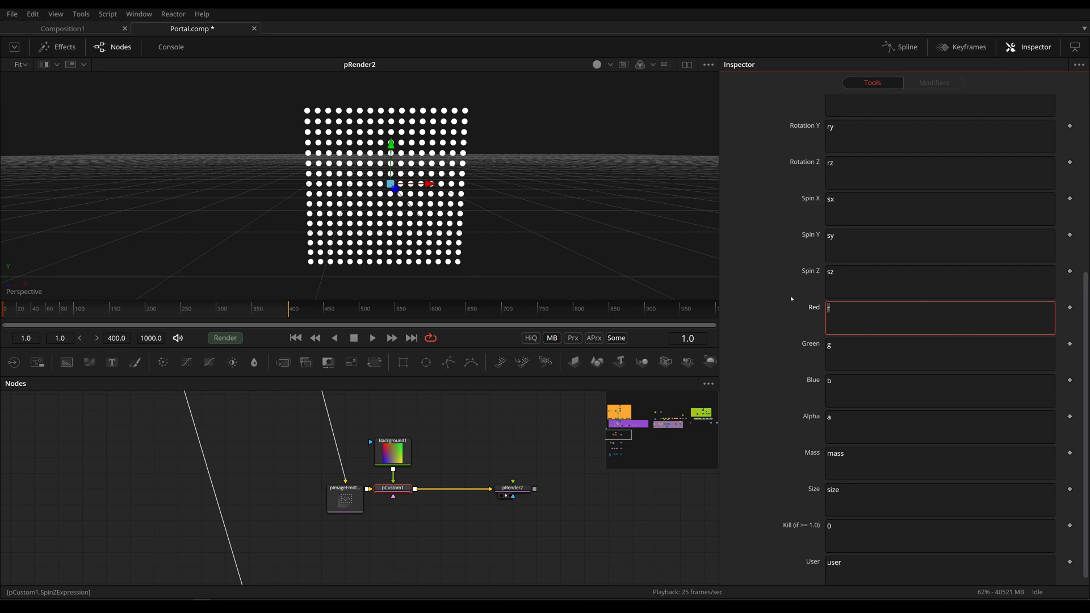
{"action": "type", "text": "0"}
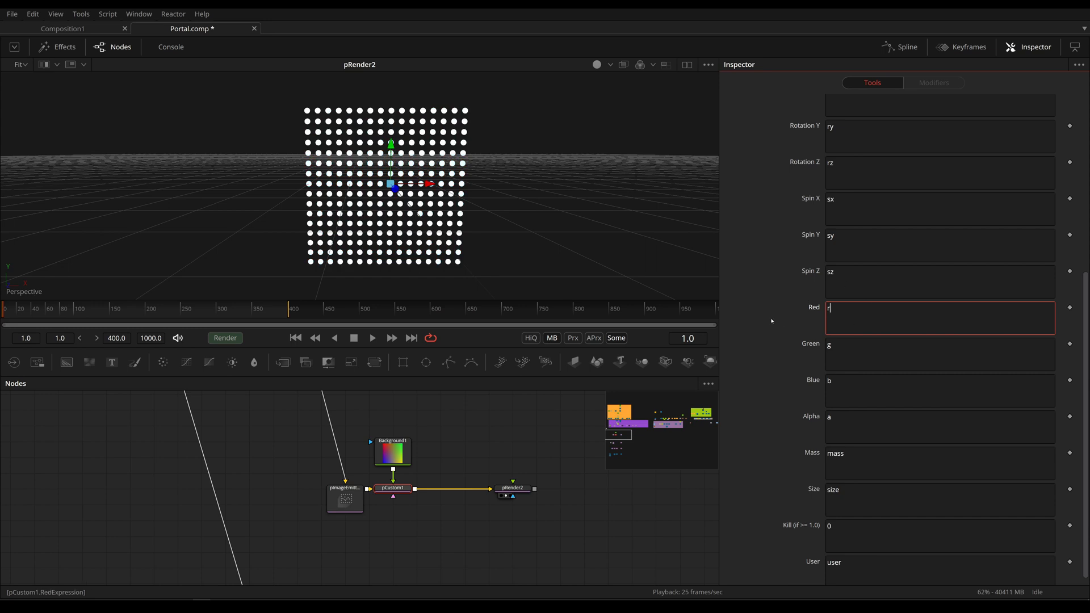
{"action": "left_click", "coordinate": [339, 526]}
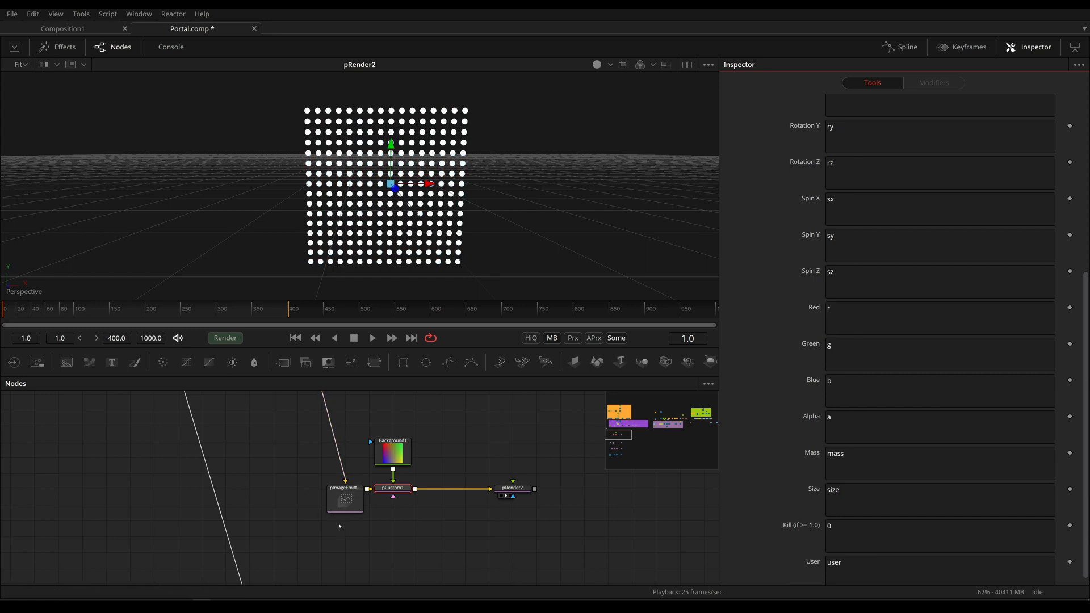
{"action": "left_click", "coordinate": [344, 501]}
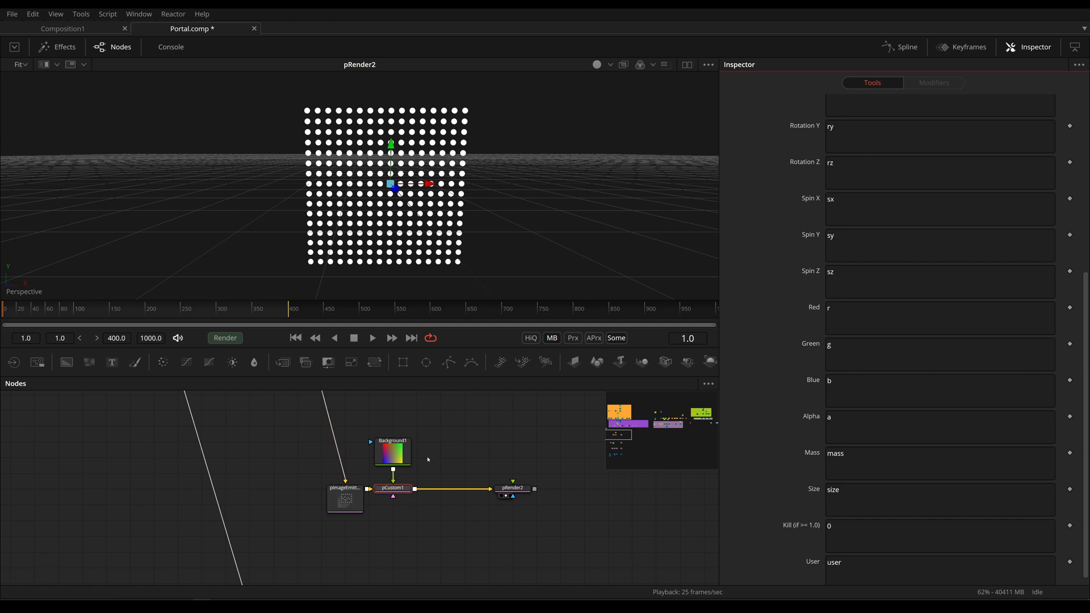
{"action": "mouse_move", "coordinate": [727, 278]}
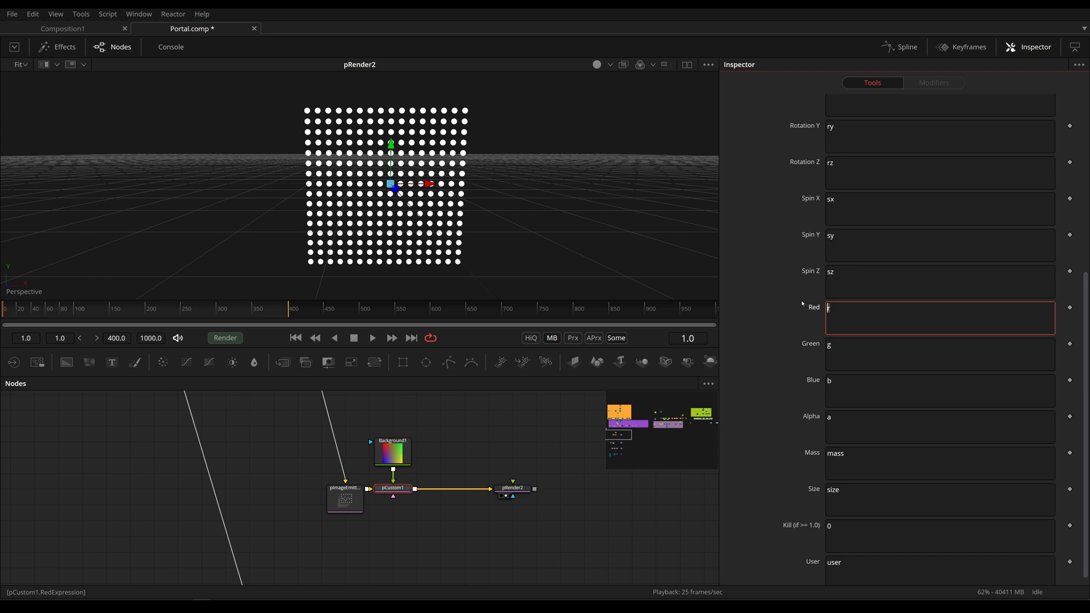
Enter getr1b(pxi1, pyi1) as pCustom1's Red expression and reuse it for Green and Blue.
{"action": "type", "text": "getr1b"}
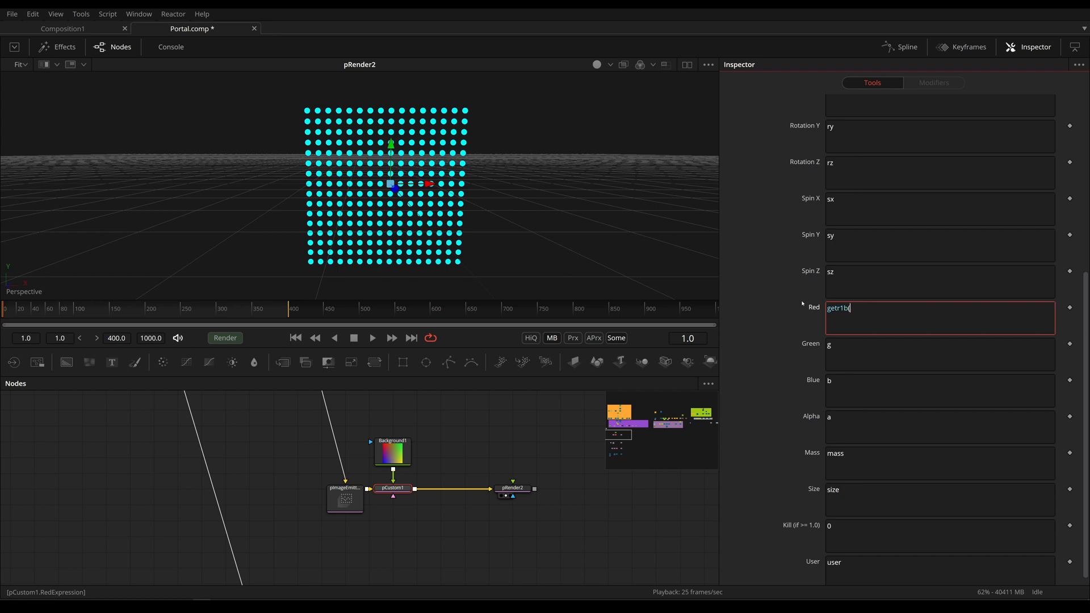
{"action": "type", "text": "(p"}
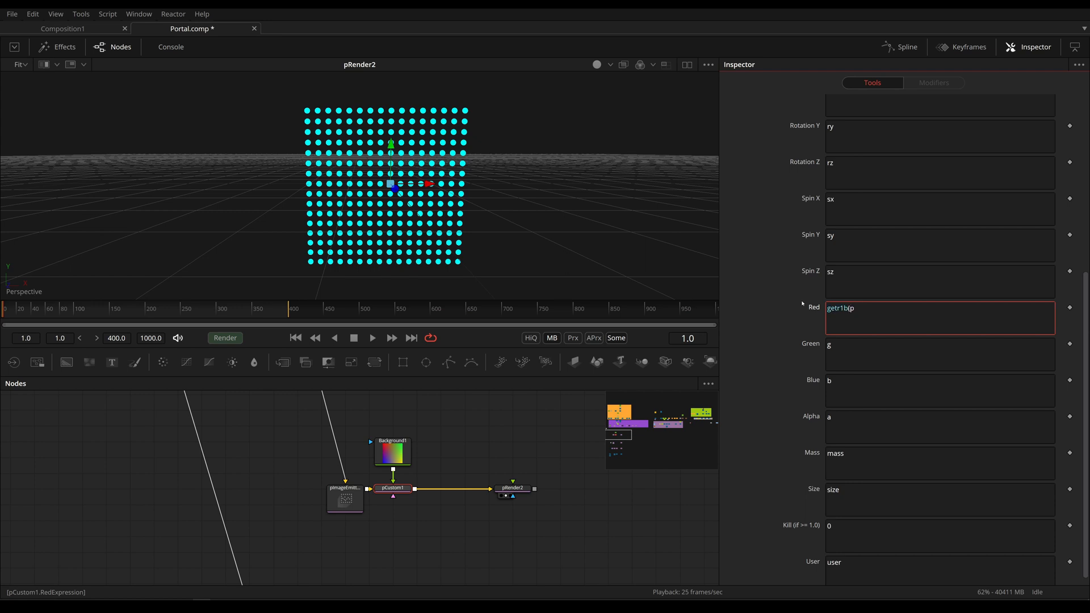
{"action": "type", "text": "x"}
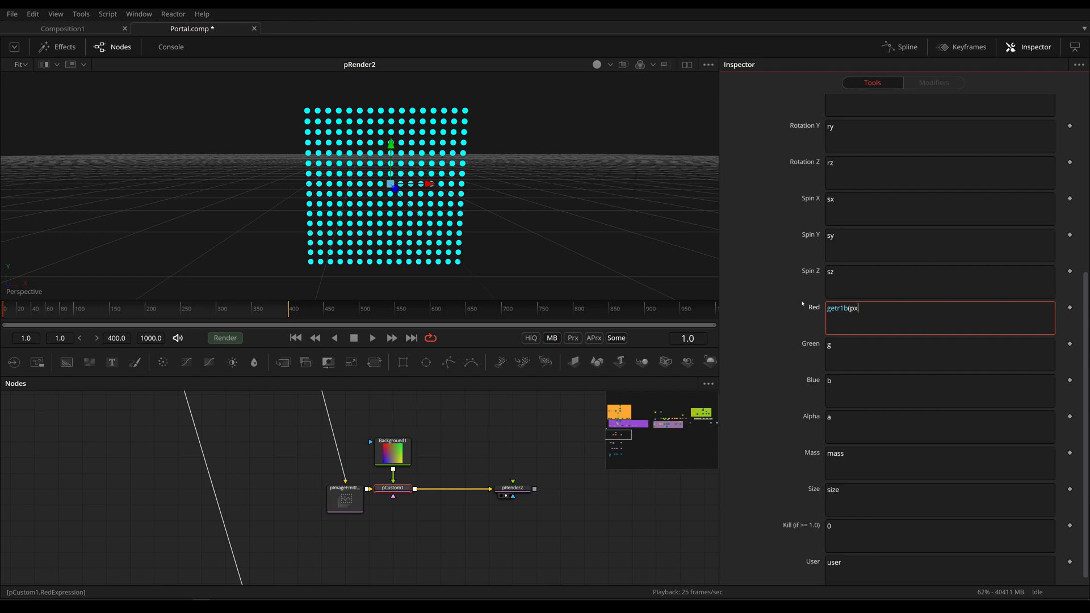
{"action": "type", "text": "i1"}
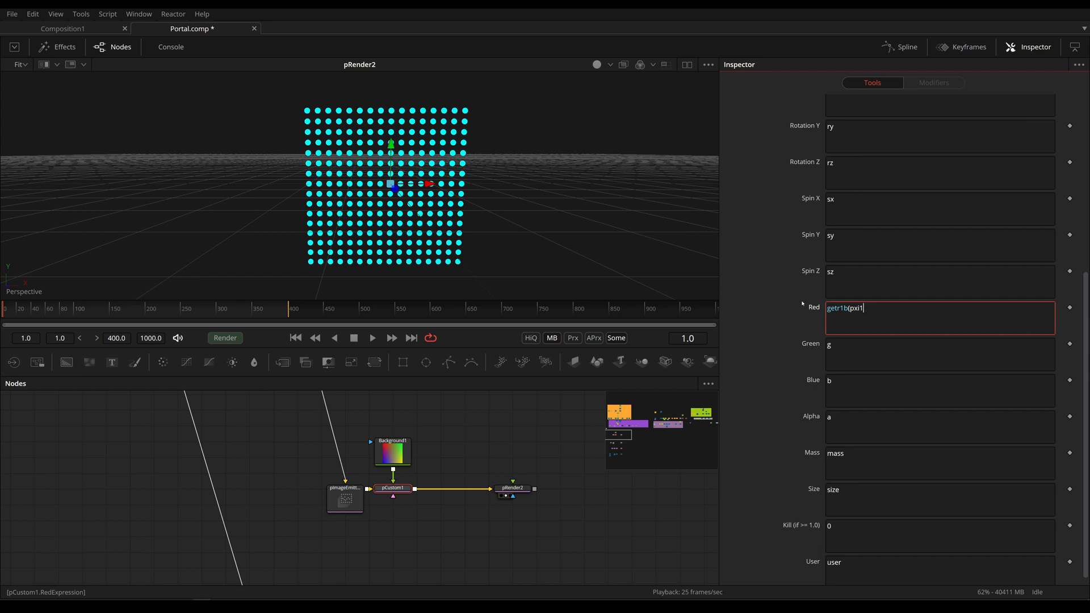
{"action": "type", "text": ","}
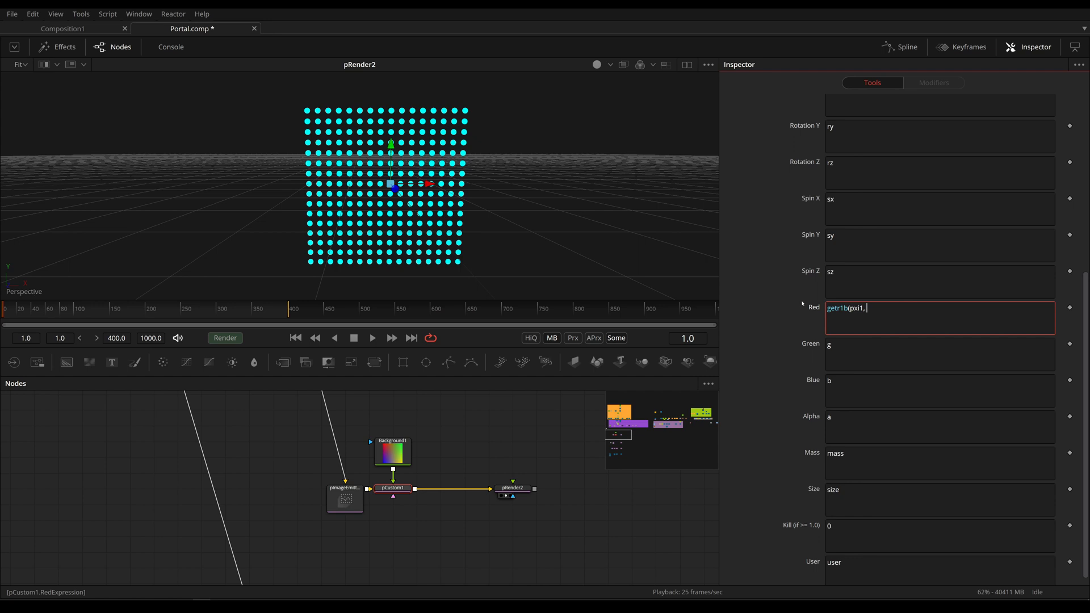
{"action": "type", "text": "py"}
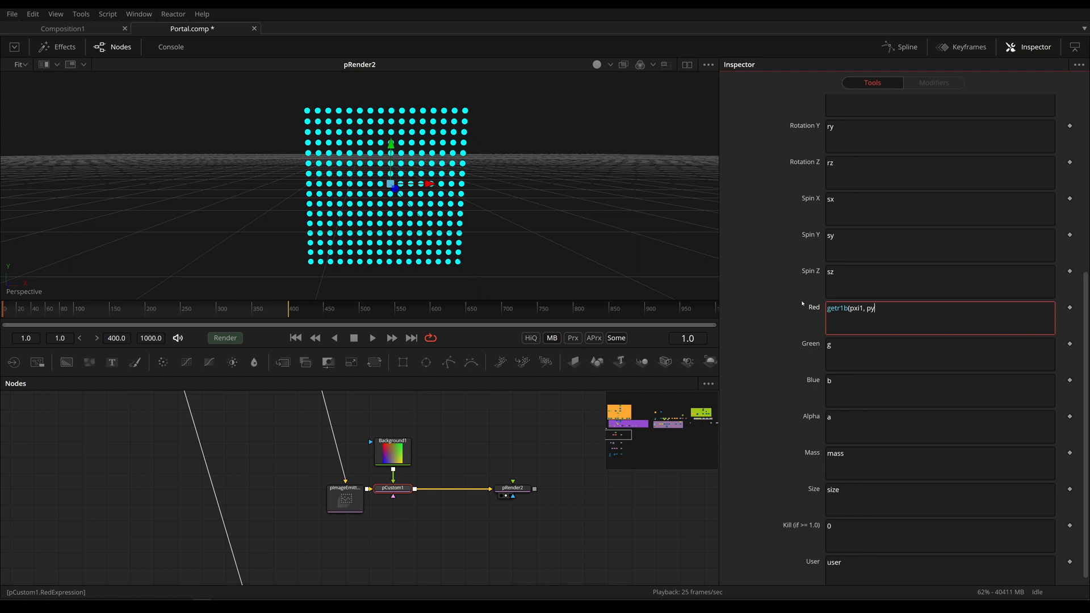
{"action": "type", "text": "i1)"}
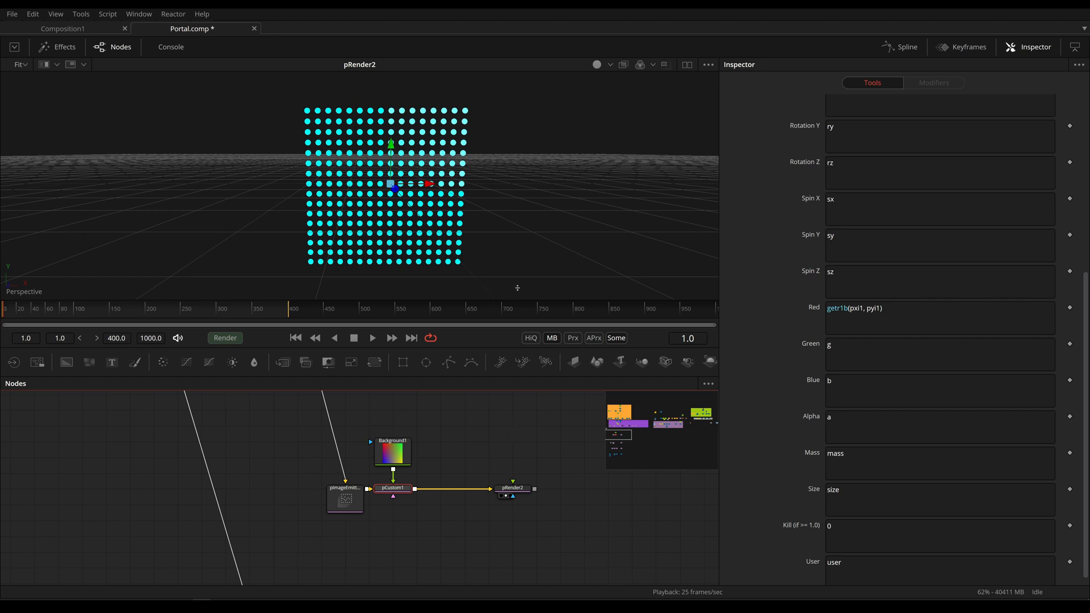
{"action": "mouse_move", "coordinate": [446, 137]}
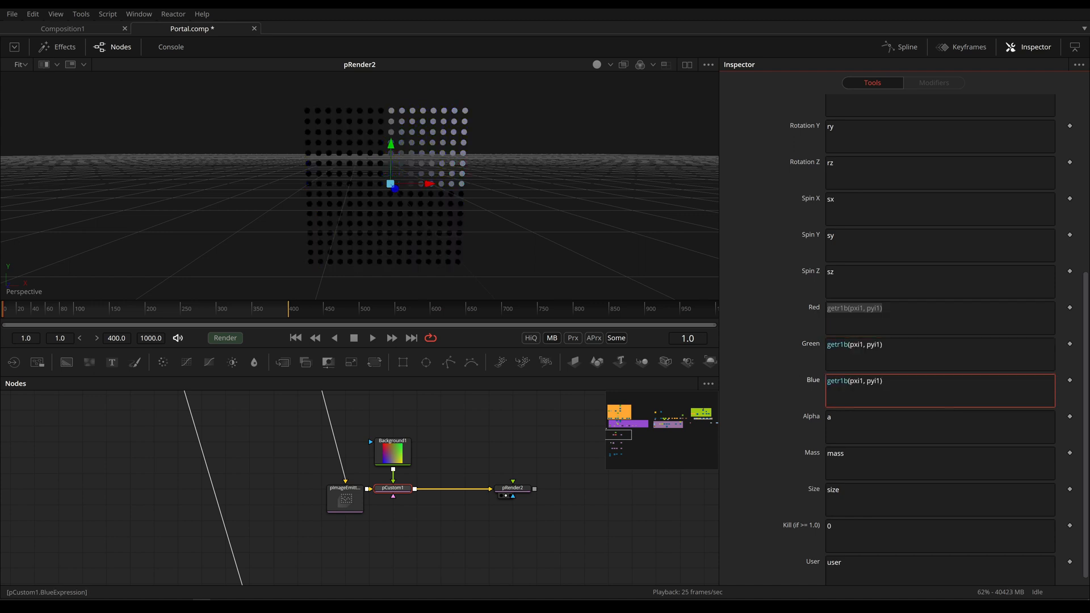
Change Green to getg1b(pxi1, pyi1) and Blue to getb1b(pxi1, pyi1), then view Background1.
{"action": "left_click", "coordinate": [938, 354]}
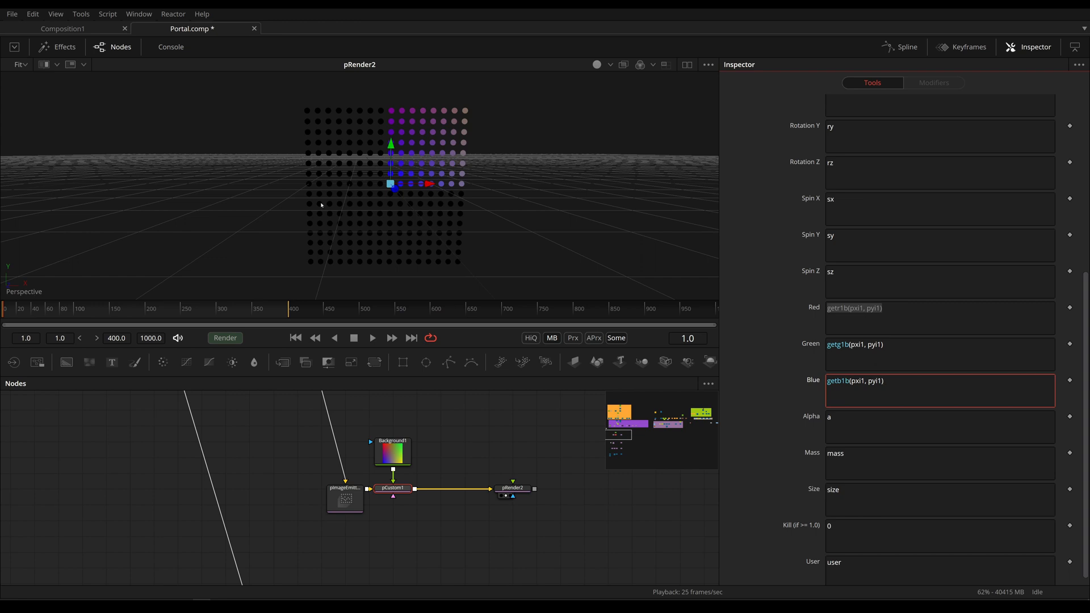
{"action": "mouse_move", "coordinate": [390, 109]}
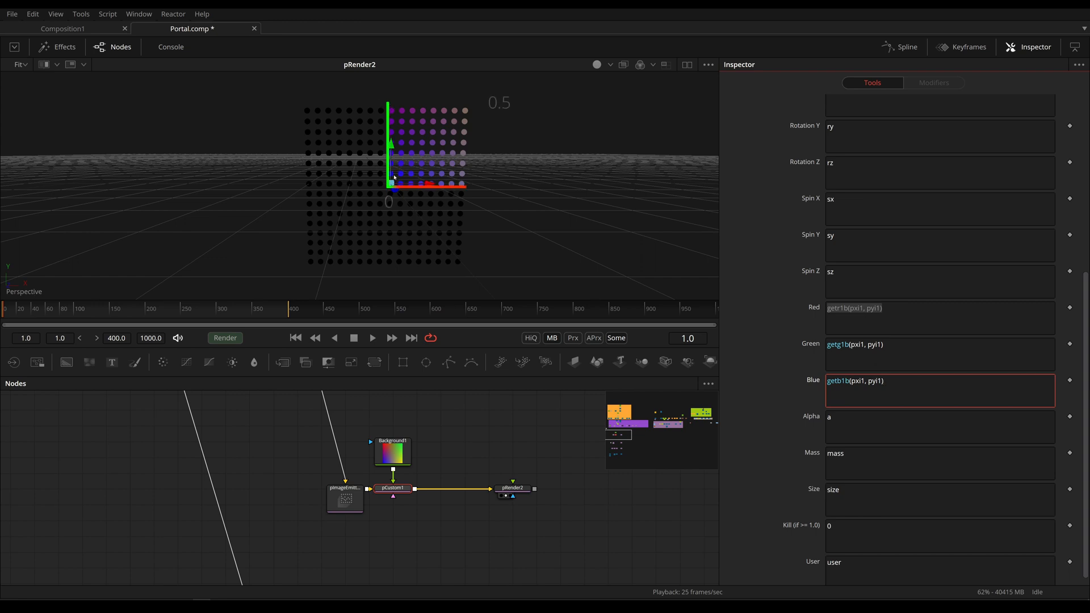
{"action": "mouse_move", "coordinate": [448, 361]}
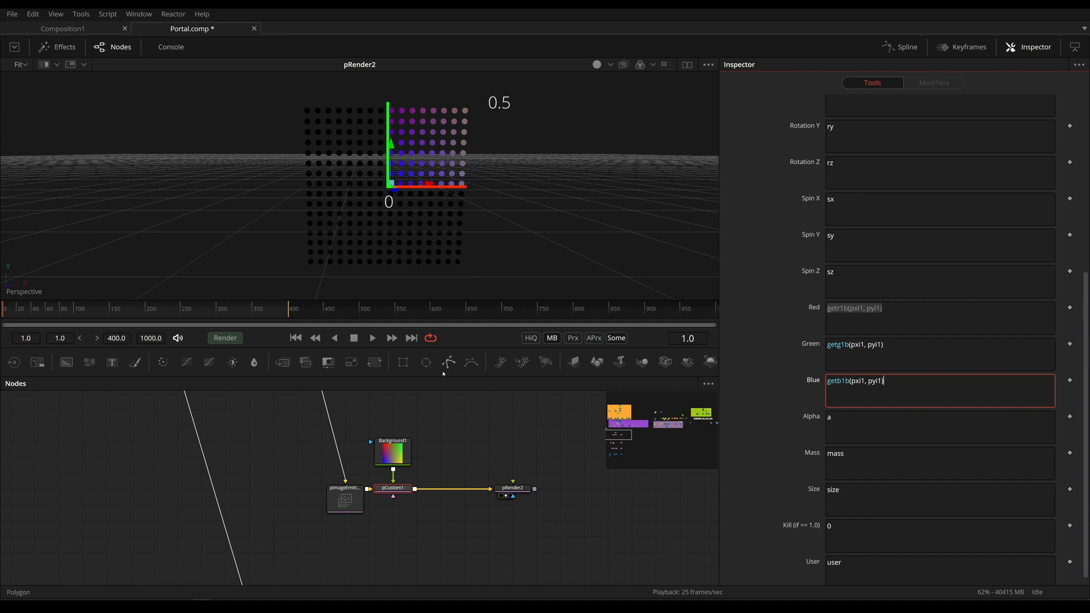
{"action": "left_click", "coordinate": [393, 452]}
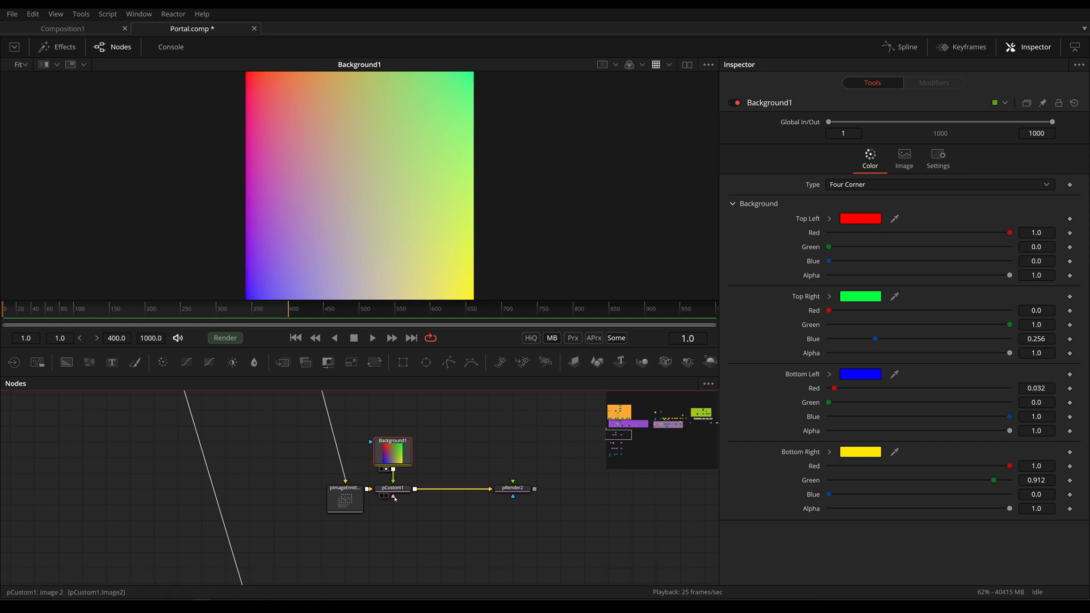
Add +.5 and +0.5 offsets to pxi1 and pyi1 in the colour expressions, then view Background1.
{"action": "left_click", "coordinate": [392, 487]}
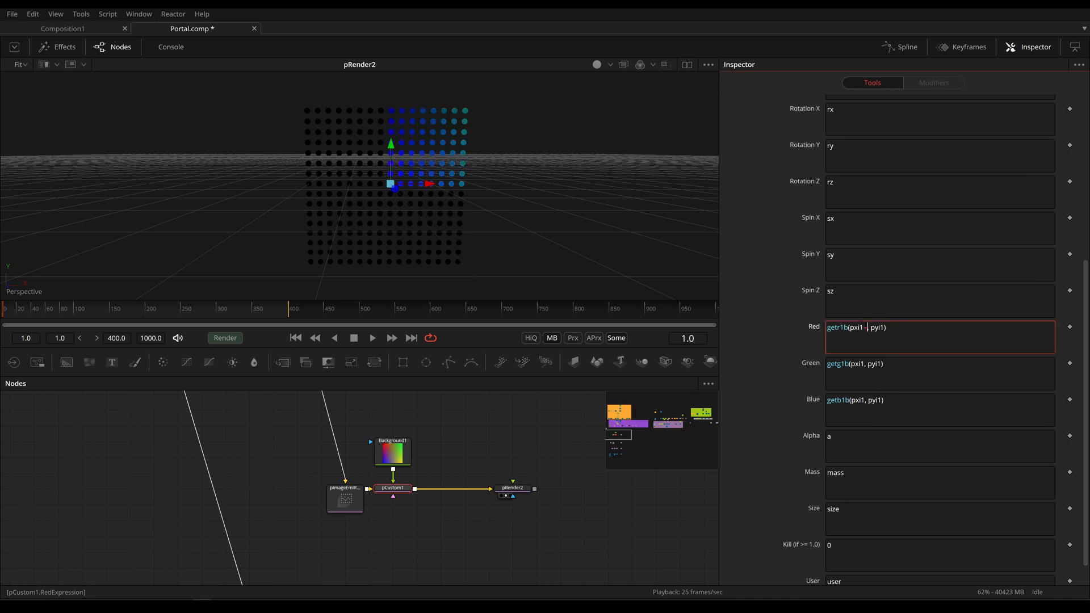
{"action": "type", "text": "+.5"}
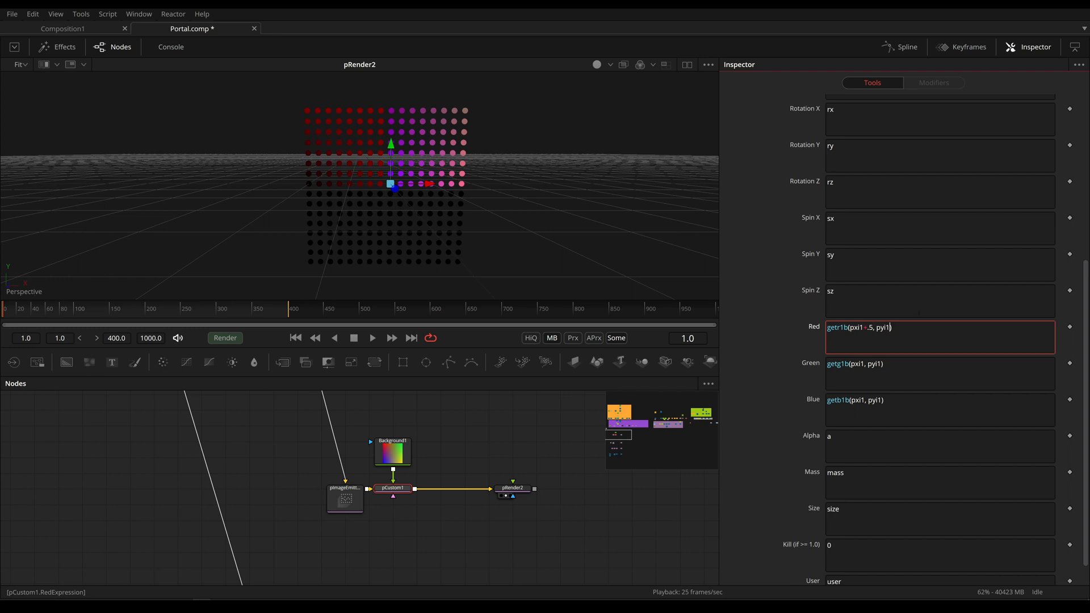
{"action": "type", "text": "+0.5"}
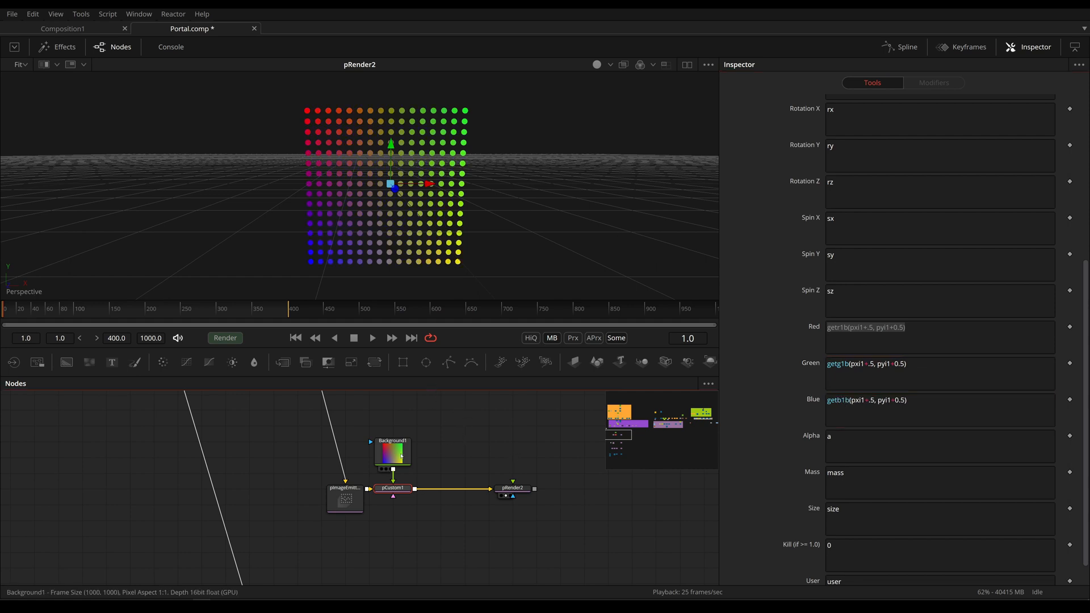
{"action": "left_click", "coordinate": [393, 451]}
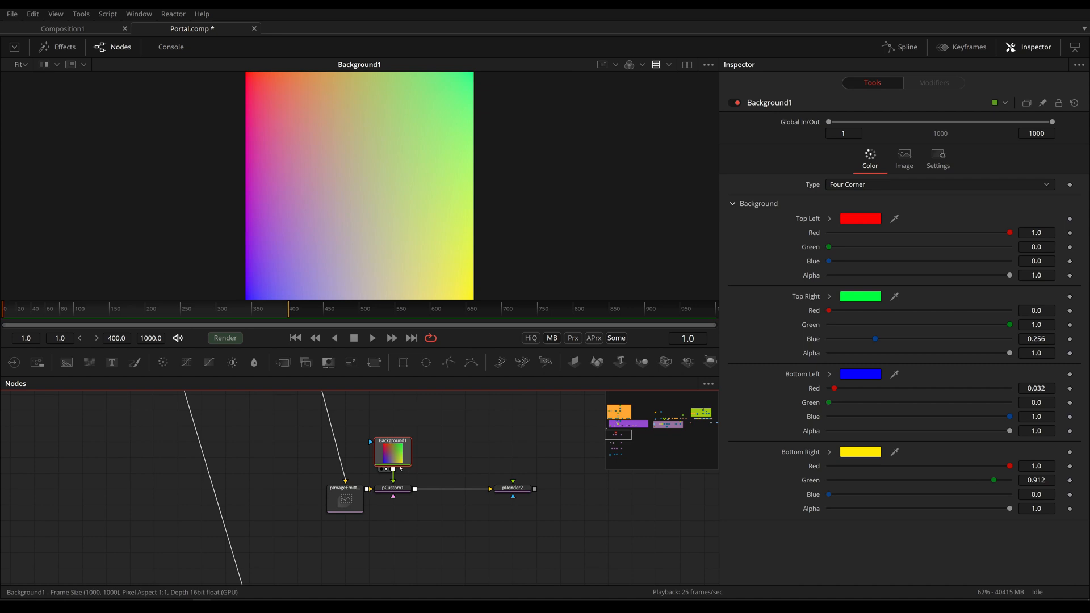
Load pRender2 to show the gradient-coloured dot grid with its render settings.
{"action": "left_click", "coordinate": [392, 488]}
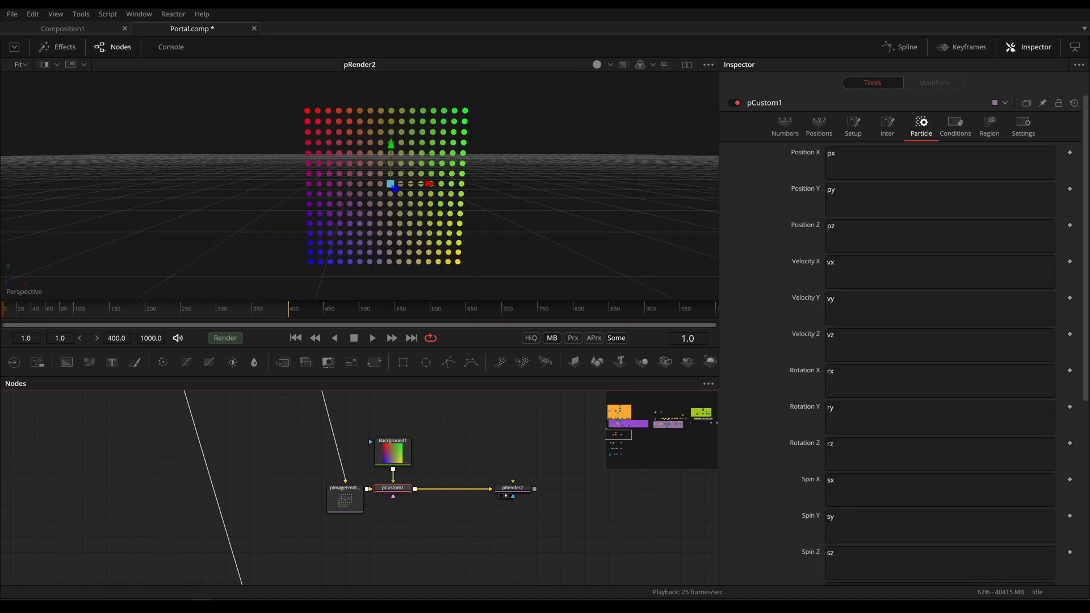
{"action": "scroll", "scroll_direction": "down", "scroll_amount": 3}
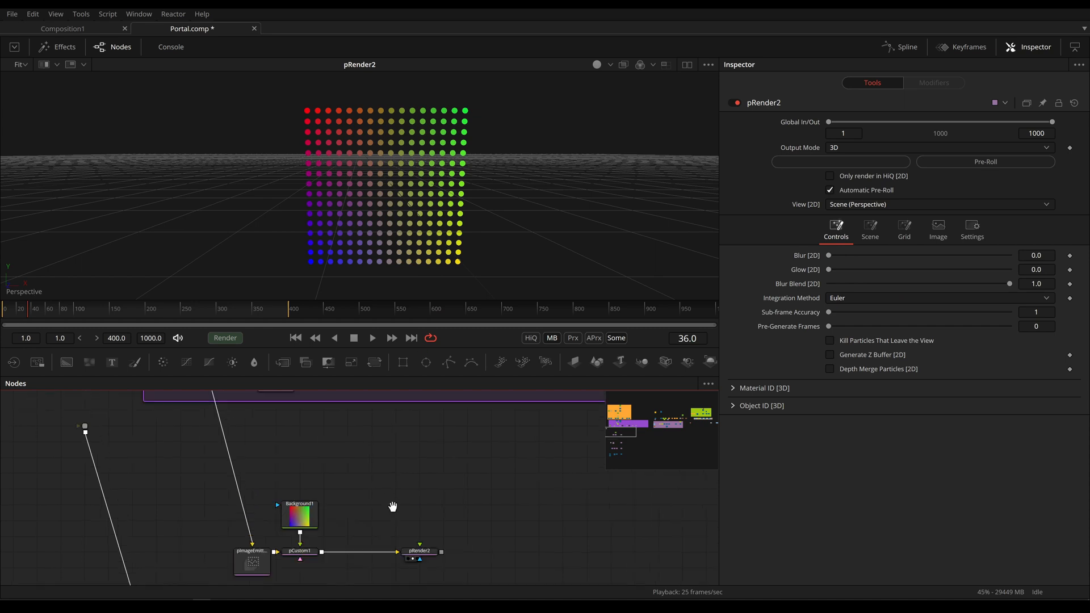
View pRender1's portal particles, then inspect CustomPositon's background-sampling position expressions with 0.5 offsets.
{"action": "left_click", "coordinate": [662, 520]}
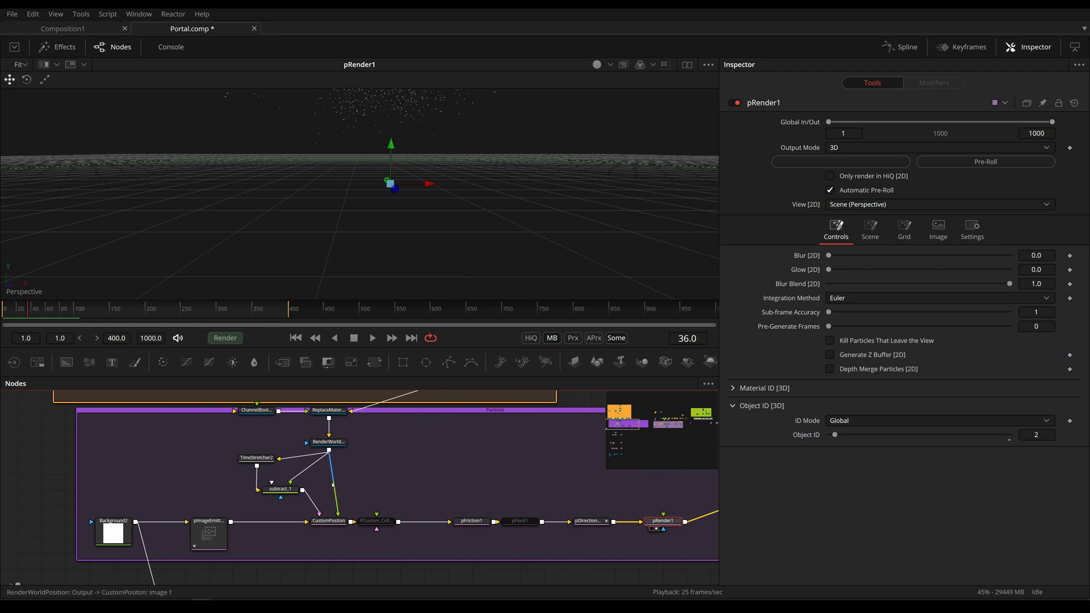
{"action": "left_click", "coordinate": [328, 521]}
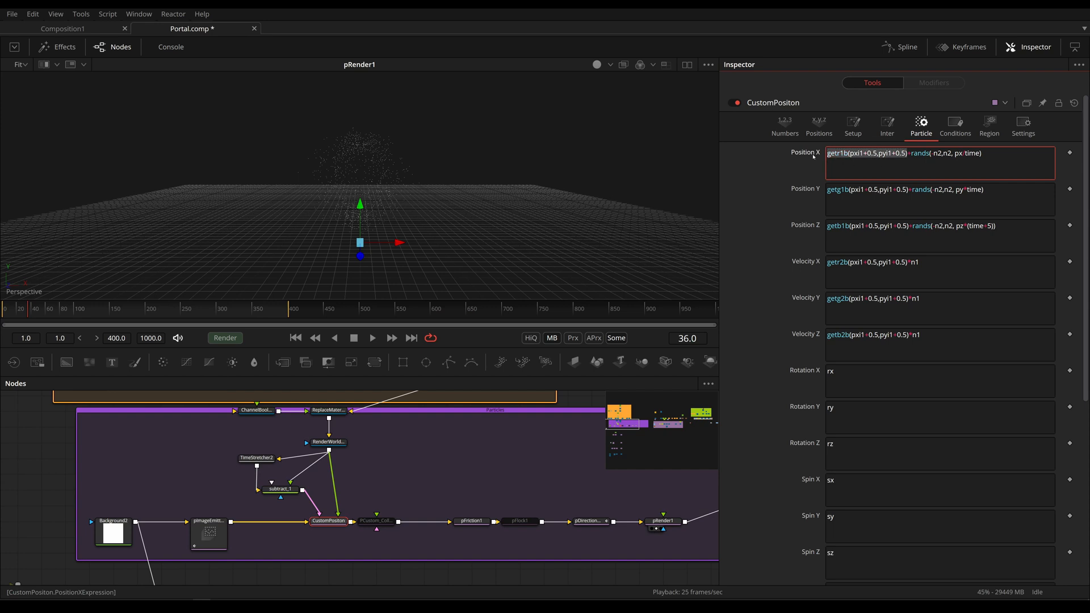
{"action": "mouse_move", "coordinate": [812, 226]}
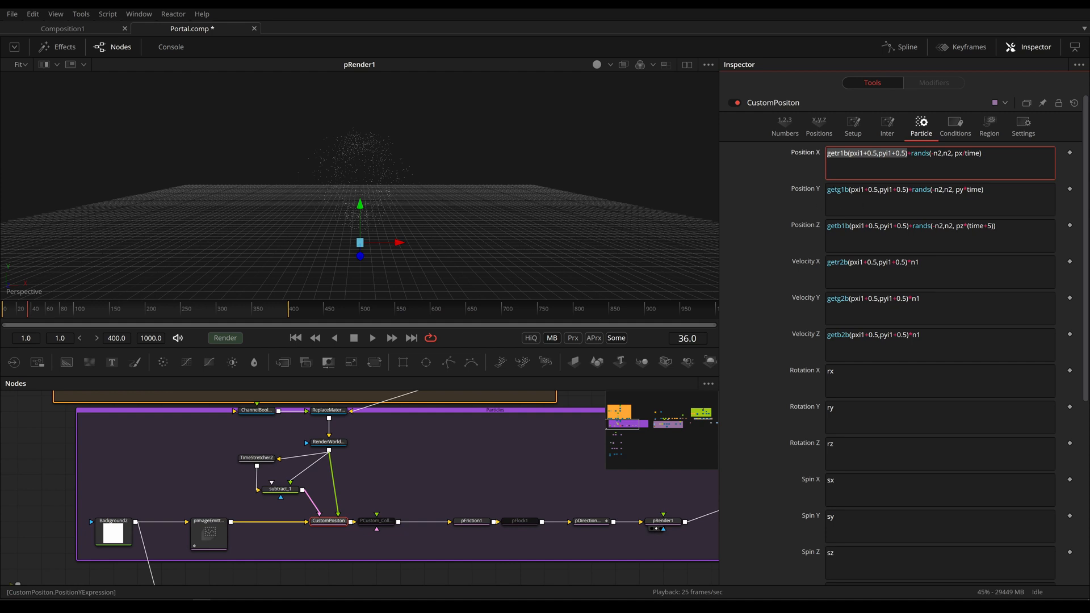
{"action": "mouse_move", "coordinate": [955, 127]}
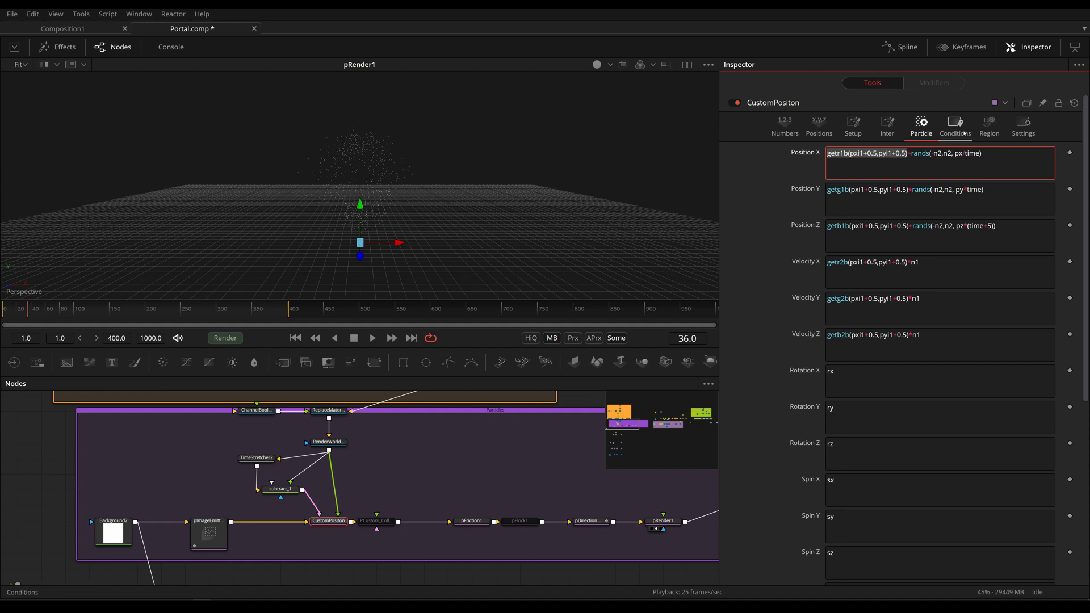
Set CustomPositon's Age End to 0.0, then return to its position expressions.
{"action": "left_click", "coordinate": [954, 127]}
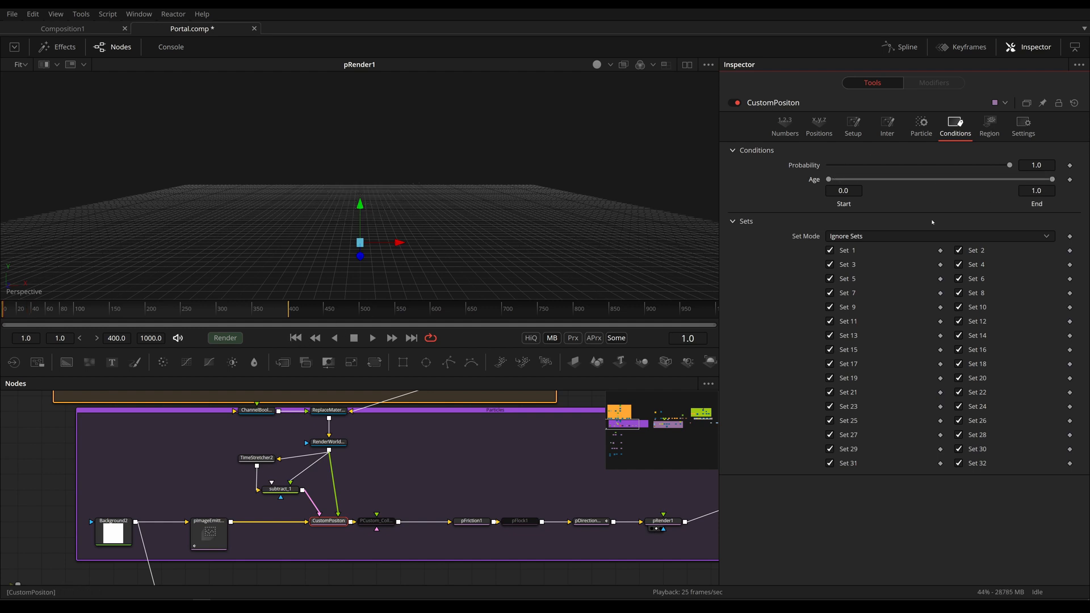
{"action": "left_click", "coordinate": [372, 337]}
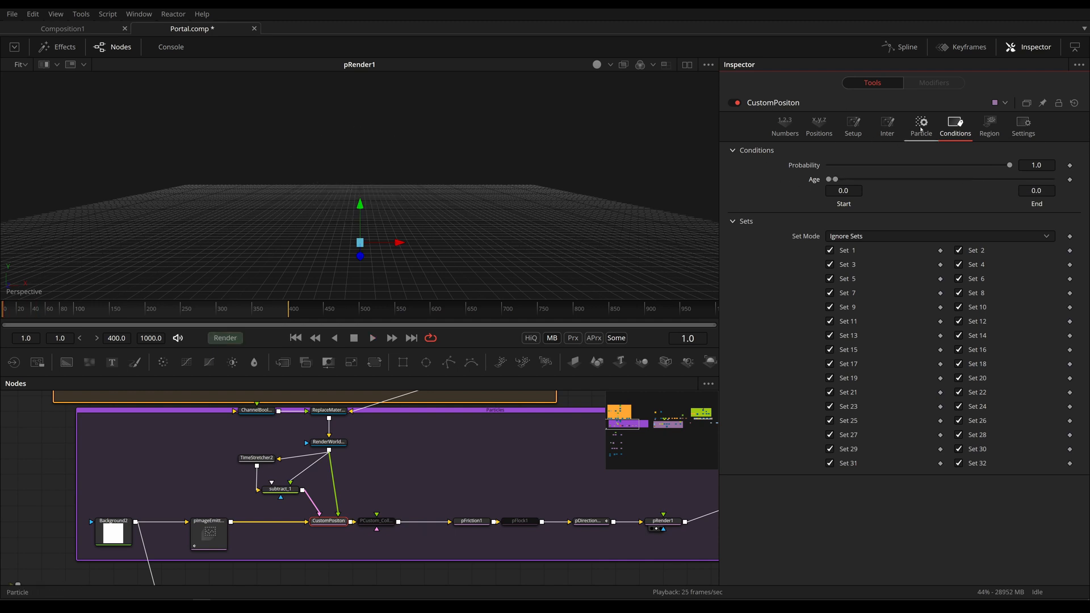
{"action": "left_click", "coordinate": [920, 127]}
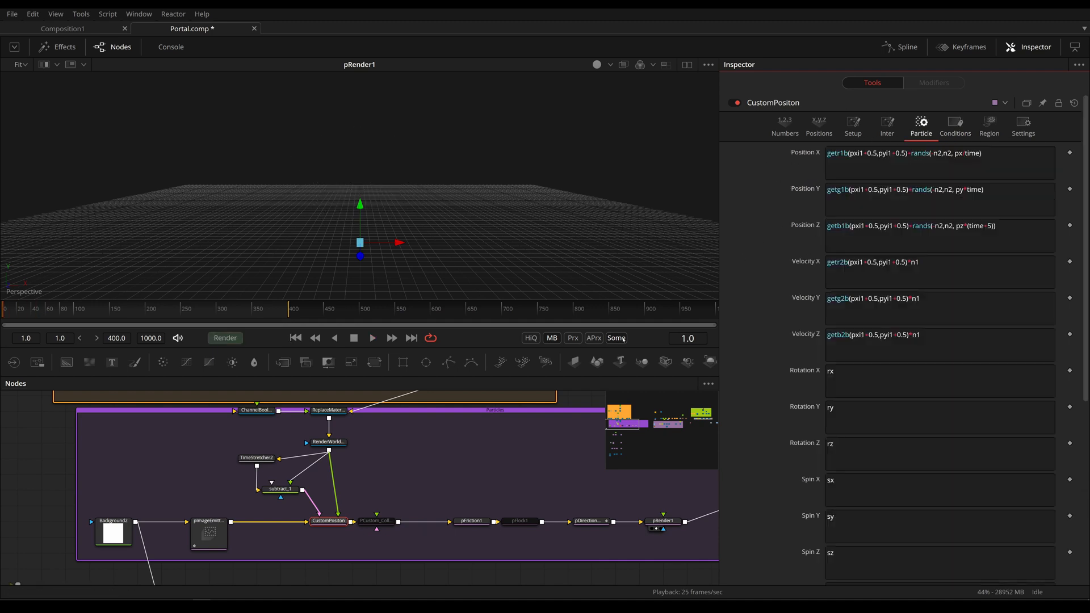
{"action": "scroll", "scroll_direction": "down", "scroll_amount": 3}
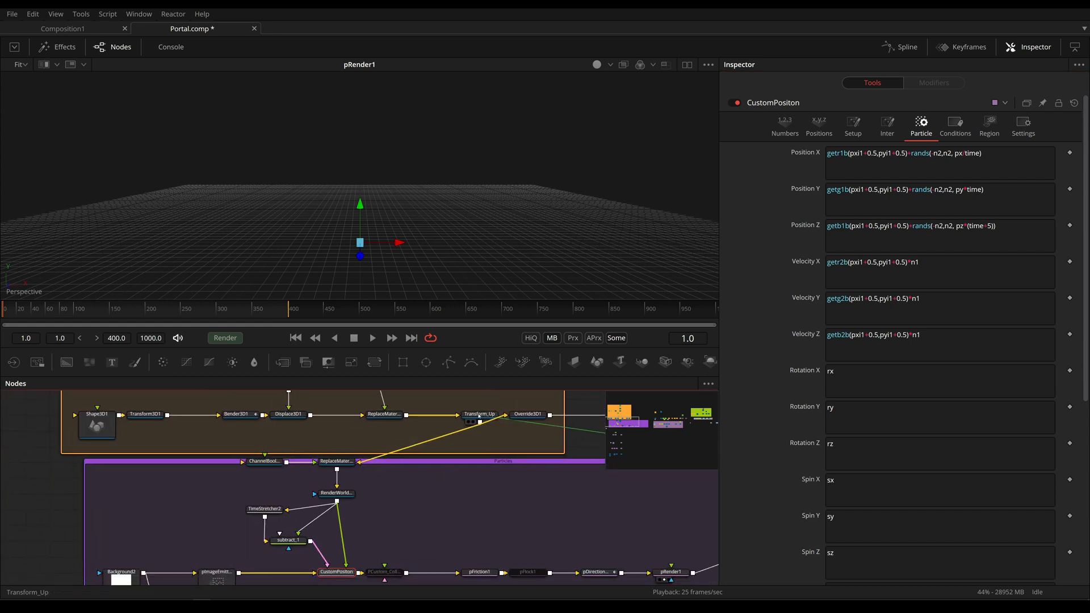
Inspect the portal mesh material and ChannelBoolean2's XYZ-to-RGB world position on a sphere.
{"action": "left_click", "coordinate": [478, 414]}
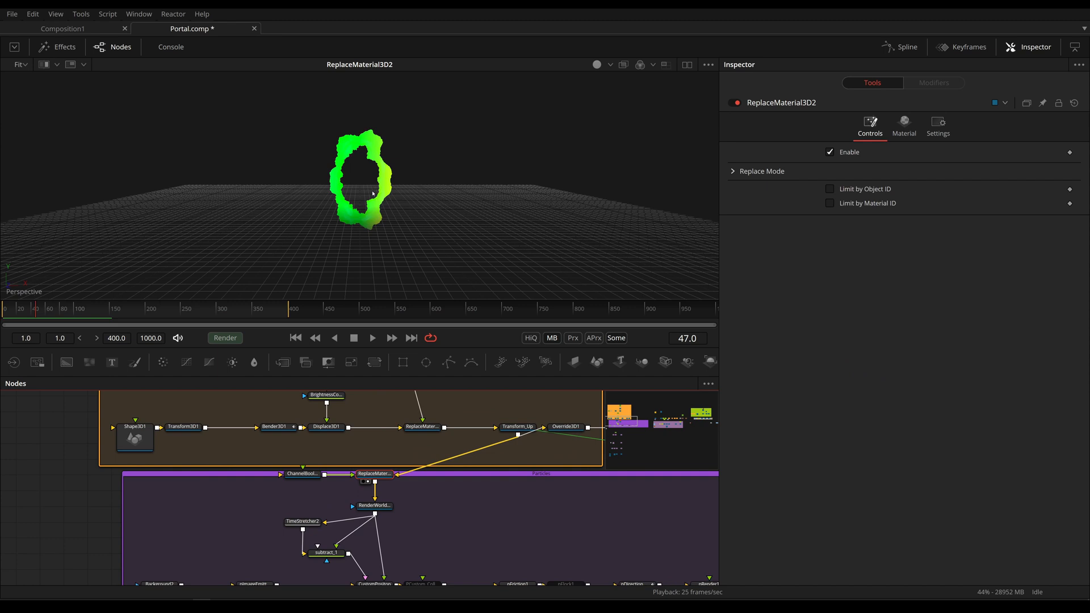
{"action": "left_click", "coordinate": [301, 473]}
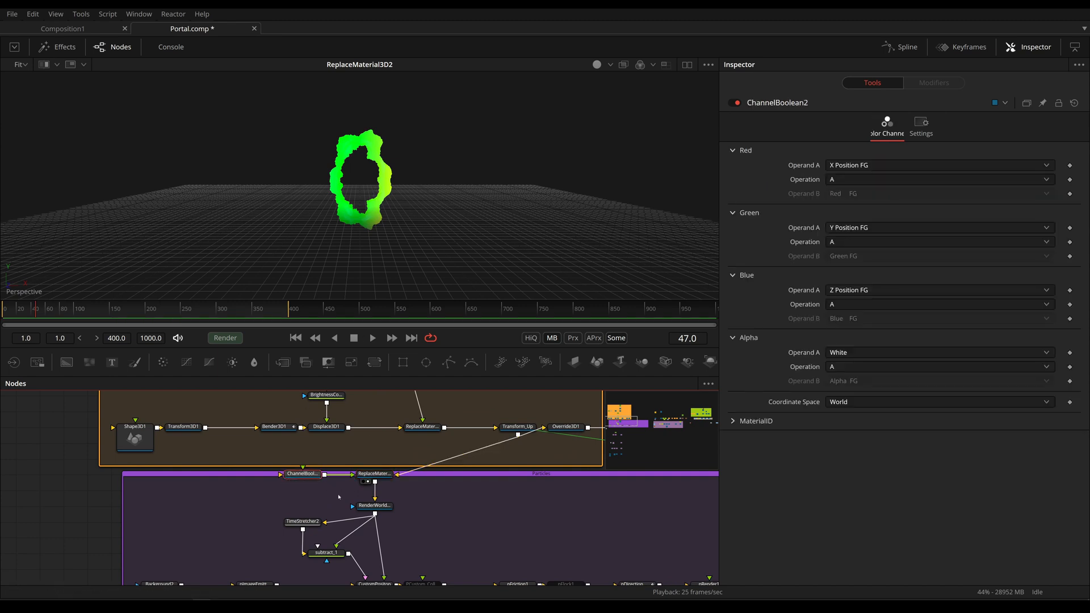
{"action": "left_click", "coordinate": [302, 474]}
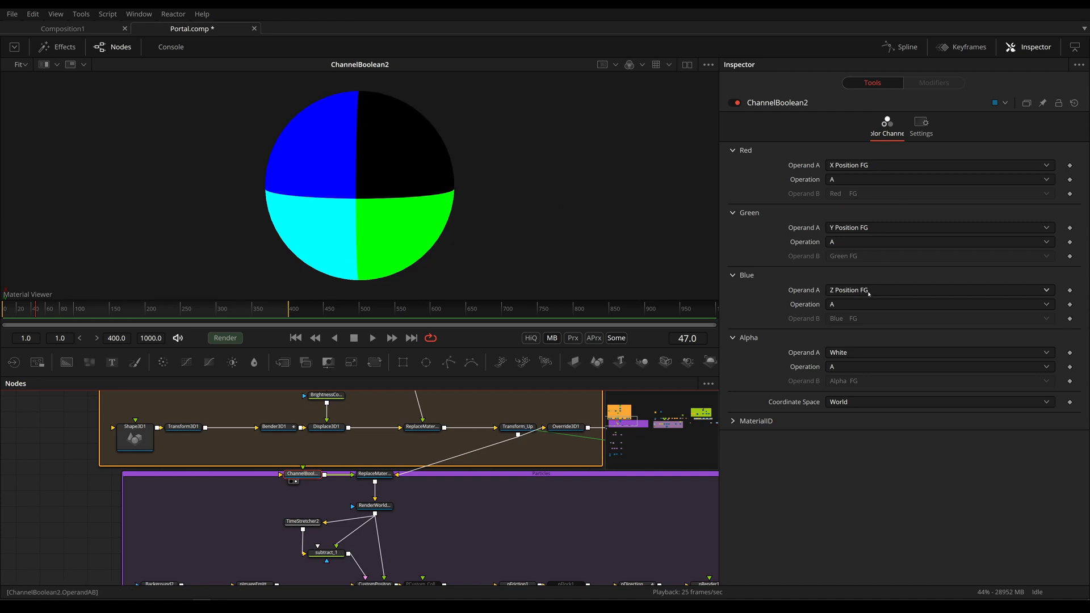
{"action": "mouse_move", "coordinate": [865, 304]}
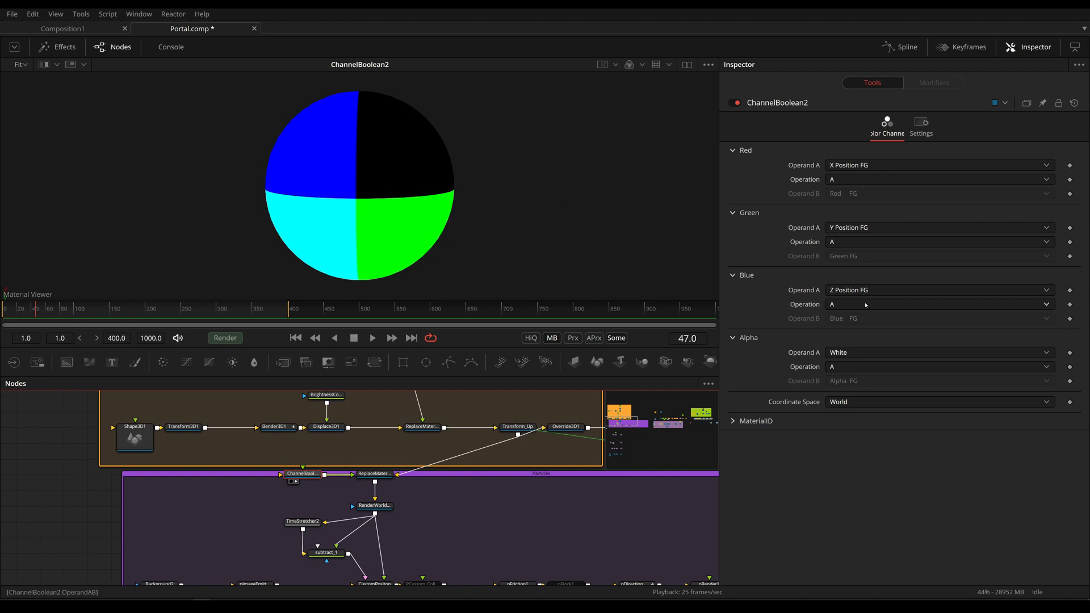
{"action": "mouse_move", "coordinate": [850, 406]}
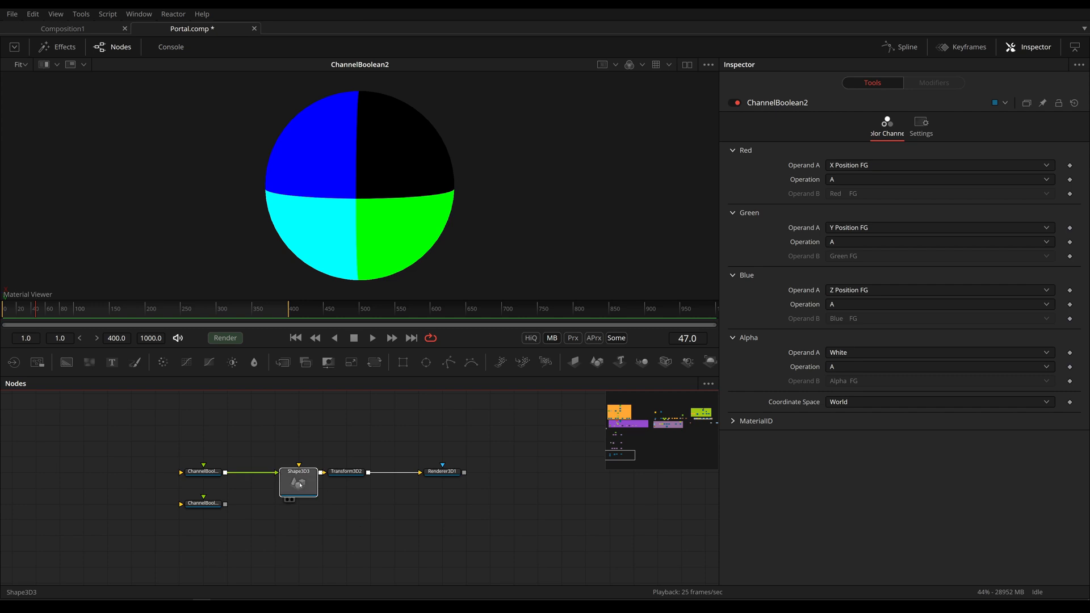
Check Shape3D3 and ChannelBoolean1, then view Renderer3D1's 16x16 float32 position image.
{"action": "left_click", "coordinate": [298, 480]}
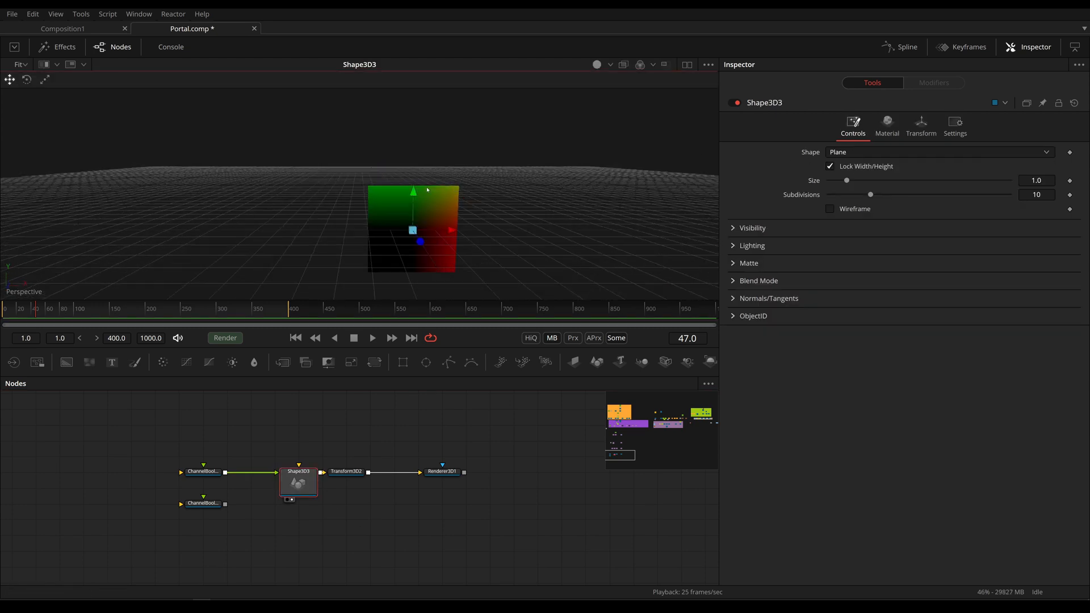
{"action": "left_click", "coordinate": [203, 471]}
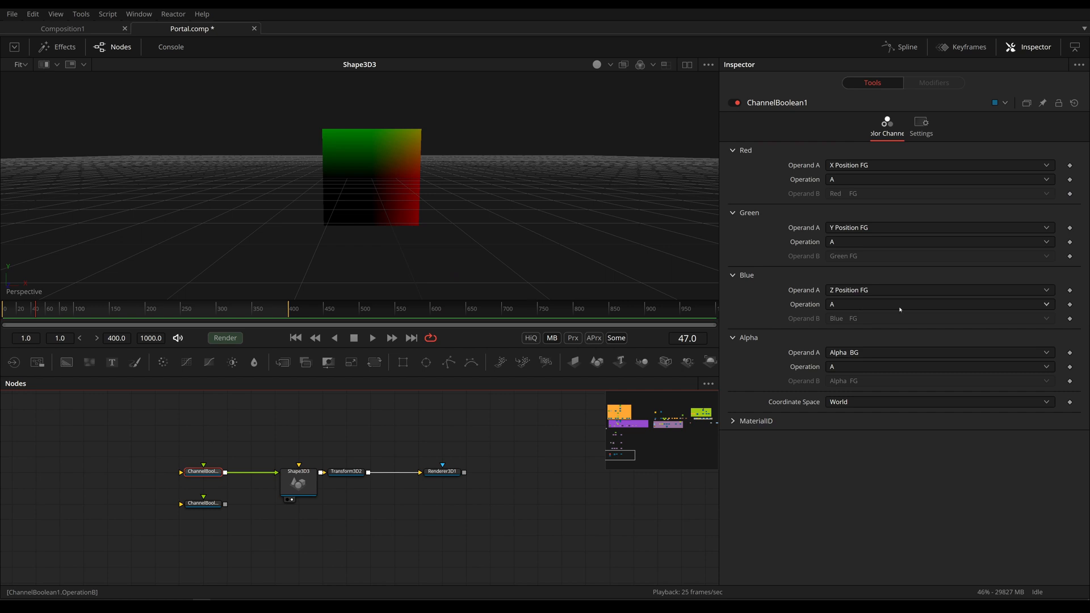
{"action": "mouse_move", "coordinate": [842, 405]}
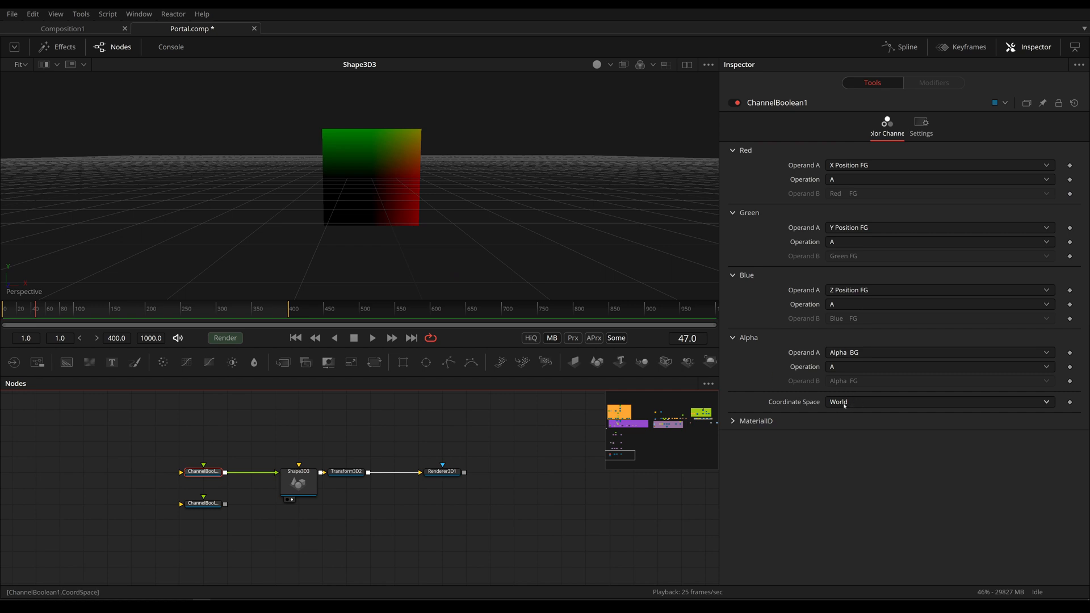
{"action": "left_click", "coordinate": [442, 471]}
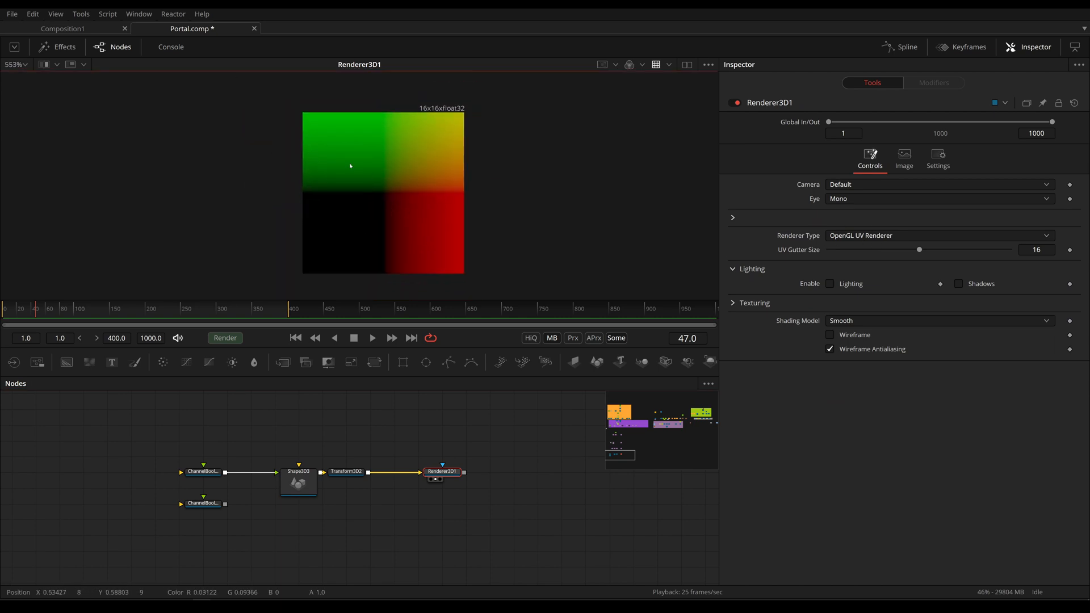
{"action": "mouse_move", "coordinate": [480, 178]}
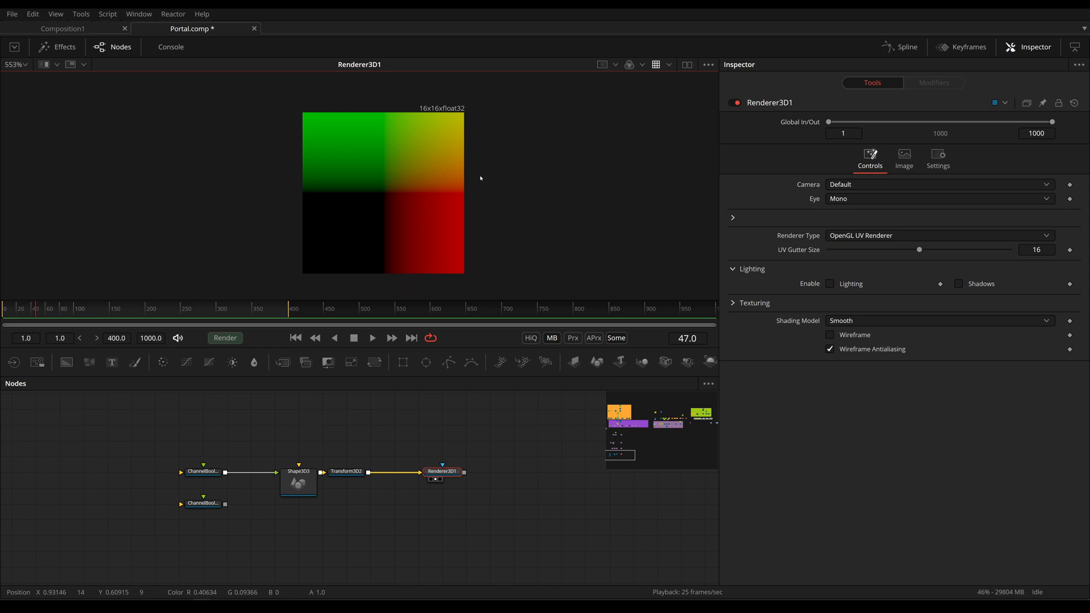
{"action": "mouse_move", "coordinate": [392, 227]}
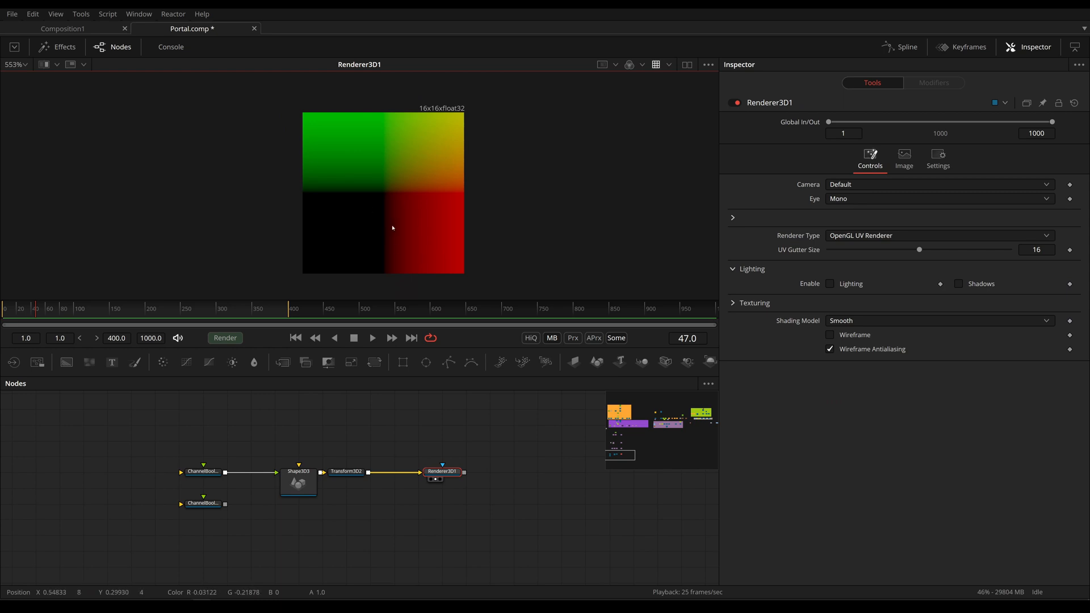
{"action": "mouse_move", "coordinate": [356, 483]}
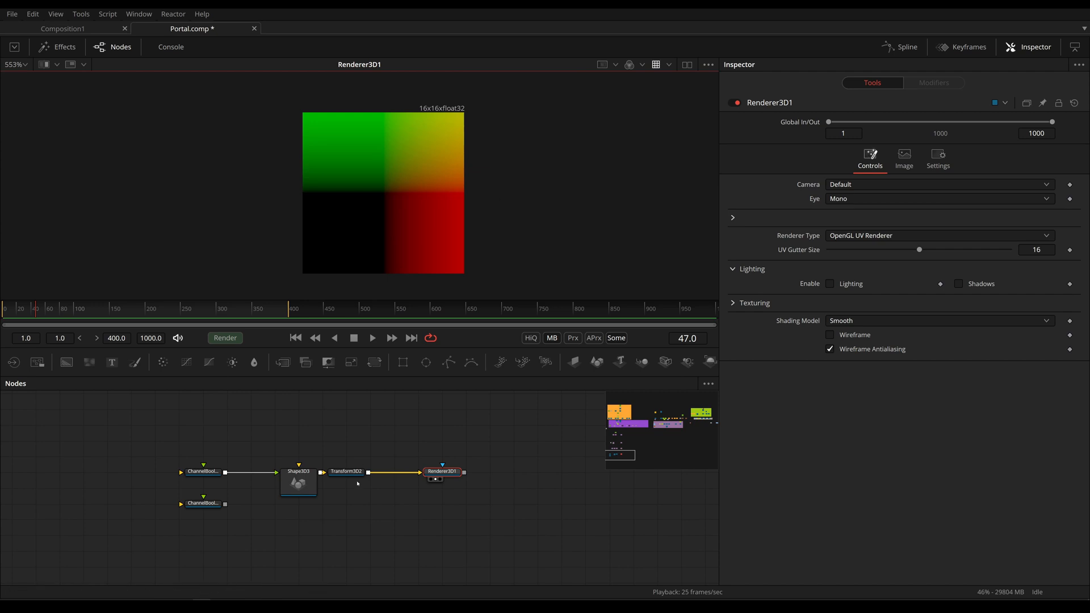
Change Transform3D2's Translation Z from 2.0 to 1.0, viewed beside Renderer3D1's output.
{"action": "left_click", "coordinate": [347, 472]}
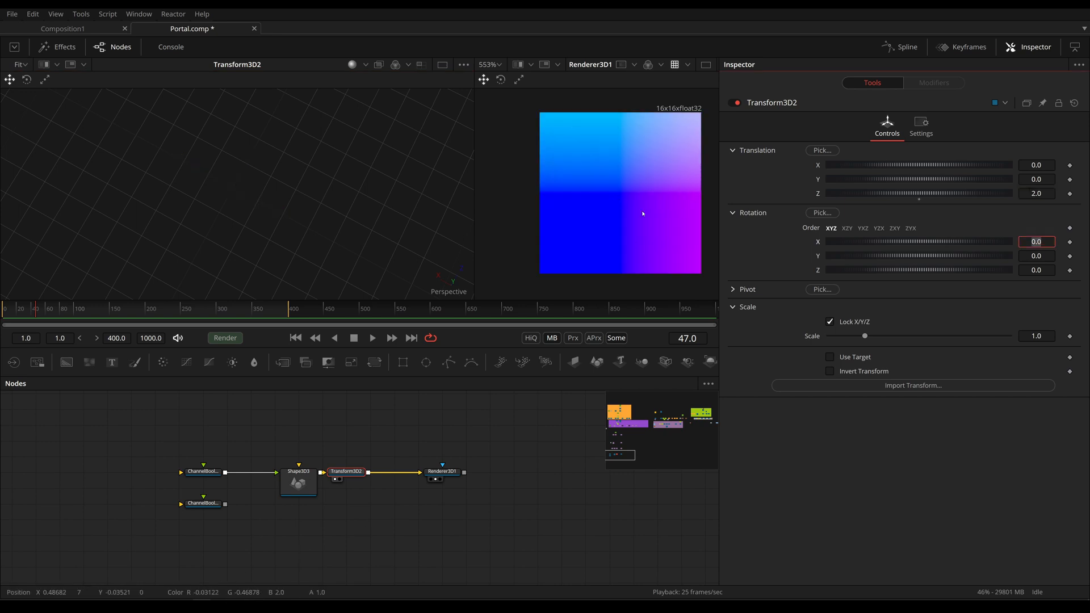
{"action": "mouse_move", "coordinate": [622, 213]}
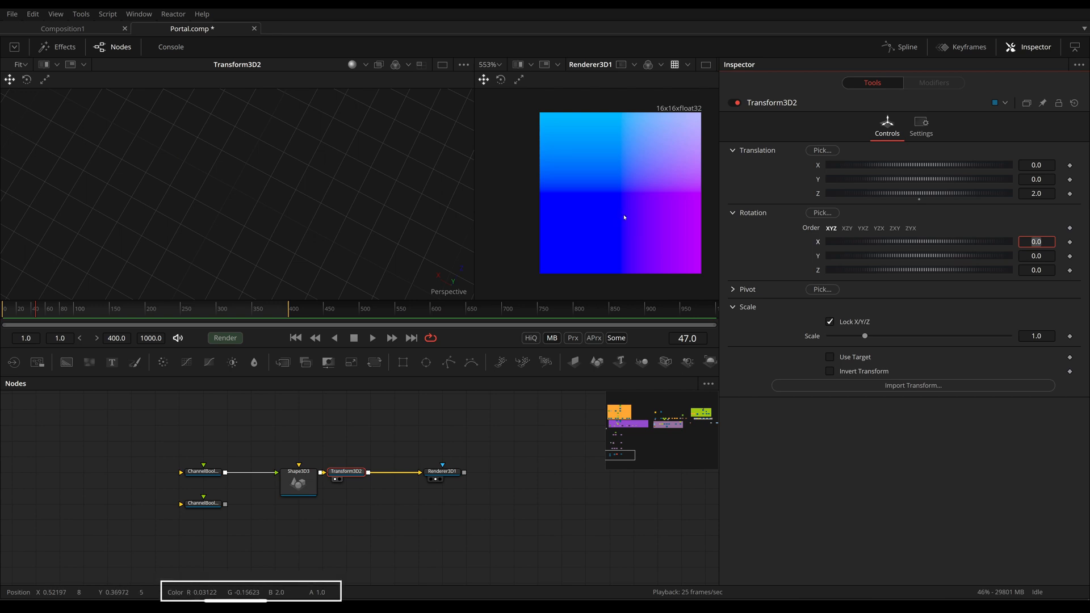
{"action": "left_click", "coordinate": [1037, 193]}
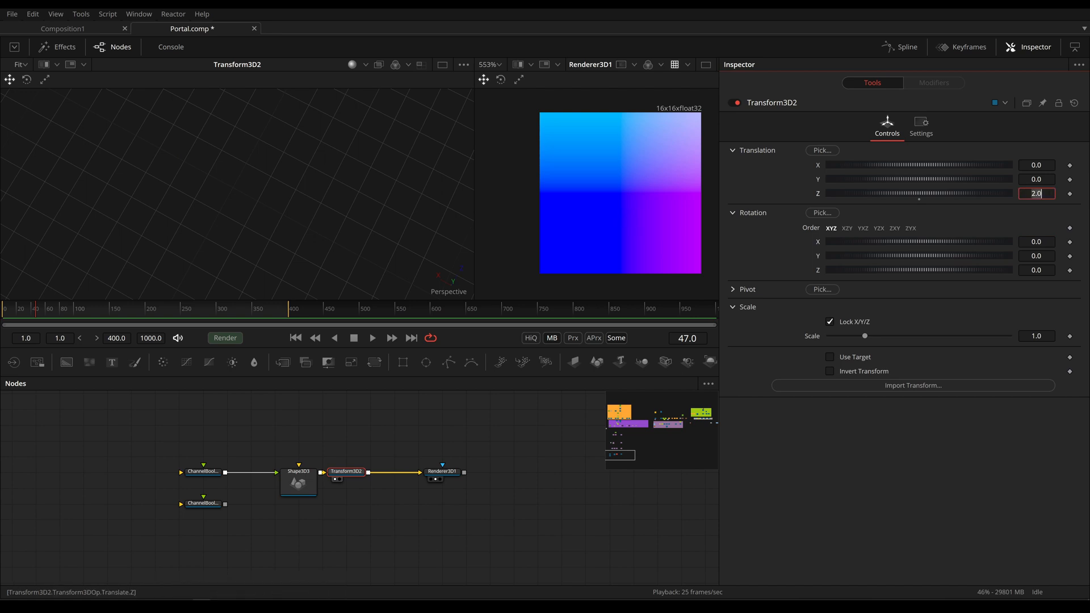
{"action": "type", "text": "1.0"}
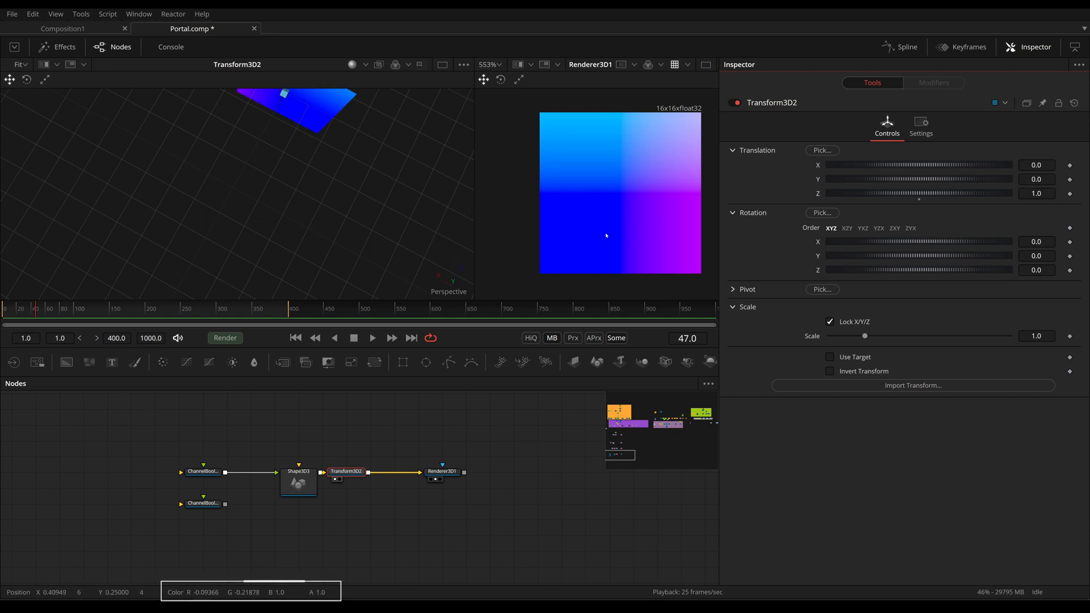
{"action": "mouse_move", "coordinate": [610, 237]}
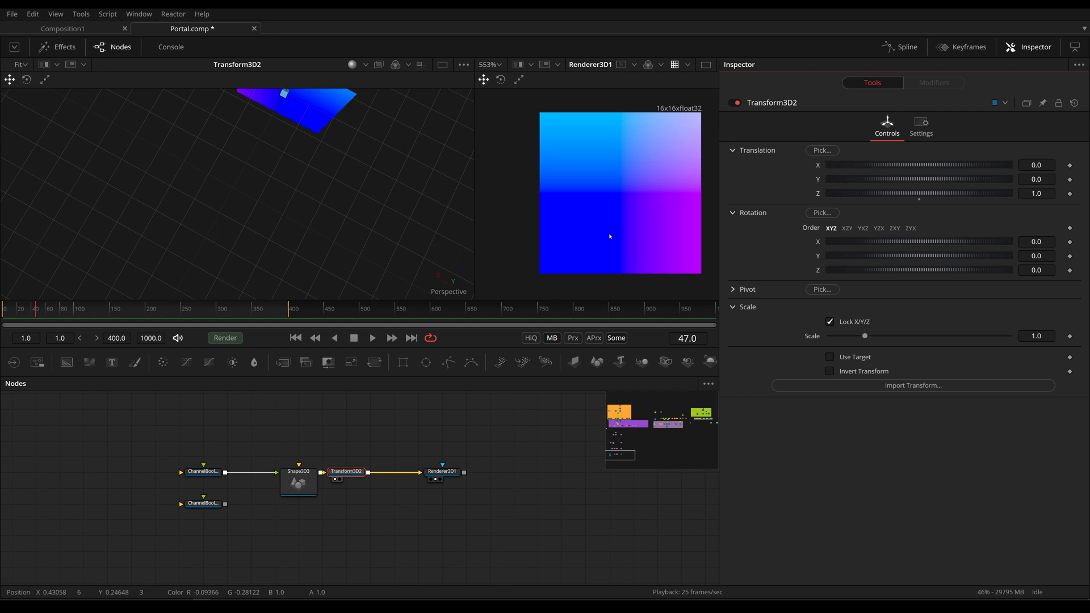
{"action": "mouse_move", "coordinate": [621, 197]}
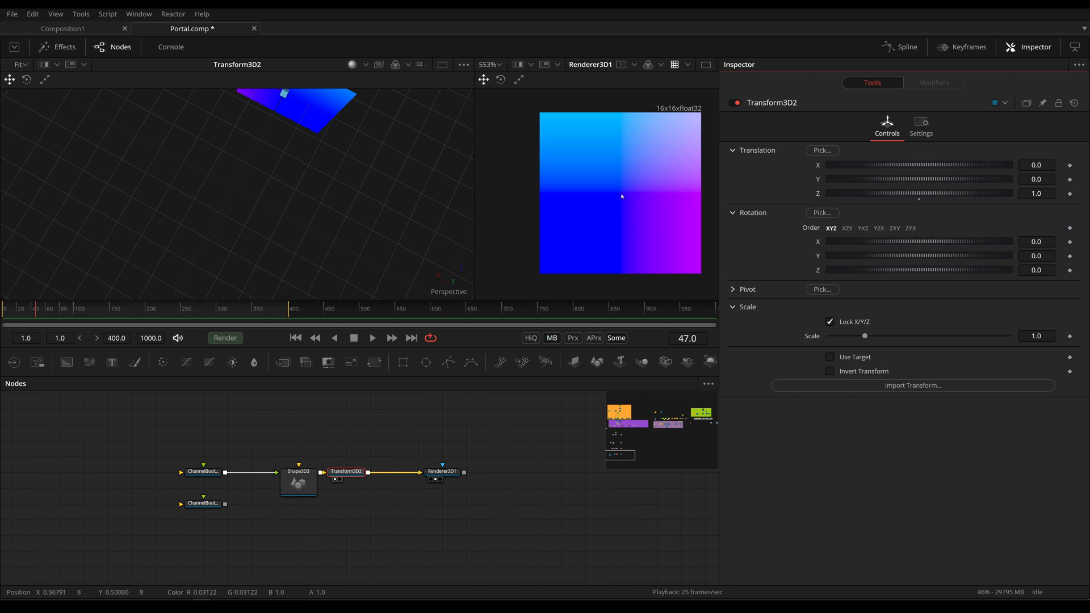
{"action": "mouse_move", "coordinate": [622, 196]}
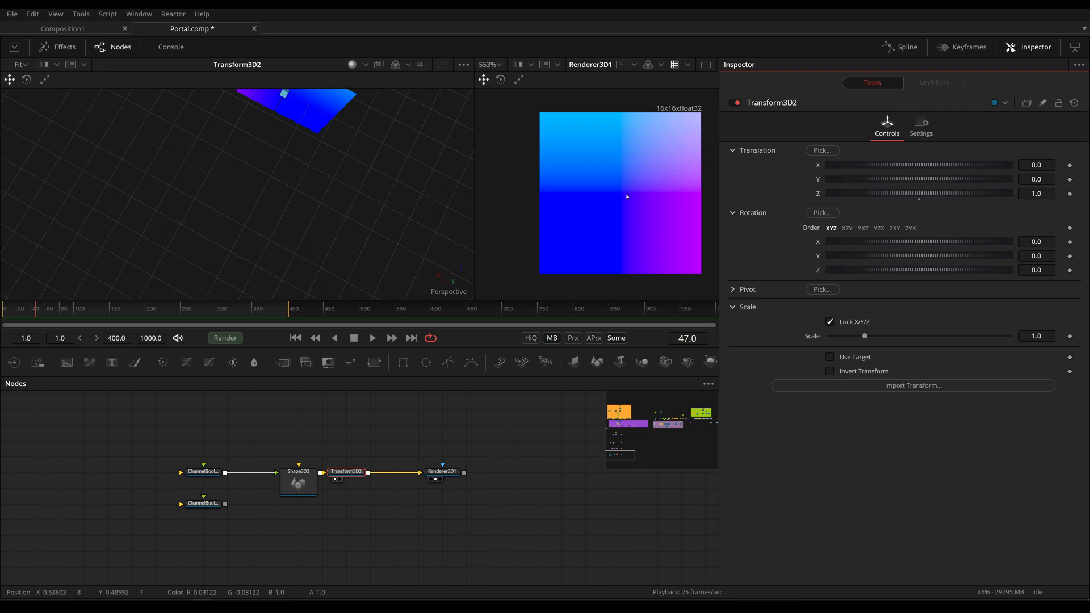
{"action": "mouse_move", "coordinate": [617, 183]}
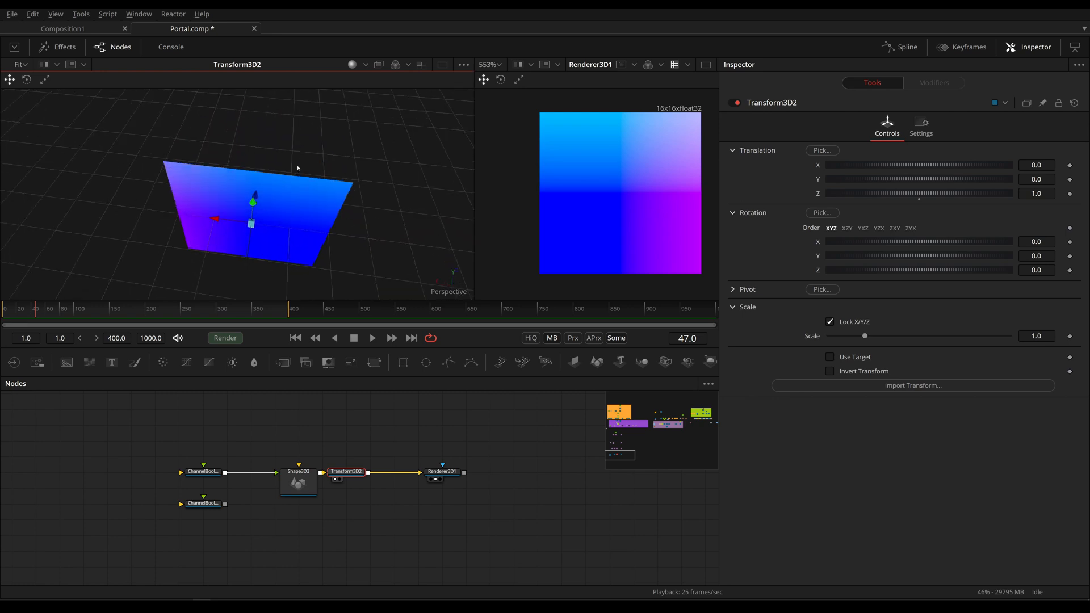
Select Renderer3D1 to list its renderer types, with OpenGL UV Renderer current.
{"action": "left_click", "coordinate": [441, 471]}
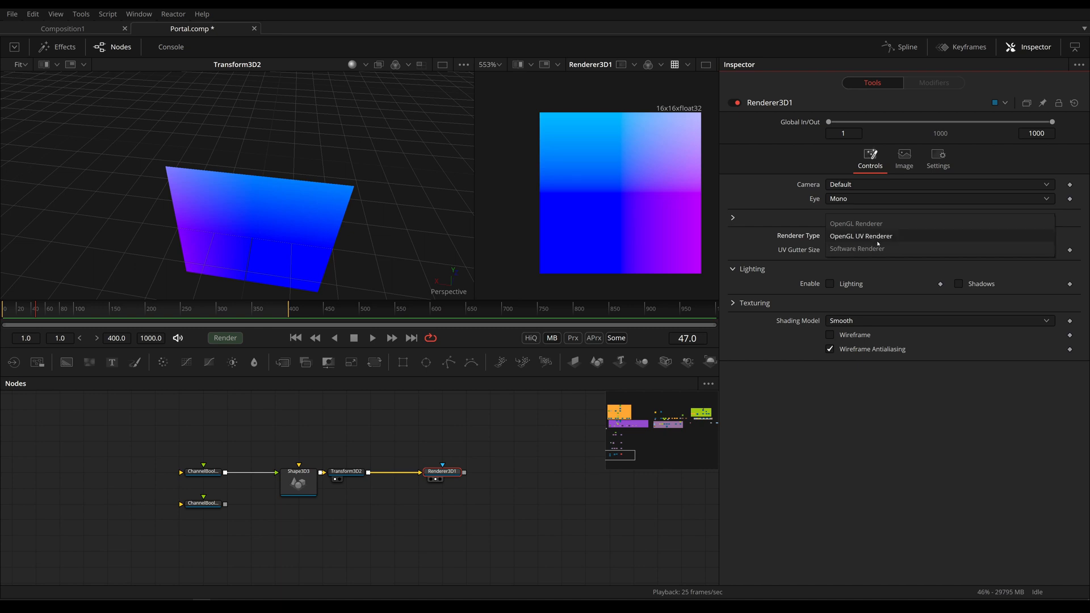
{"action": "mouse_move", "coordinate": [887, 241]}
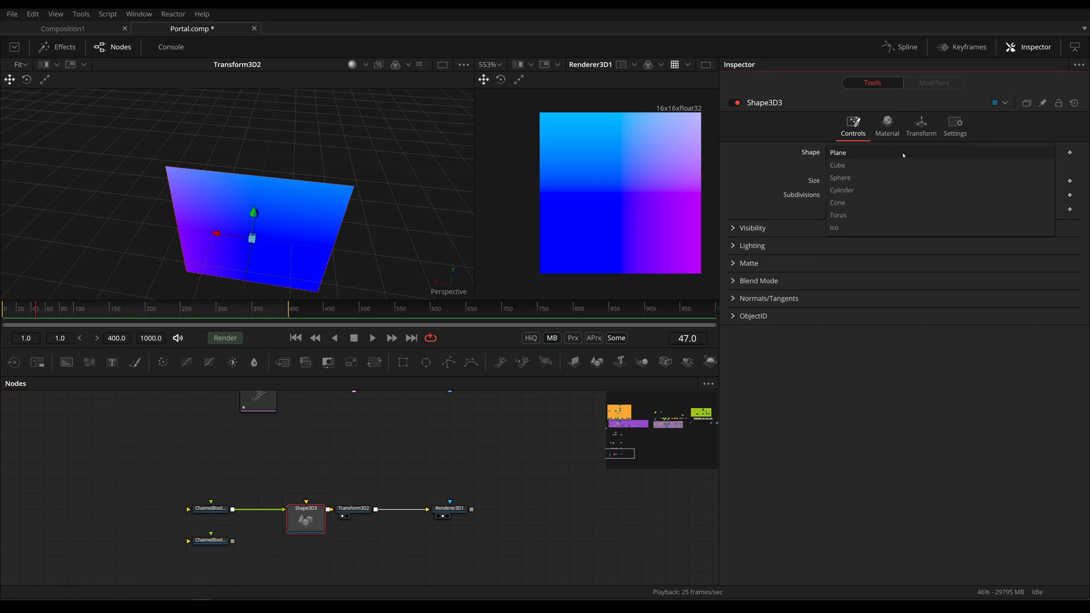
{"action": "mouse_move", "coordinate": [895, 165]}
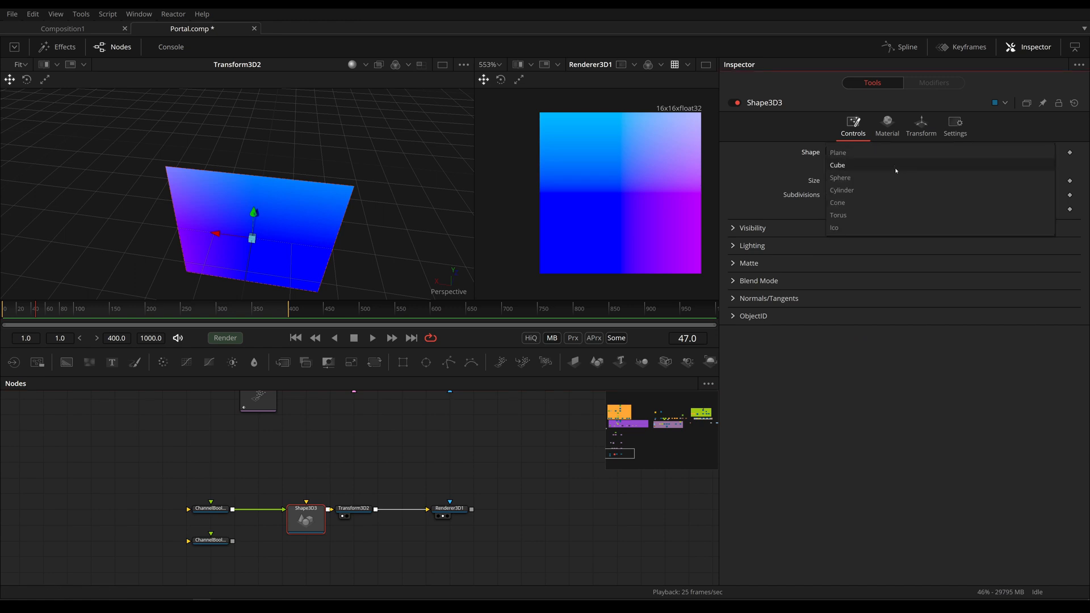
Try Shape3D3 as a cube with cube mapping, then an icosahedron, and open RenderWorldPosition.
{"action": "left_click", "coordinate": [837, 164]}
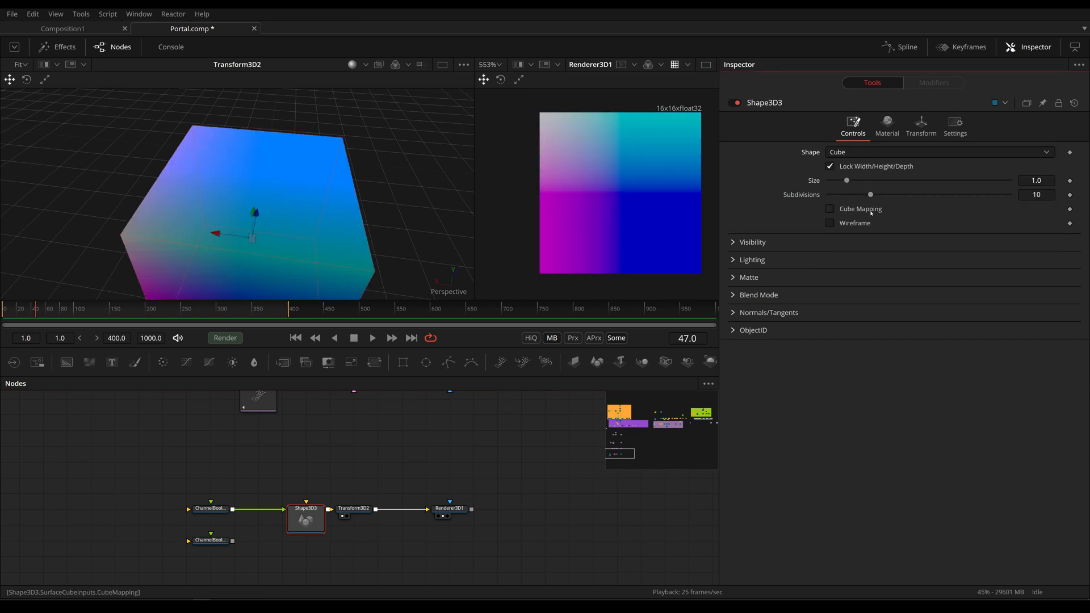
{"action": "mouse_move", "coordinate": [579, 136]}
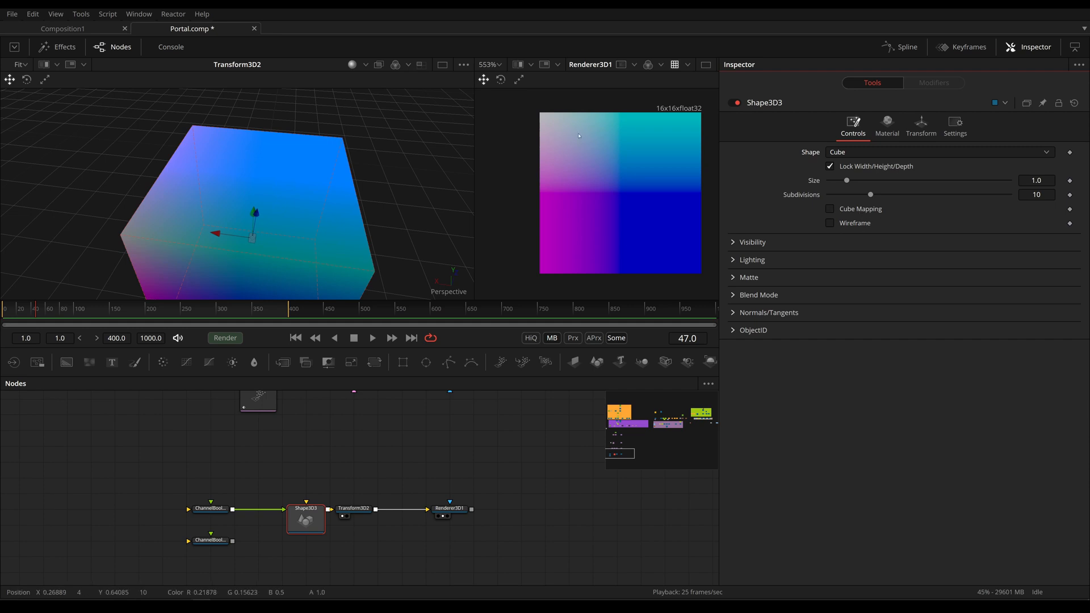
{"action": "mouse_move", "coordinate": [702, 270]}
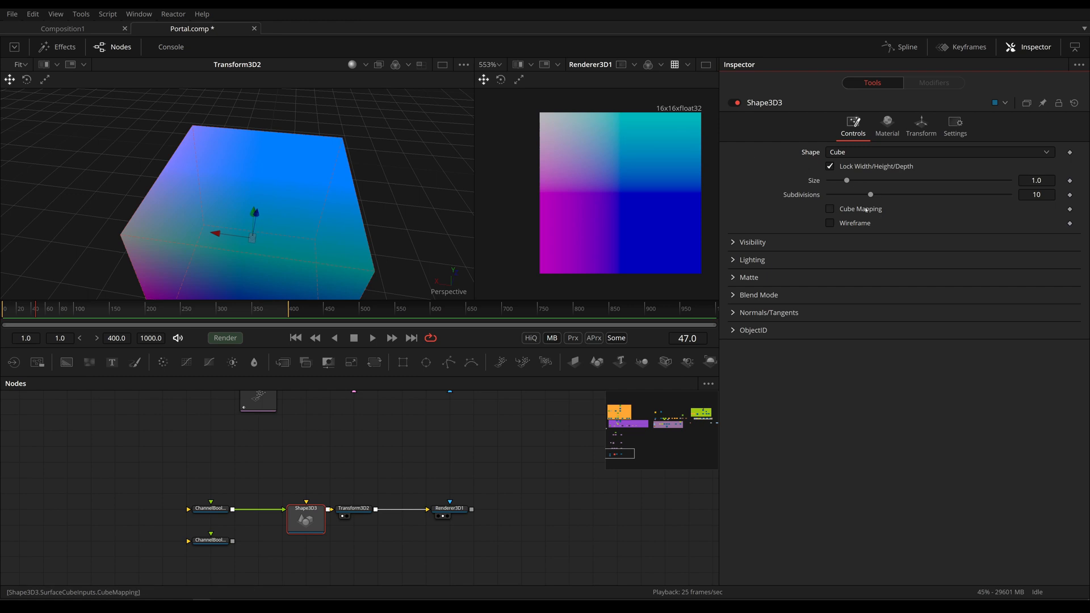
{"action": "left_click", "coordinate": [830, 209]}
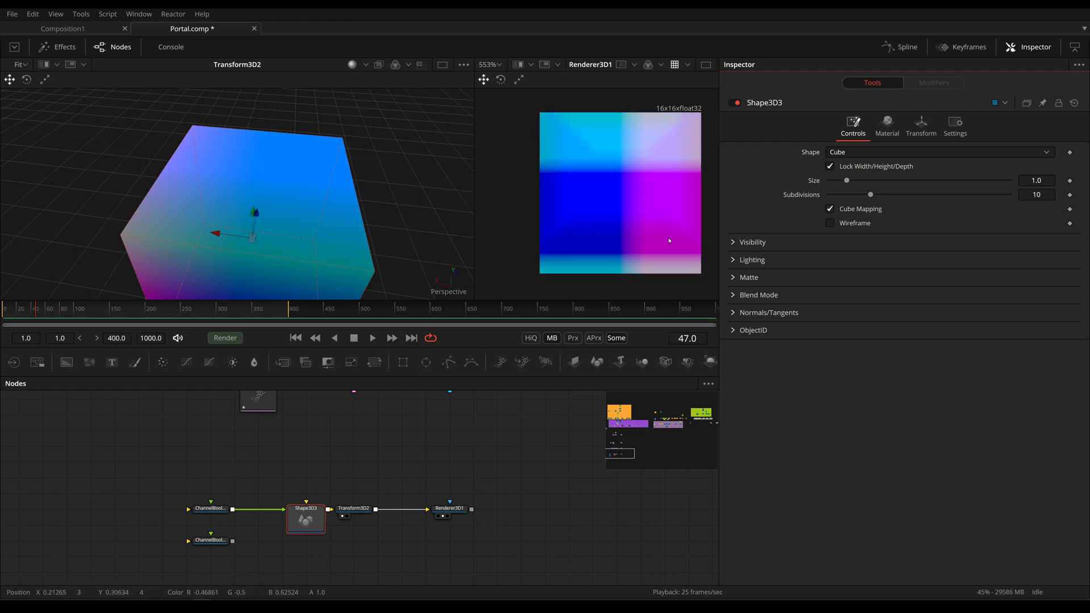
{"action": "mouse_move", "coordinate": [668, 223]}
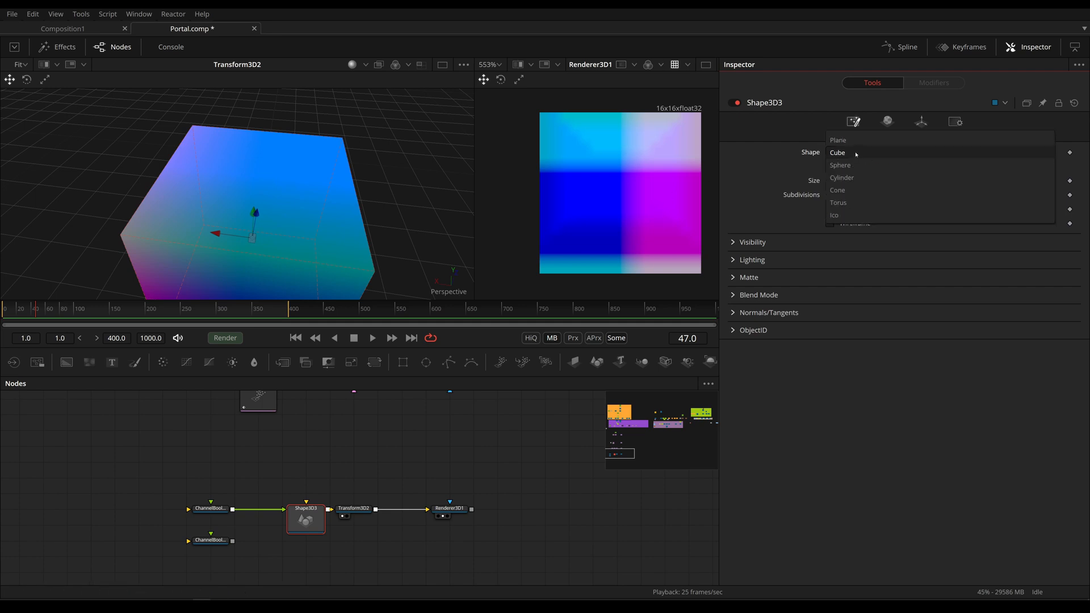
{"action": "left_click", "coordinate": [834, 215]}
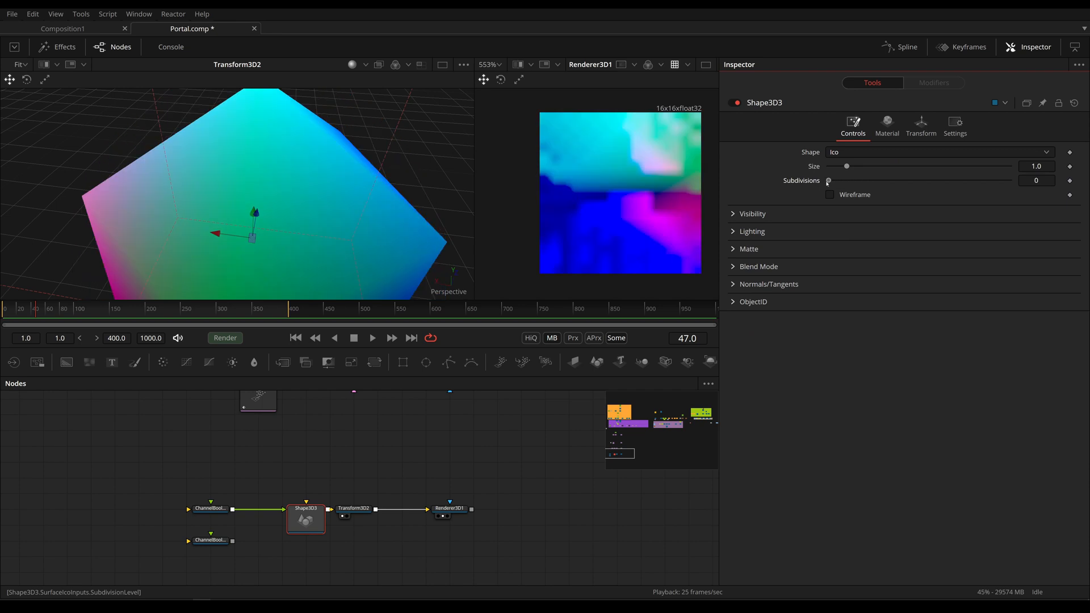
{"action": "mouse_move", "coordinate": [635, 213]}
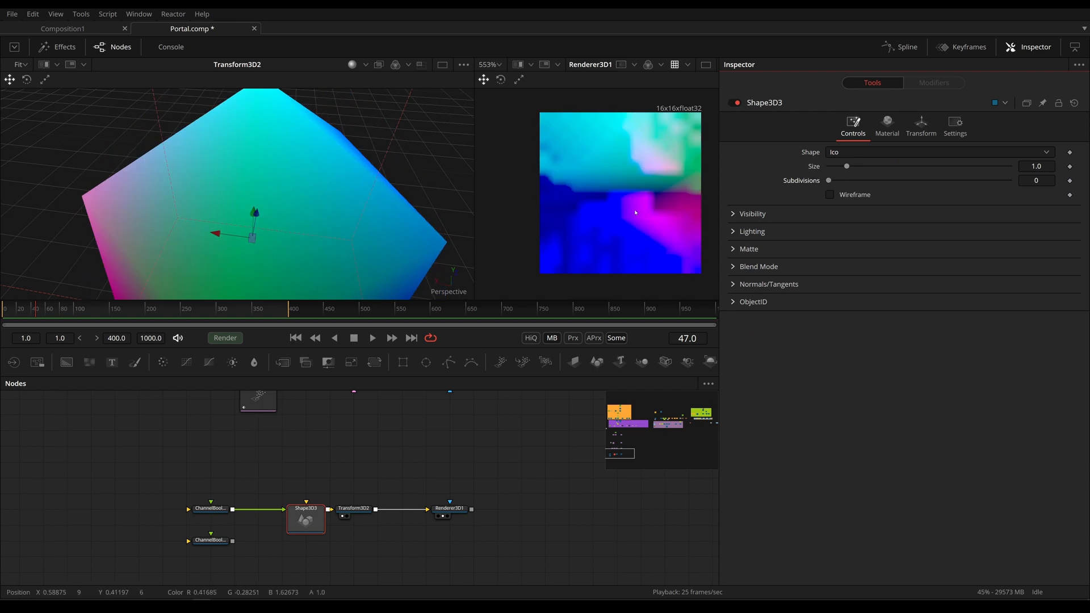
{"action": "mouse_move", "coordinate": [632, 202]}
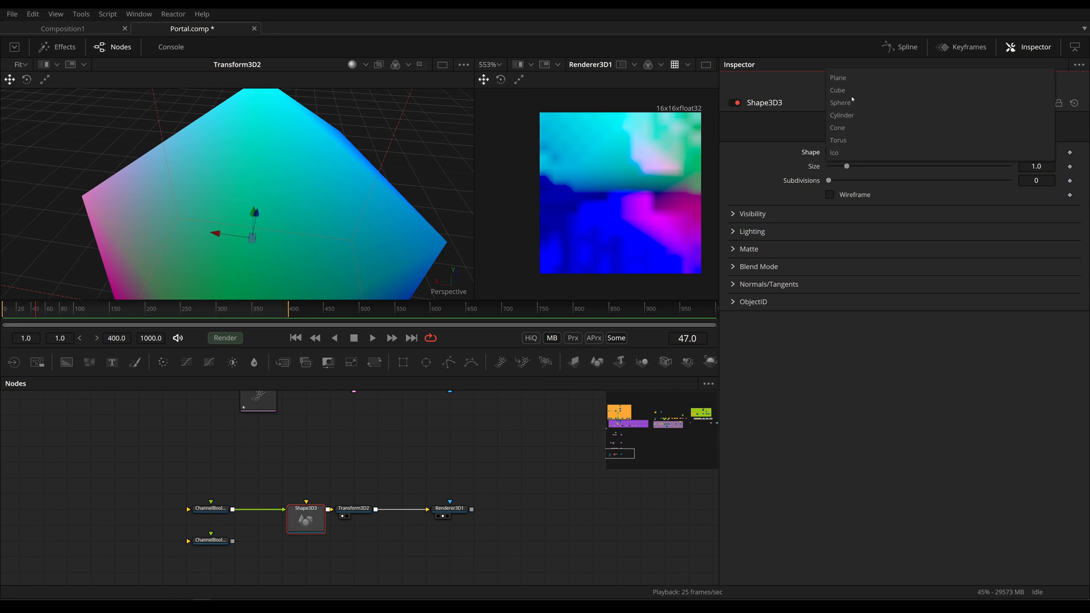
{"action": "mouse_move", "coordinate": [838, 128]}
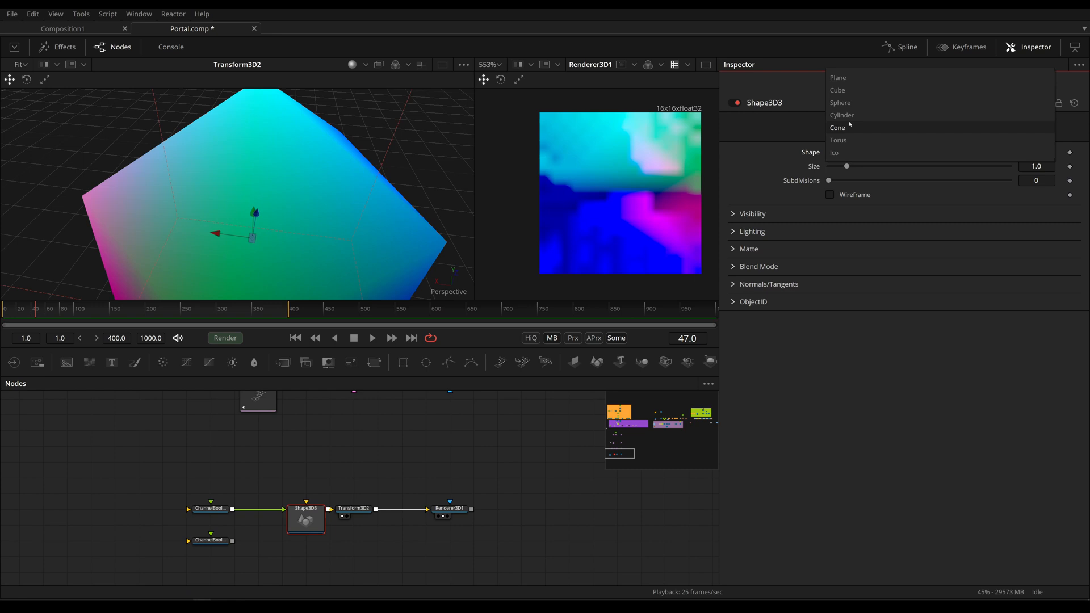
{"action": "mouse_move", "coordinate": [867, 140]}
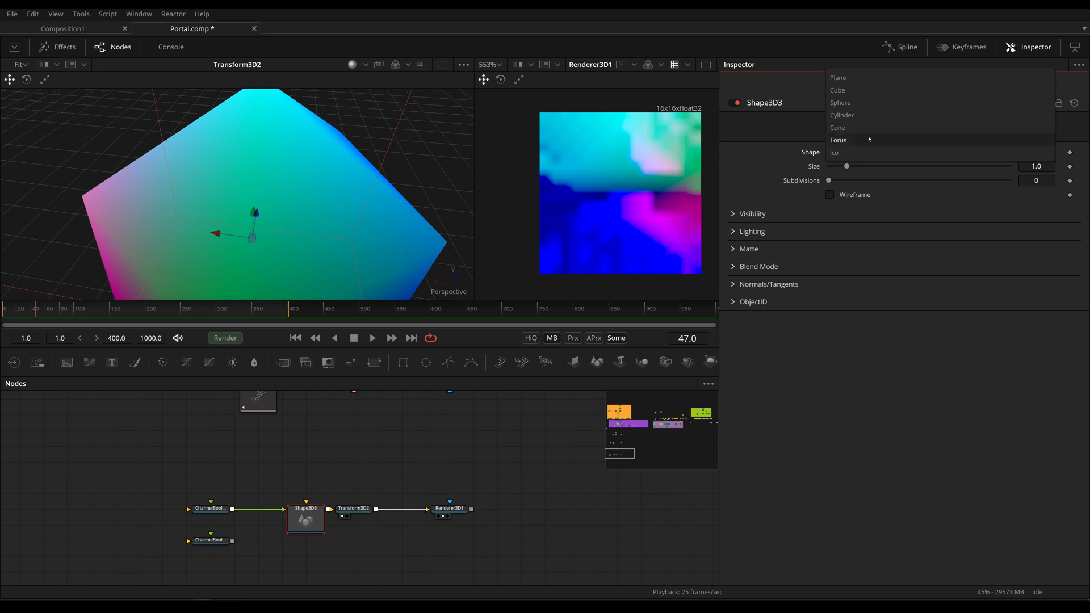
{"action": "left_click", "coordinate": [430, 475]}
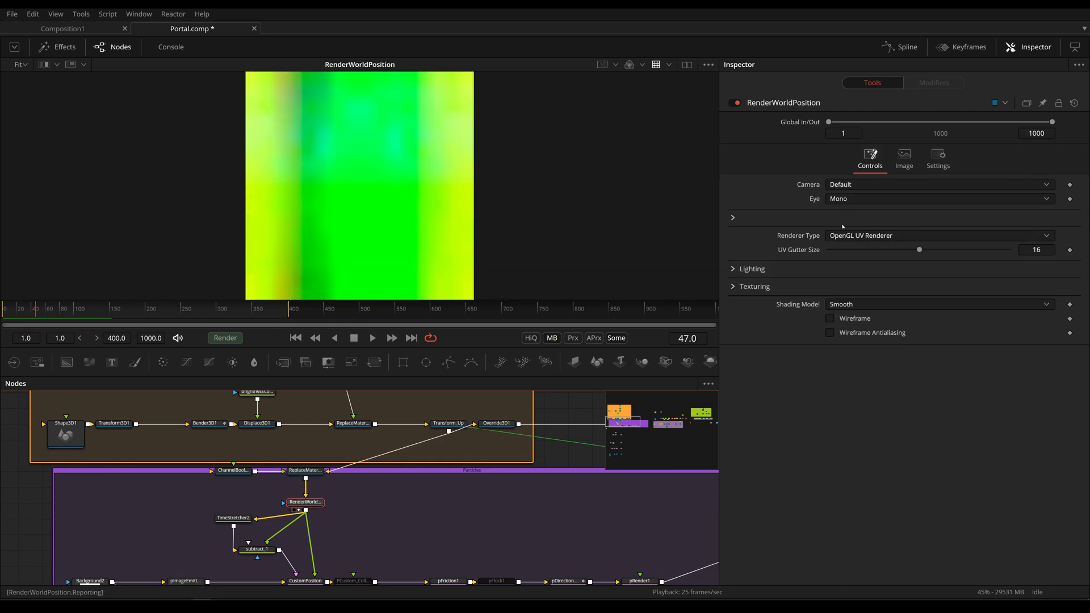
{"action": "mouse_move", "coordinate": [378, 235]}
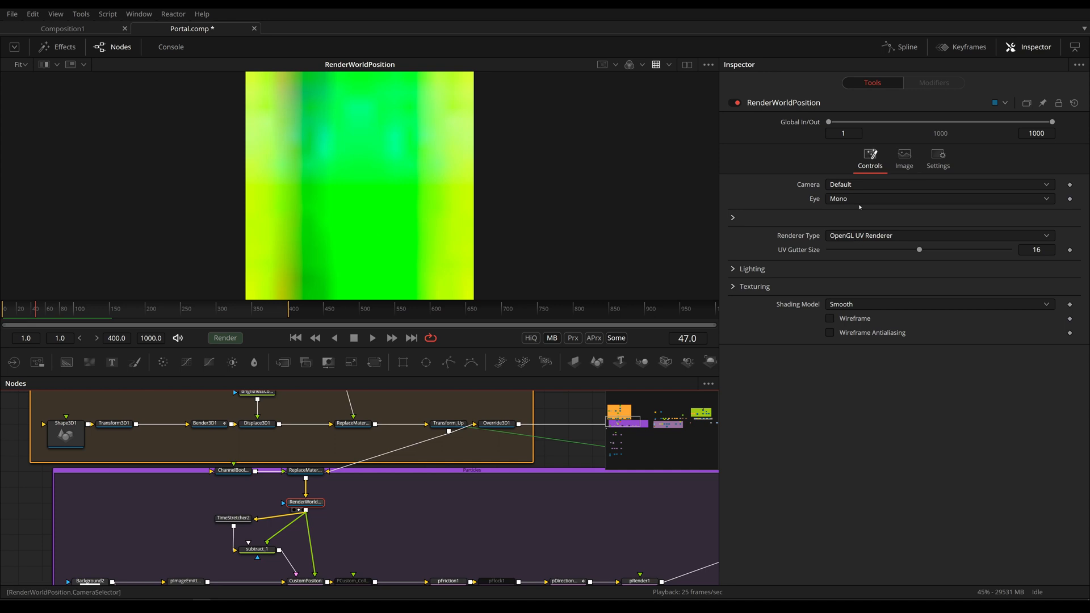
Check RenderWorldPosition's 16x16 size linked to Background2.Width, then select Background2.
{"action": "left_click", "coordinate": [903, 155]}
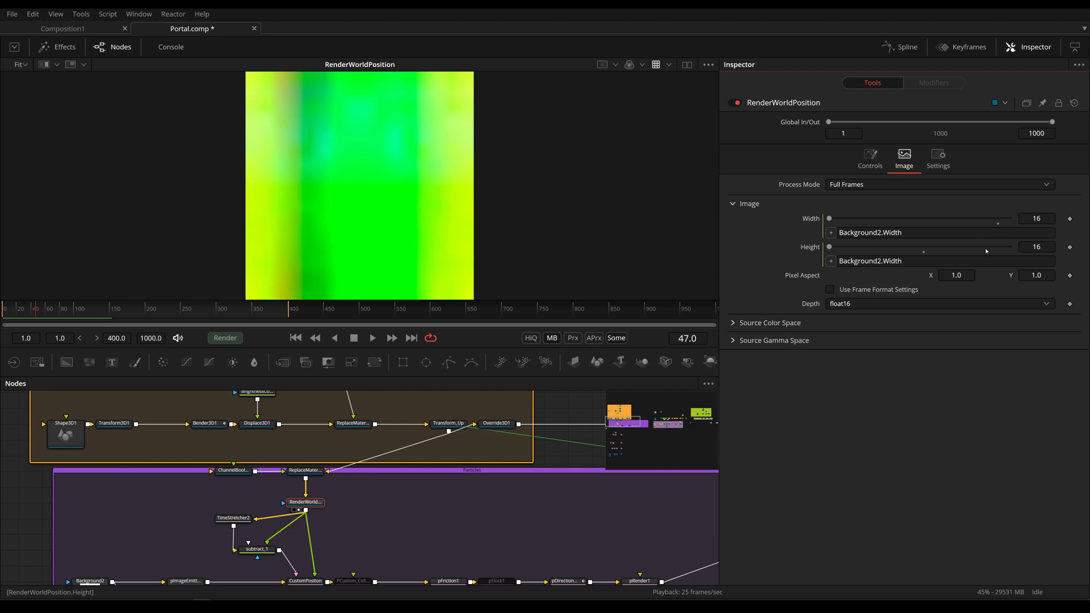
{"action": "mouse_move", "coordinate": [986, 251]}
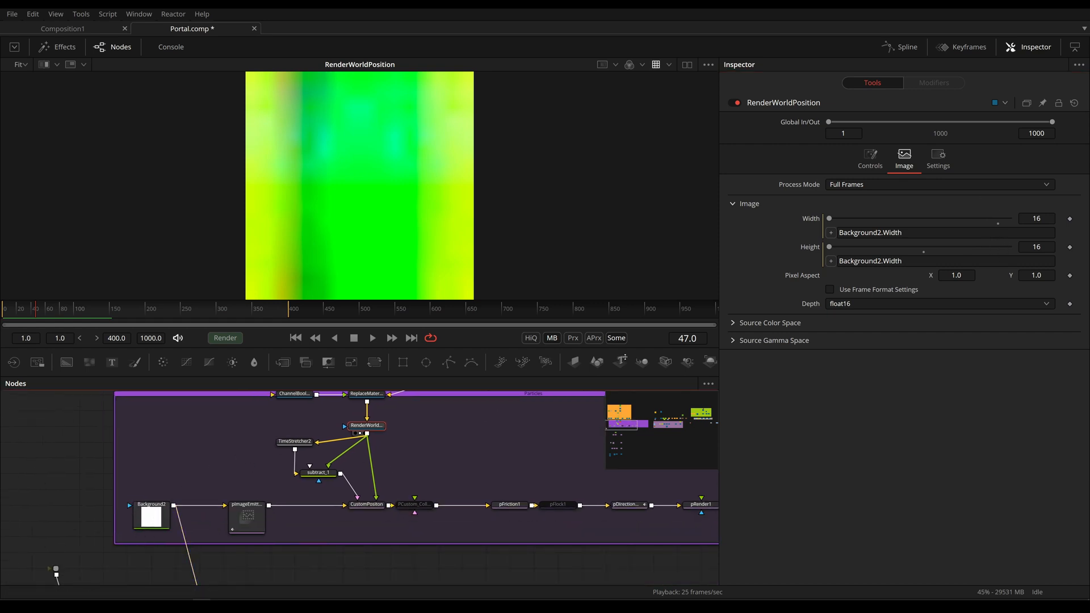
{"action": "left_click", "coordinate": [152, 516]}
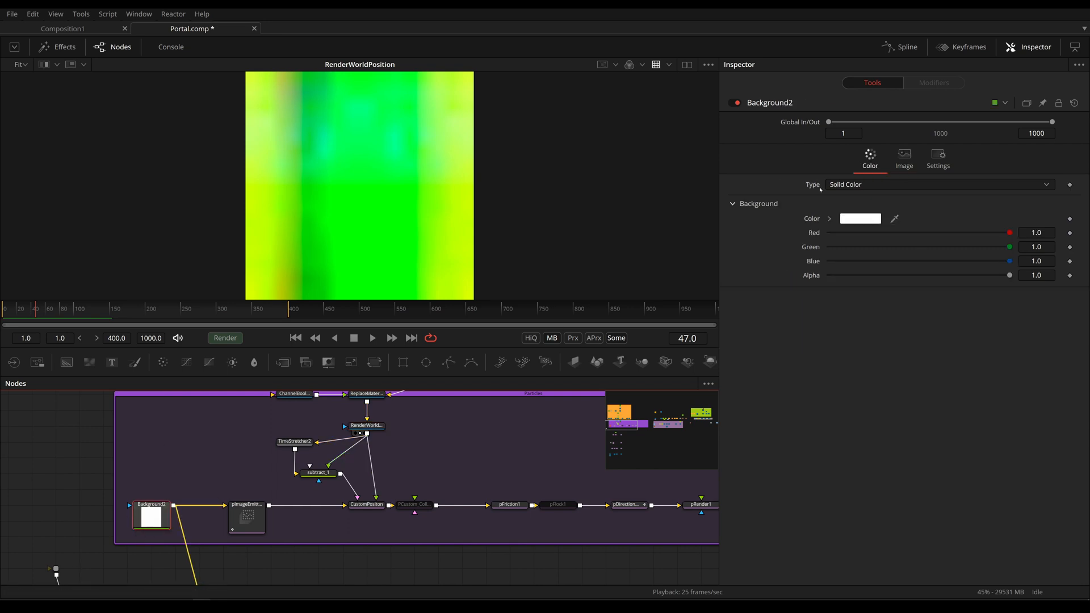
Confirm Background2's 16*comp.ProxyScale width by toggling proxy, then select pImageEmitter1.
{"action": "left_click", "coordinate": [903, 154]}
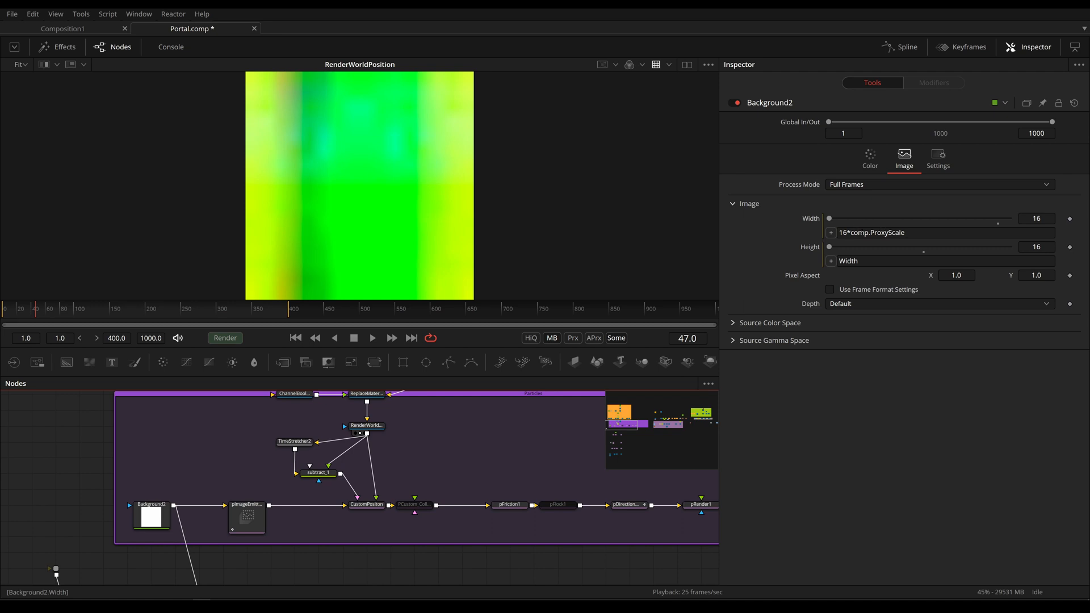
{"action": "left_click", "coordinate": [573, 338]}
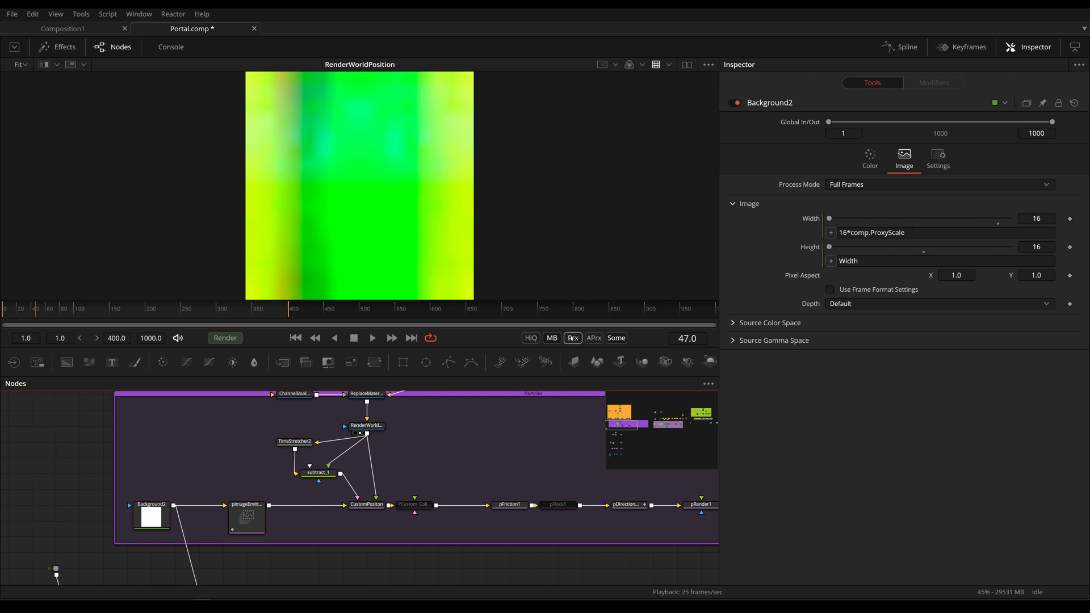
{"action": "left_click", "coordinate": [573, 337]}
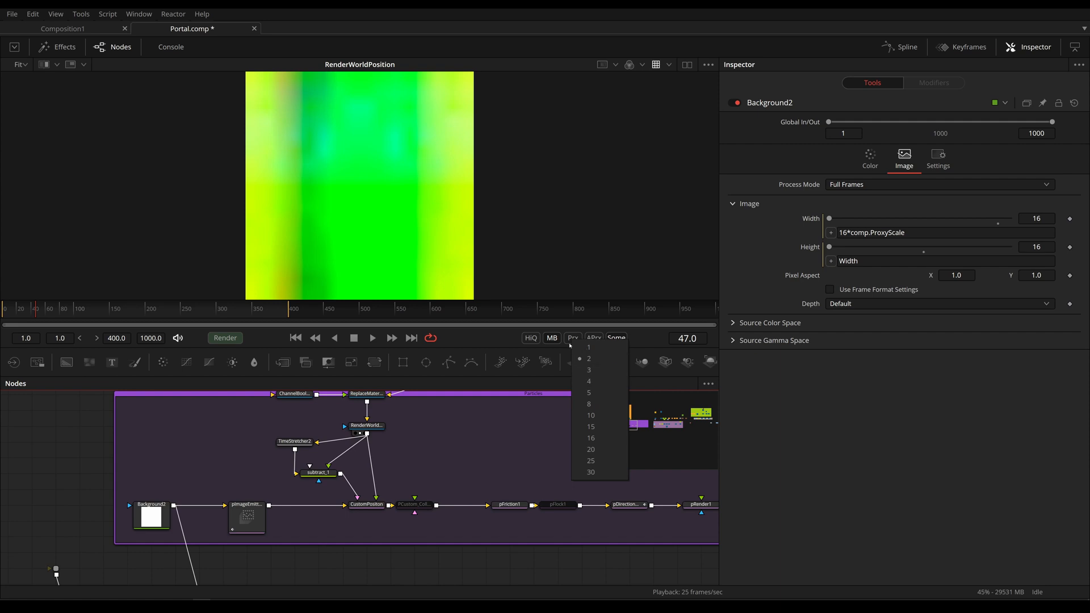
{"action": "mouse_move", "coordinate": [645, 341]}
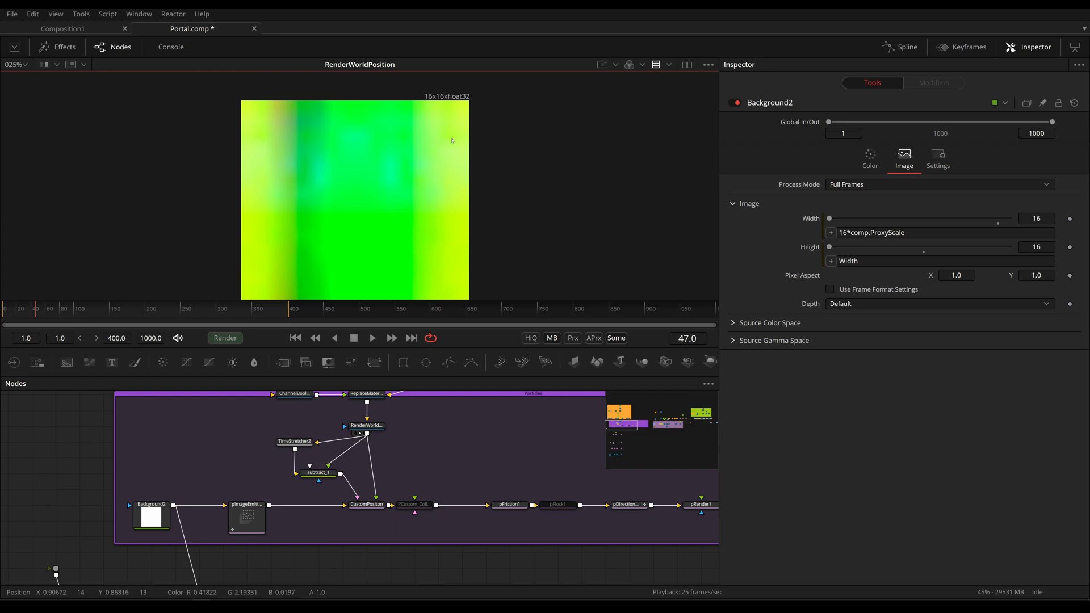
{"action": "mouse_move", "coordinate": [442, 98]}
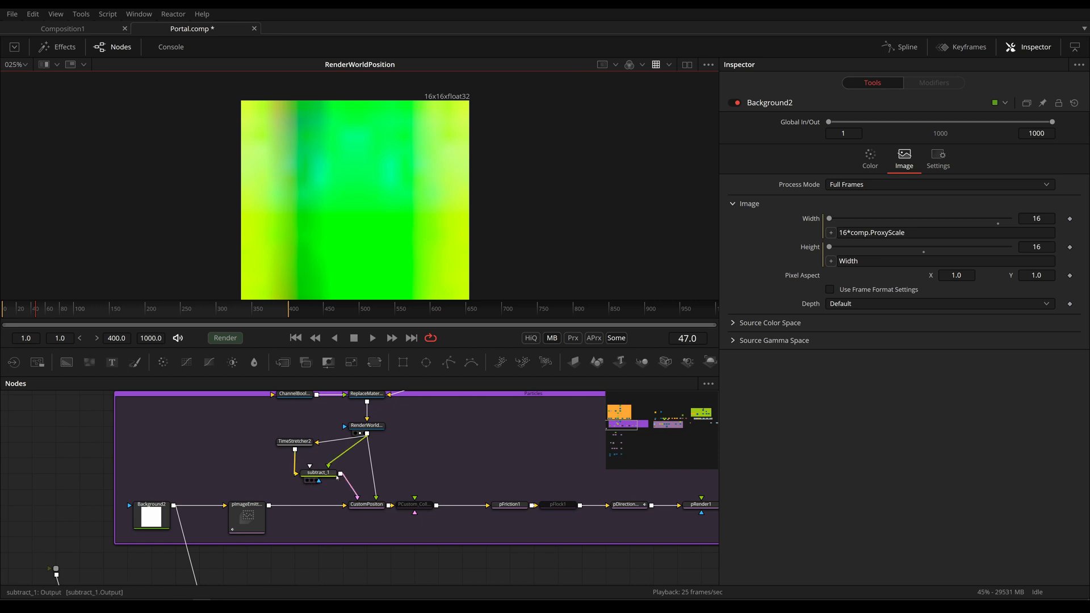
{"action": "left_click", "coordinate": [247, 518]}
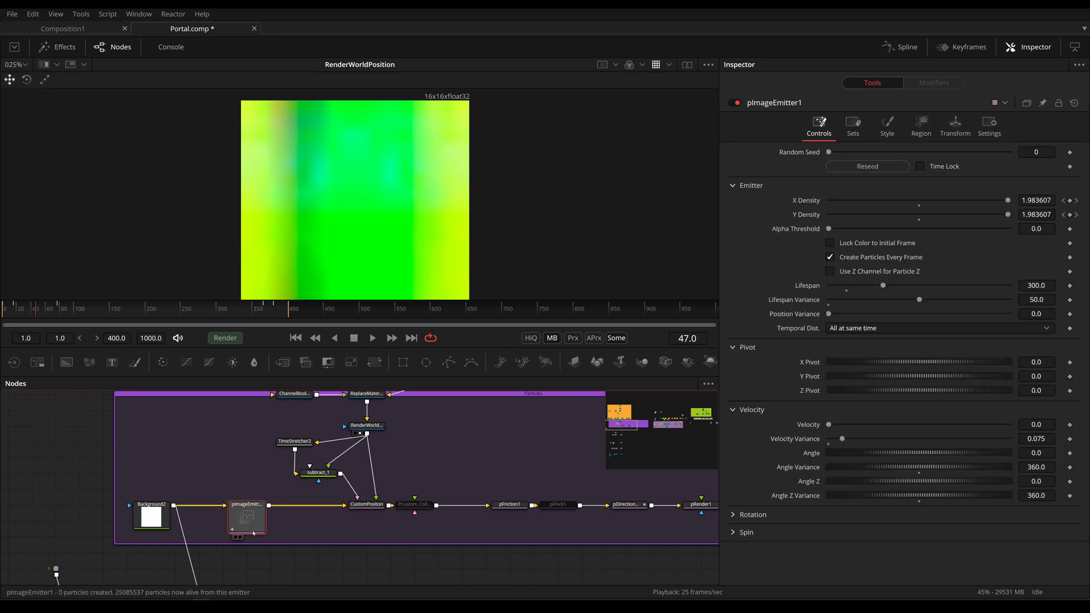
{"action": "mouse_move", "coordinate": [247, 517]}
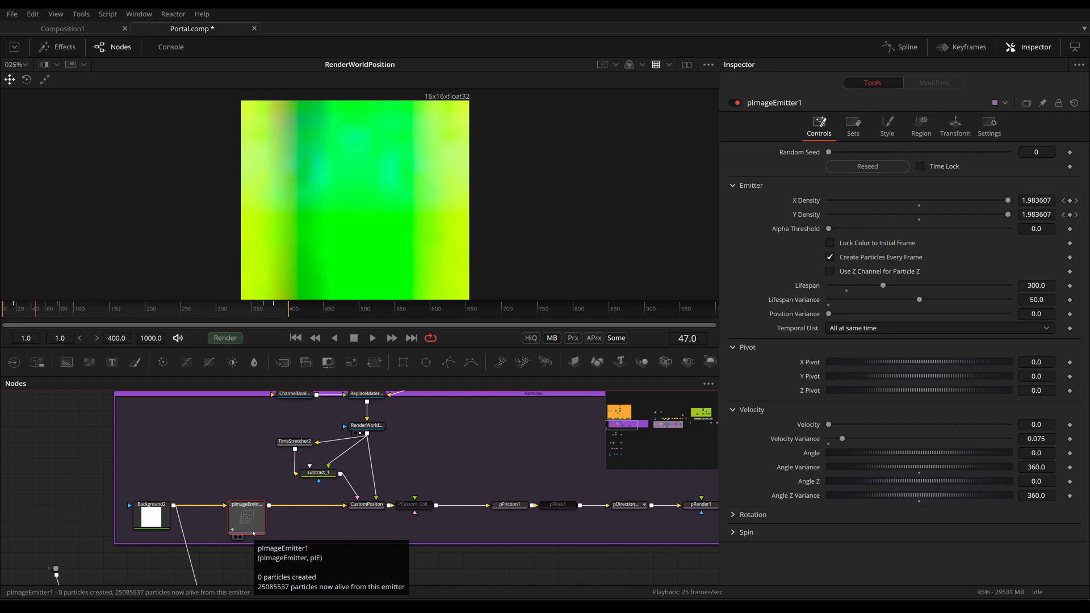
{"action": "mouse_move", "coordinate": [437, 463]}
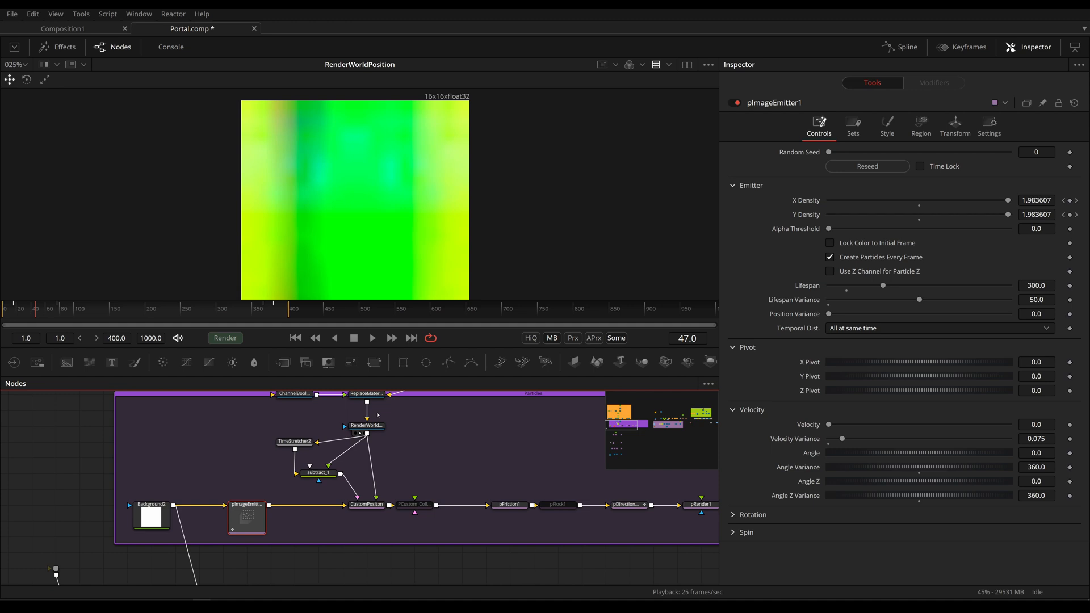
Reselect Background2, then show RenderWorldPosition's float16 size linked to Background2.Width.
{"action": "left_click", "coordinate": [151, 516]}
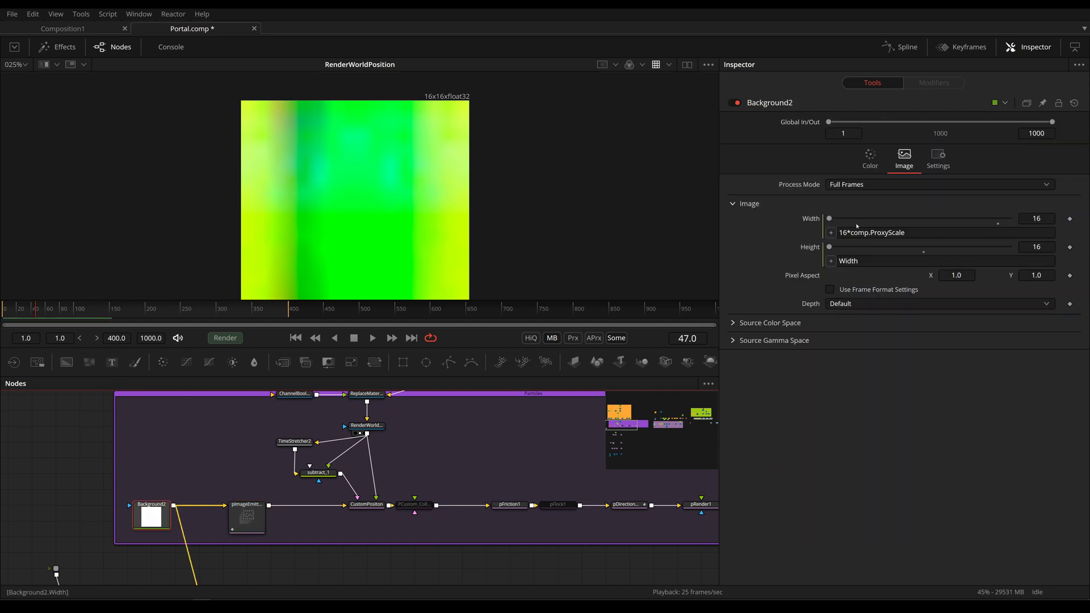
{"action": "mouse_move", "coordinate": [873, 229]}
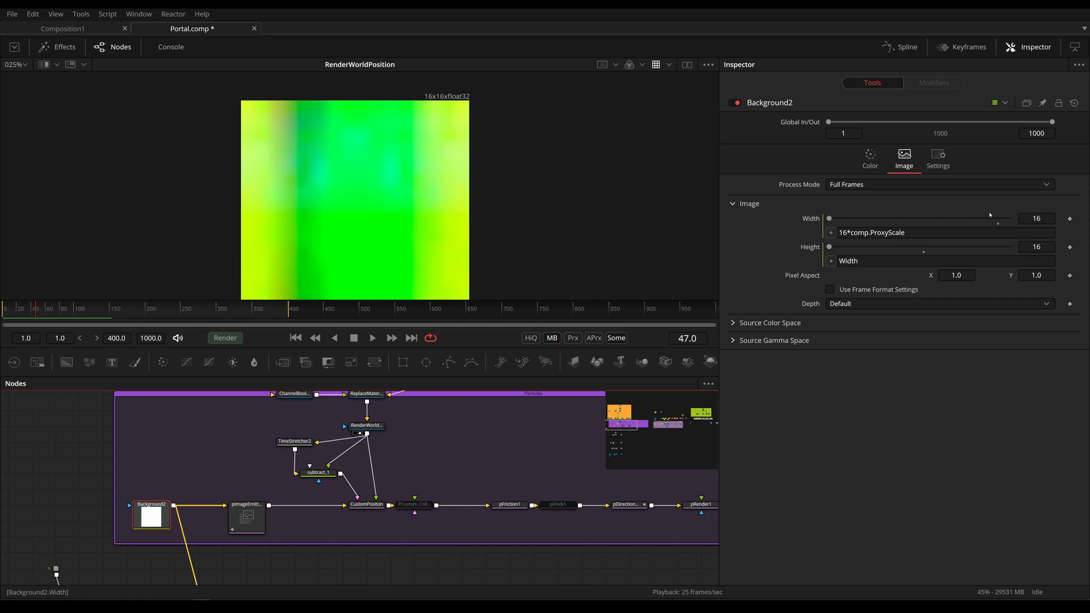
{"action": "left_click", "coordinate": [366, 425]}
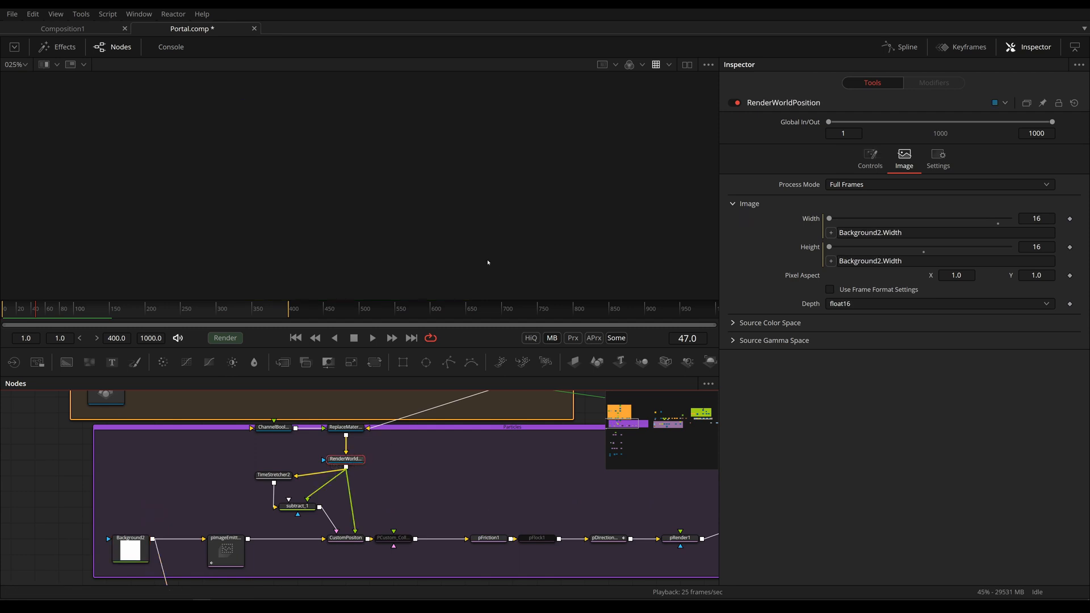
Play pRender1 from frame 1, show CustomPositon's position expressions, and stop at frame 55.
{"action": "left_click", "coordinate": [345, 459]}
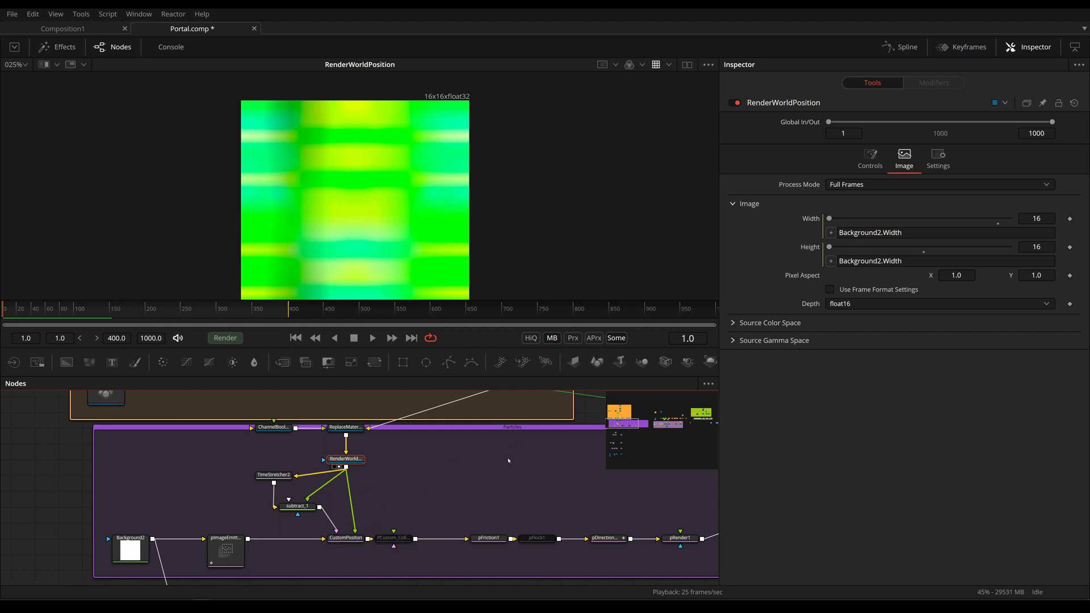
{"action": "left_click", "coordinate": [346, 538]}
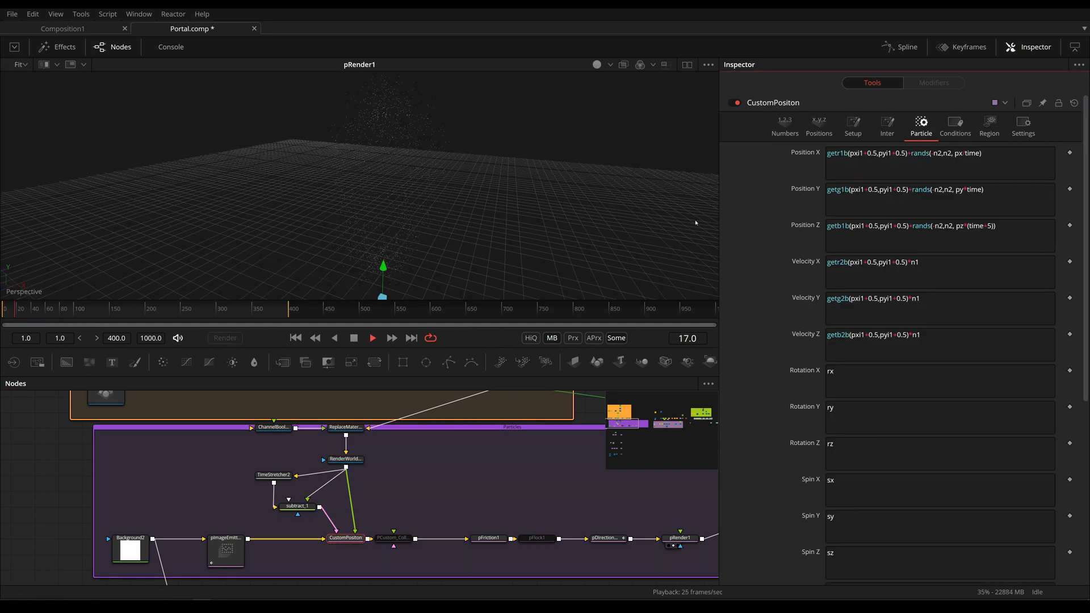
{"action": "left_click", "coordinate": [372, 337]}
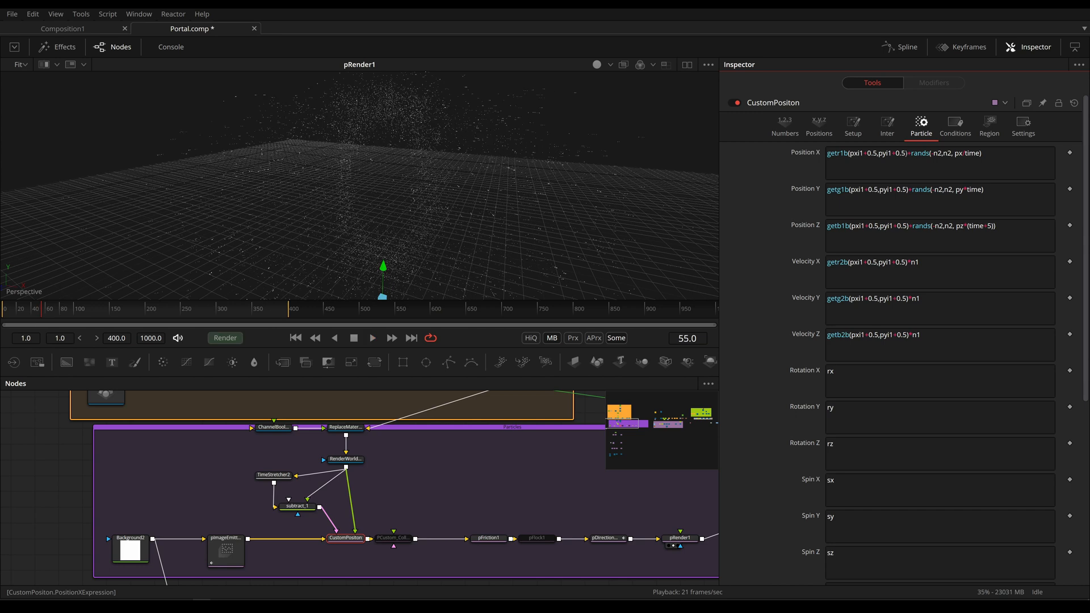
{"action": "left_click", "coordinate": [938, 163]}
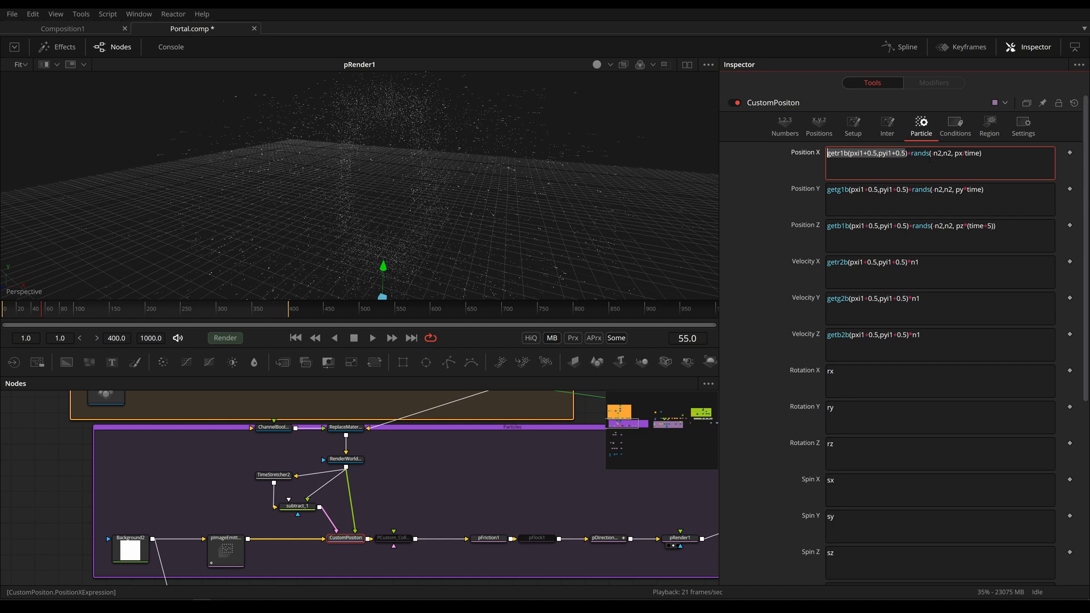
{"action": "left_click", "coordinate": [784, 125]}
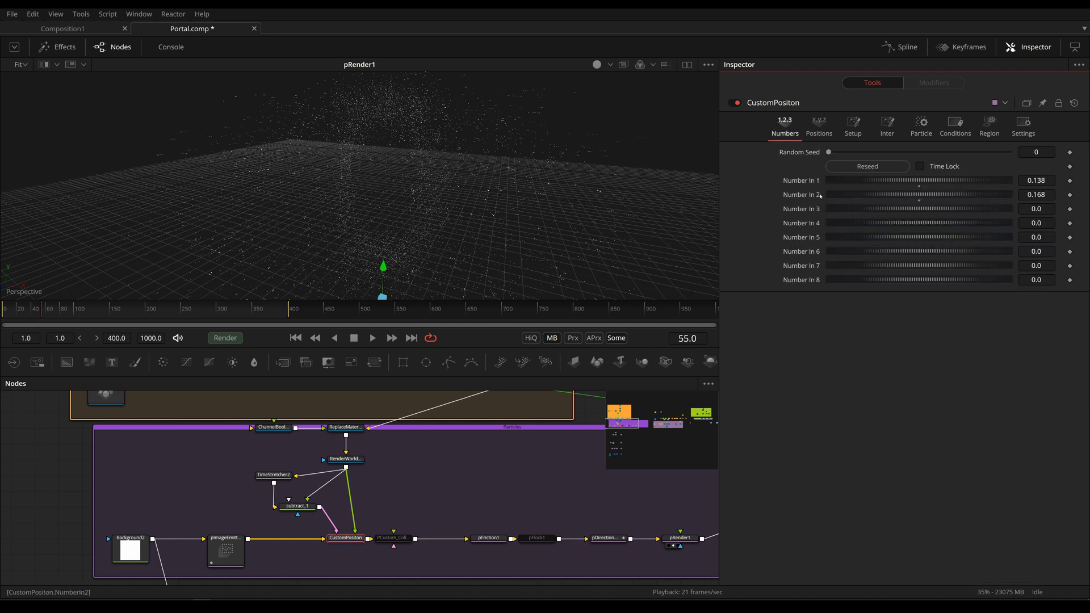
{"action": "left_click", "coordinate": [920, 126]}
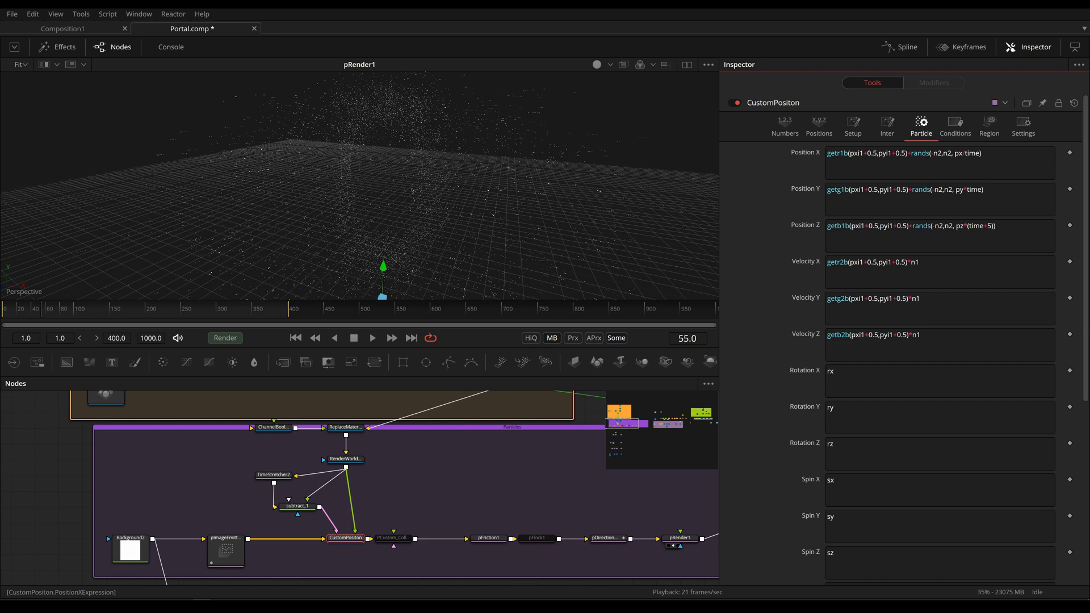
{"action": "left_click", "coordinate": [966, 153]}
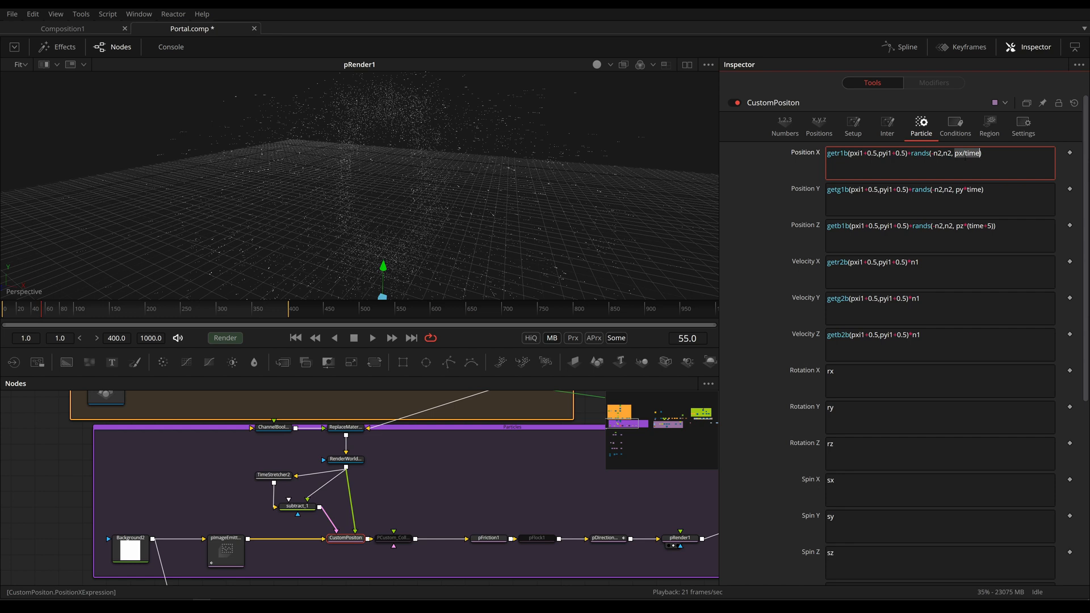
{"action": "left_click", "coordinate": [784, 125]}
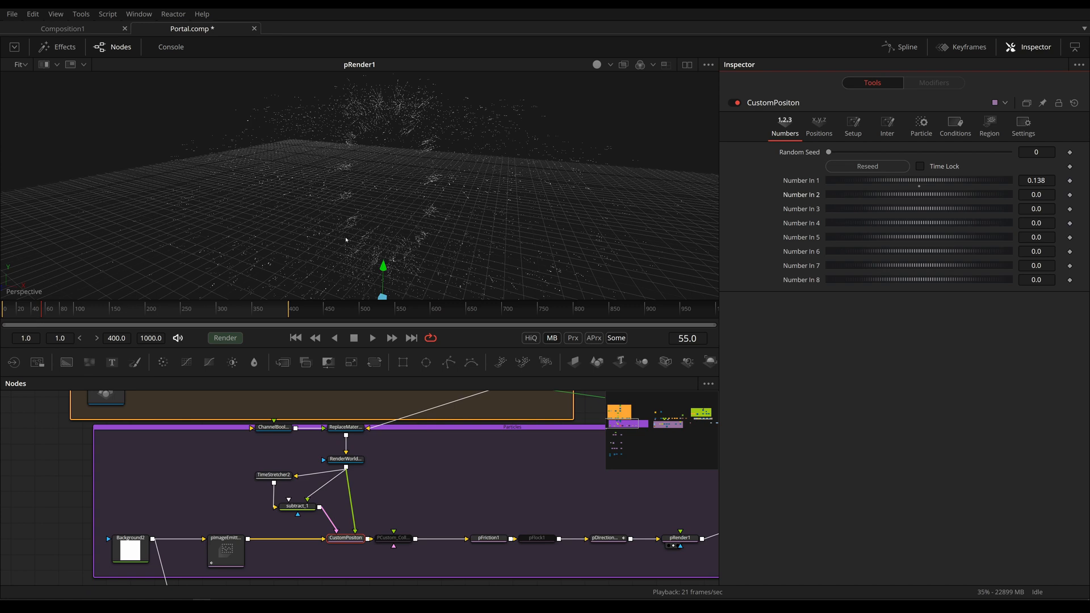
{"action": "mouse_move", "coordinate": [545, 198]}
{"action": "type", "text": "0.168"}
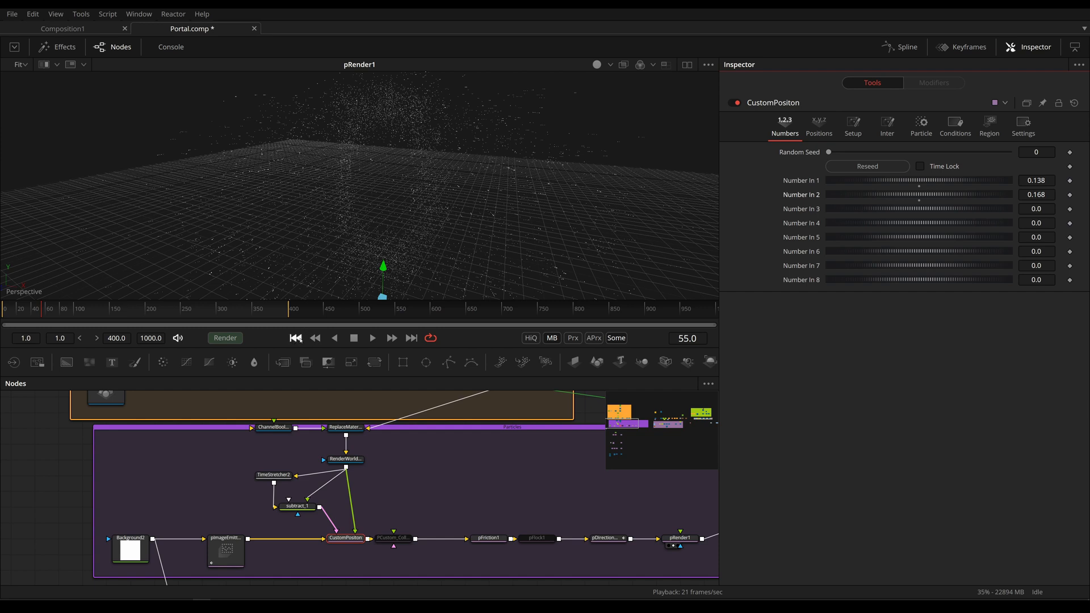
Rewind the simulation to frame 1, where pRender1 shows no particles.
{"action": "left_click", "coordinate": [295, 338]}
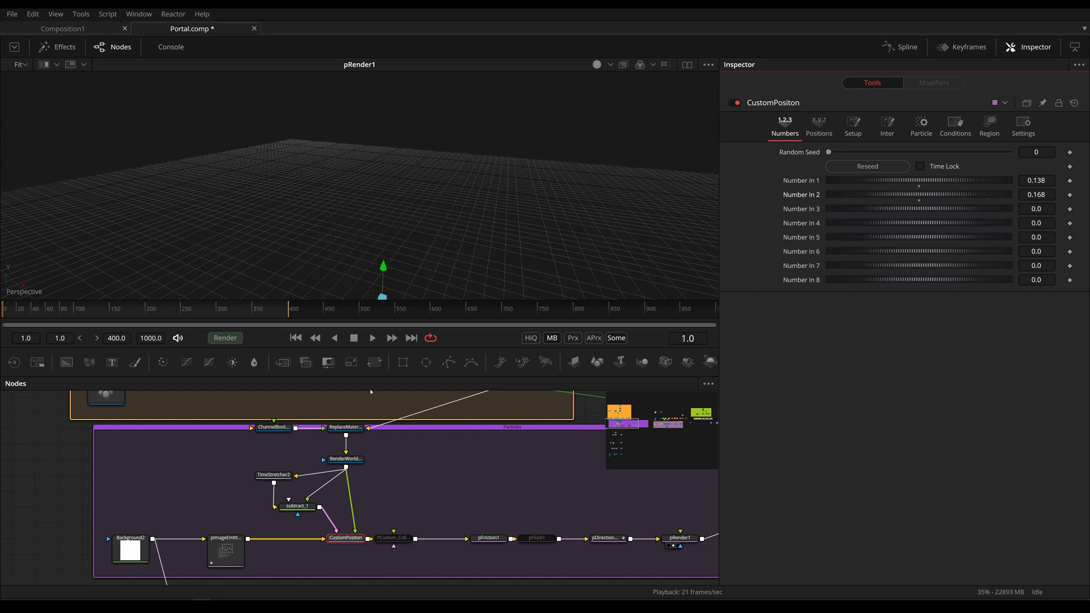